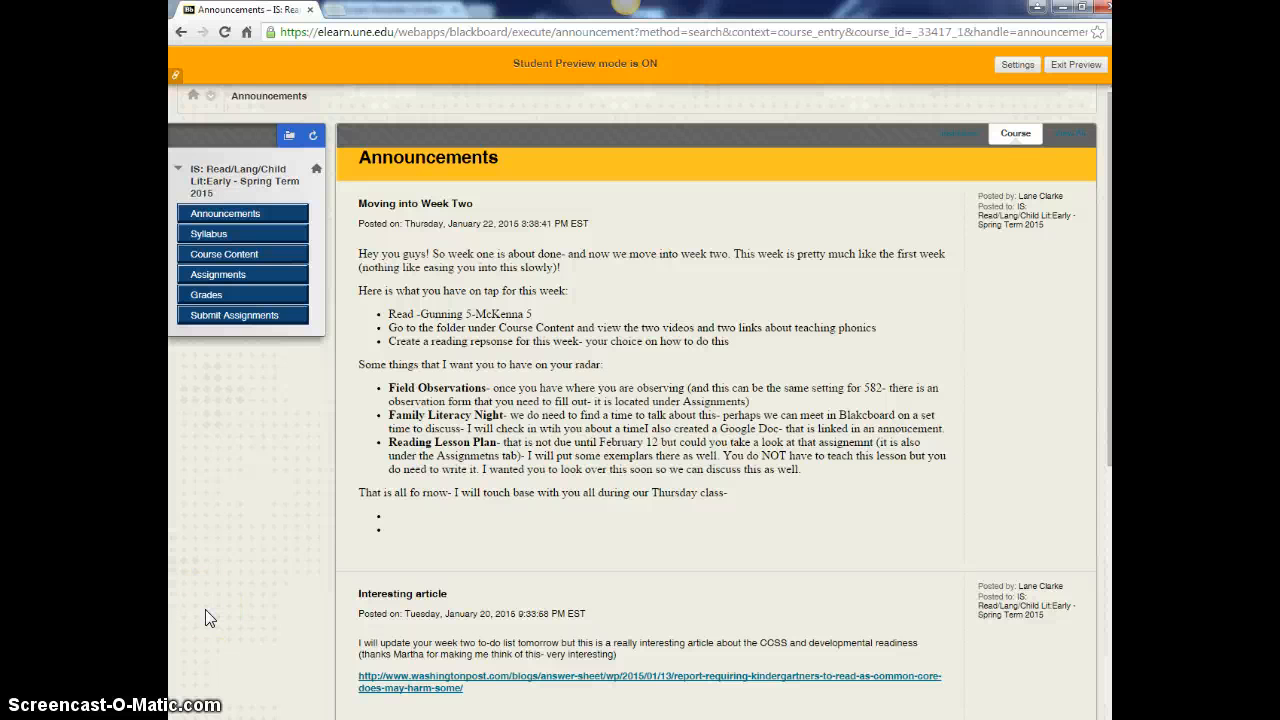
mouse_move(224, 254)
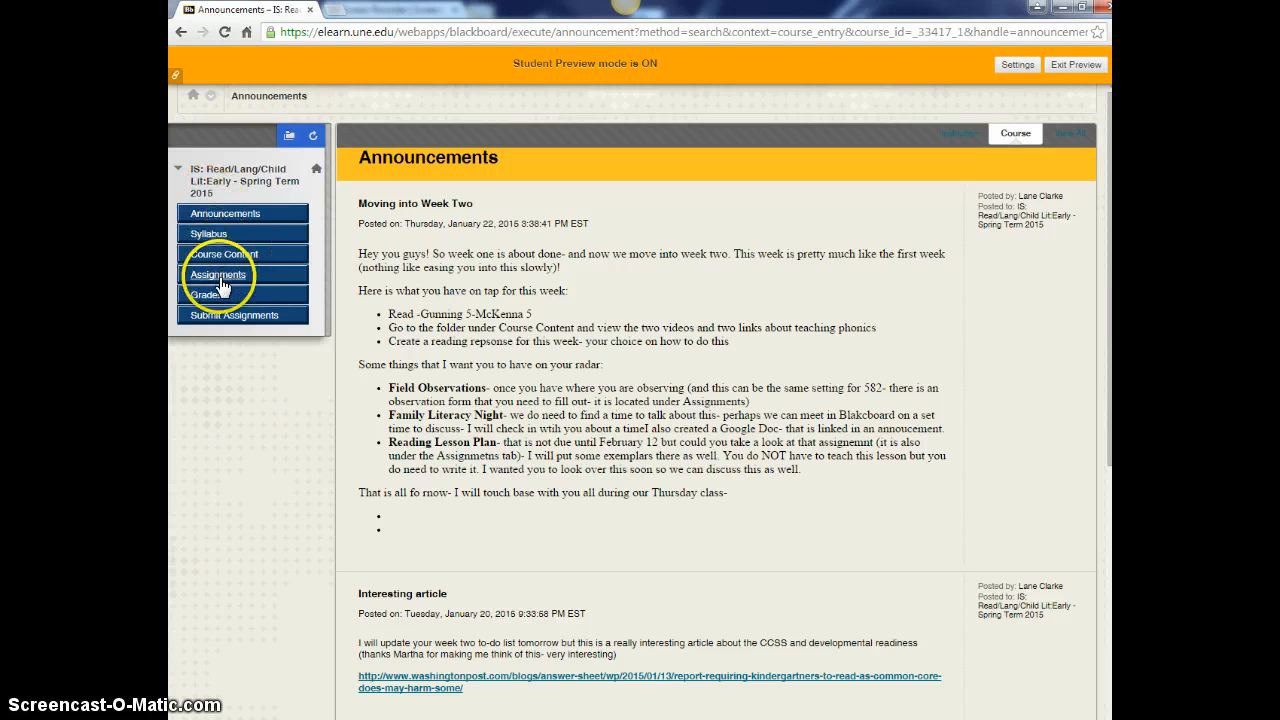
- Go into Assignments and open the Reading and Writing Lesson Plans folder
left_click(218, 274)
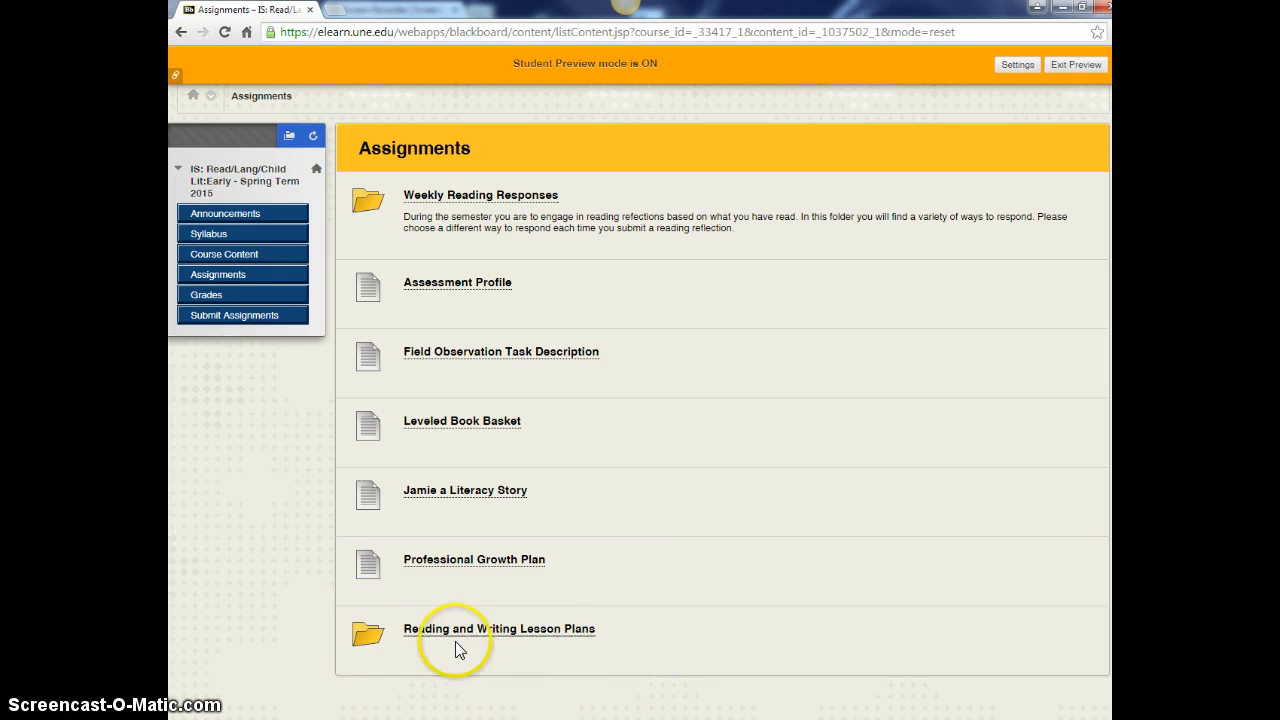
left_click(494, 636)
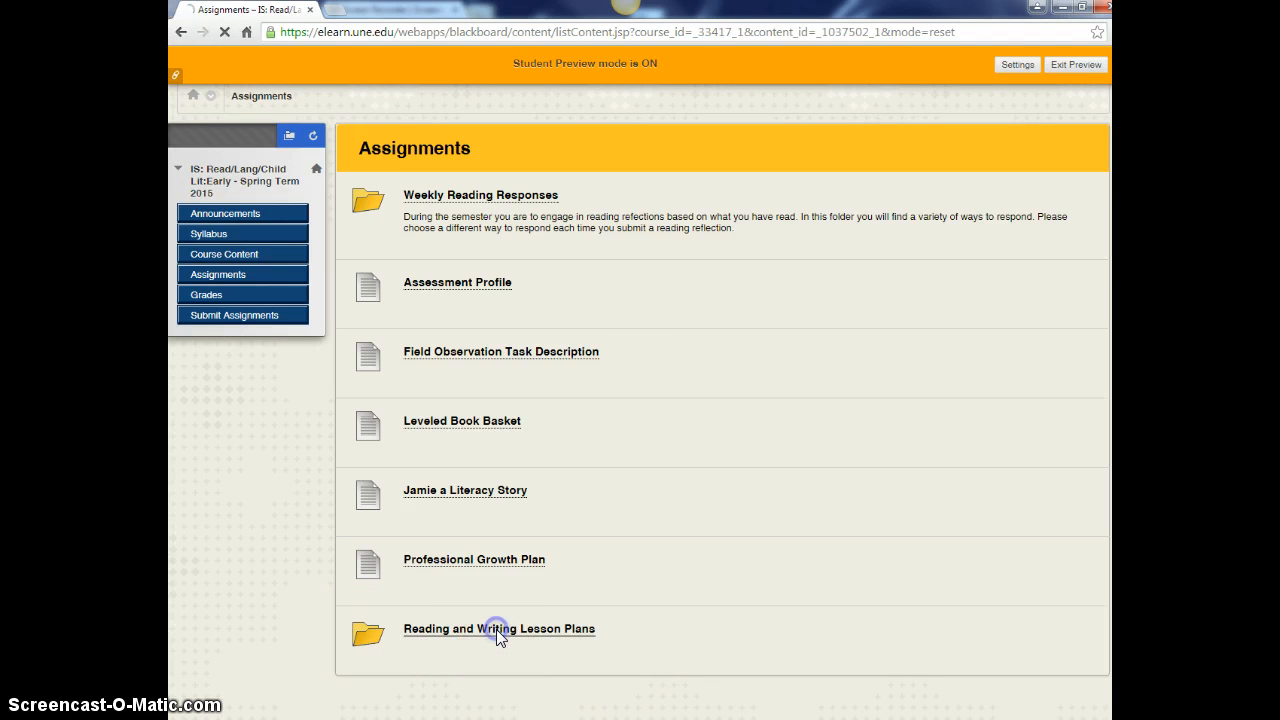
left_click(496, 636)
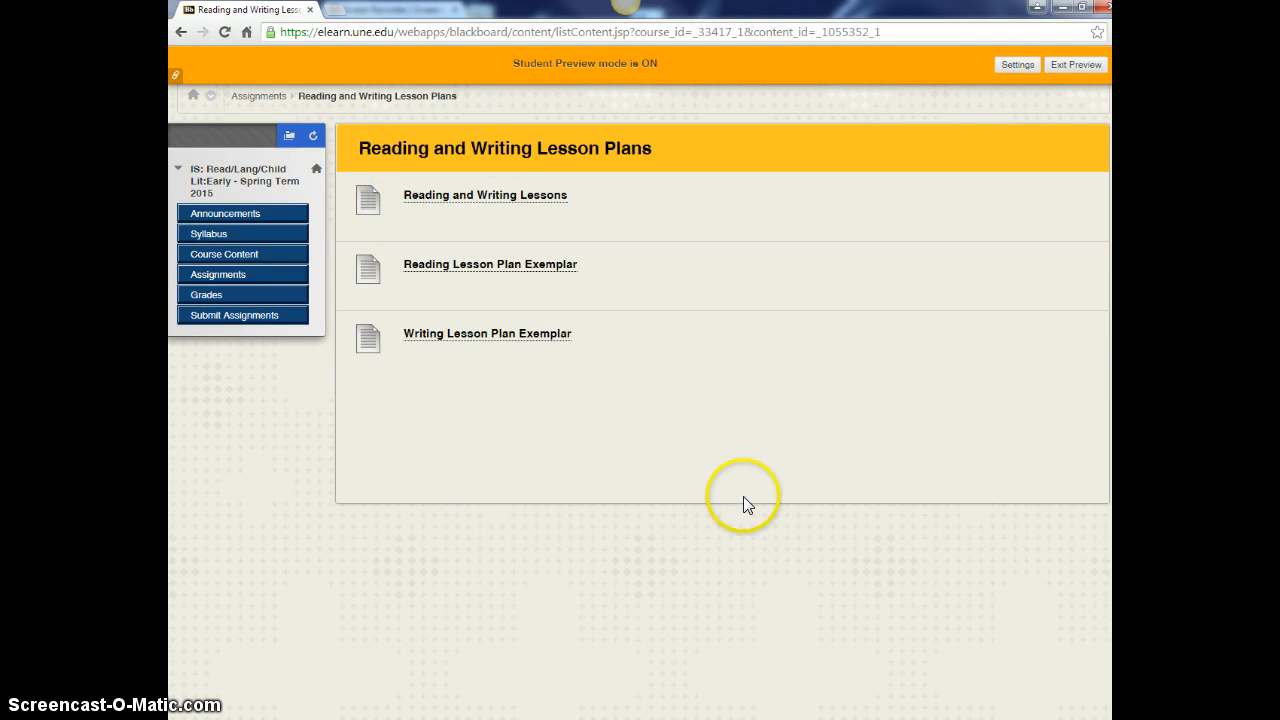
mouse_move(524, 204)
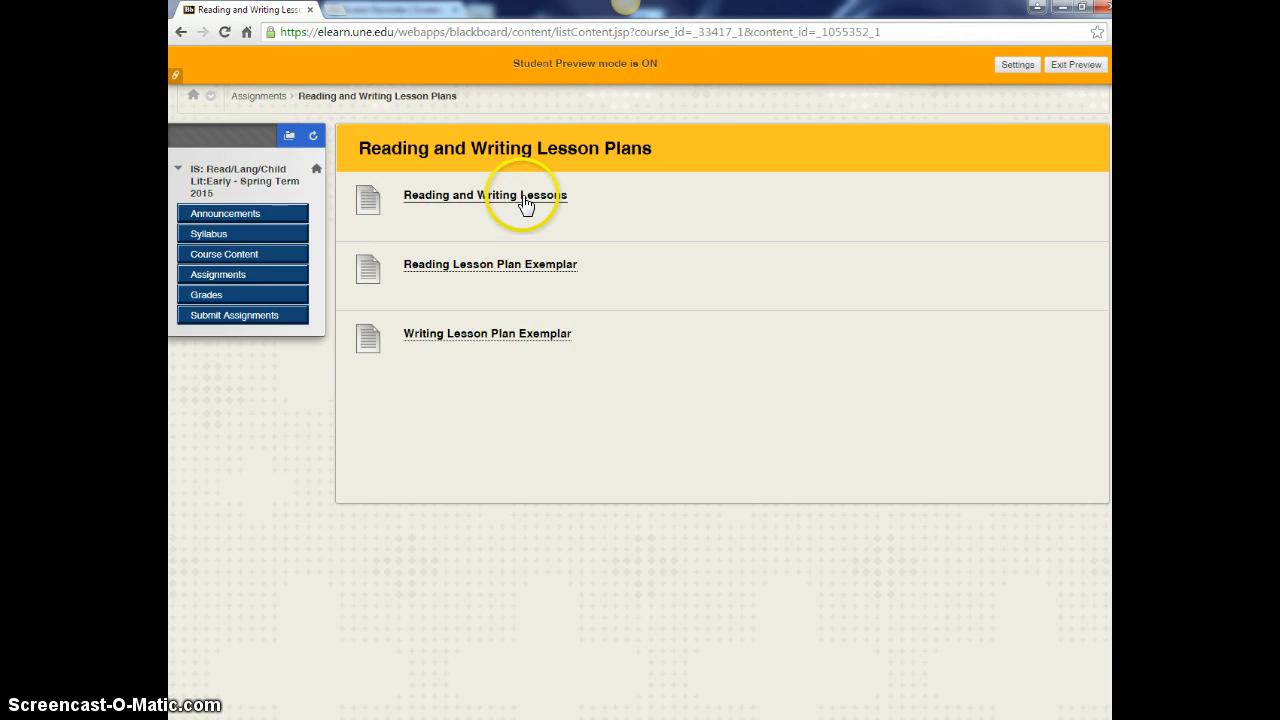
- Open the Reading and Writing Lessons document, then the Reading Lesson Plan Exemplar from the folder
left_click(480, 196)
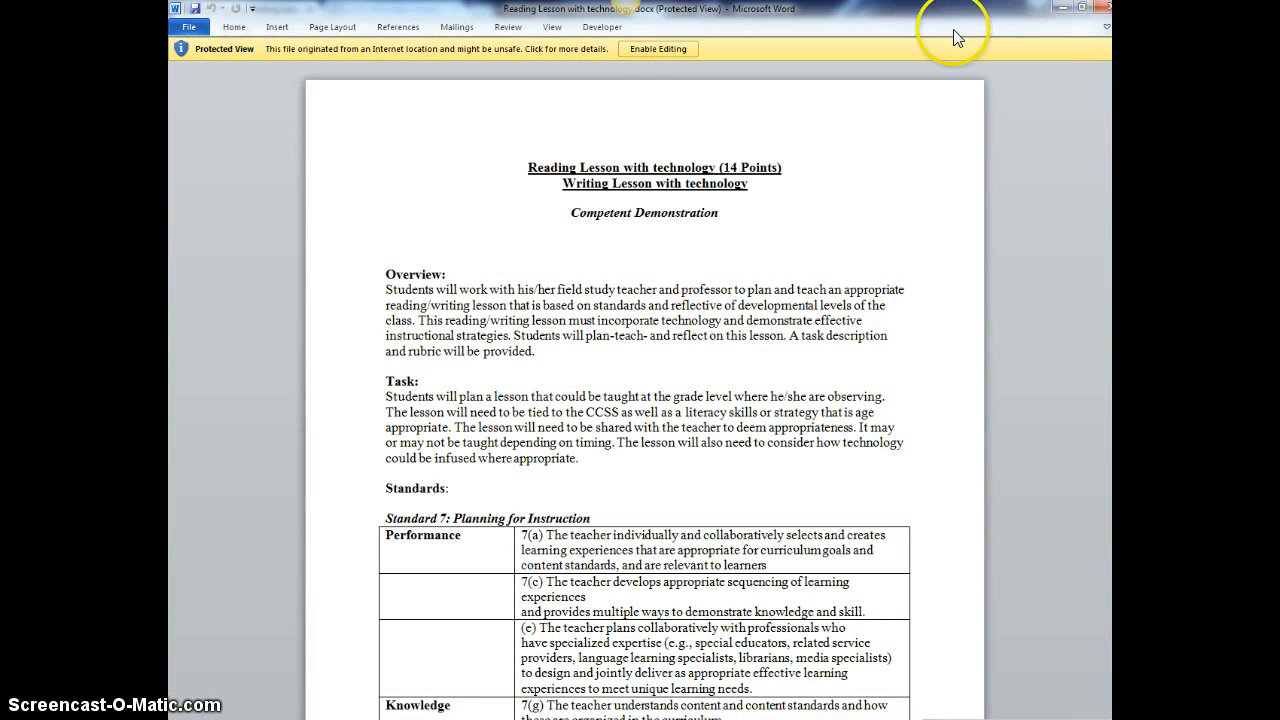
left_click(658, 48)
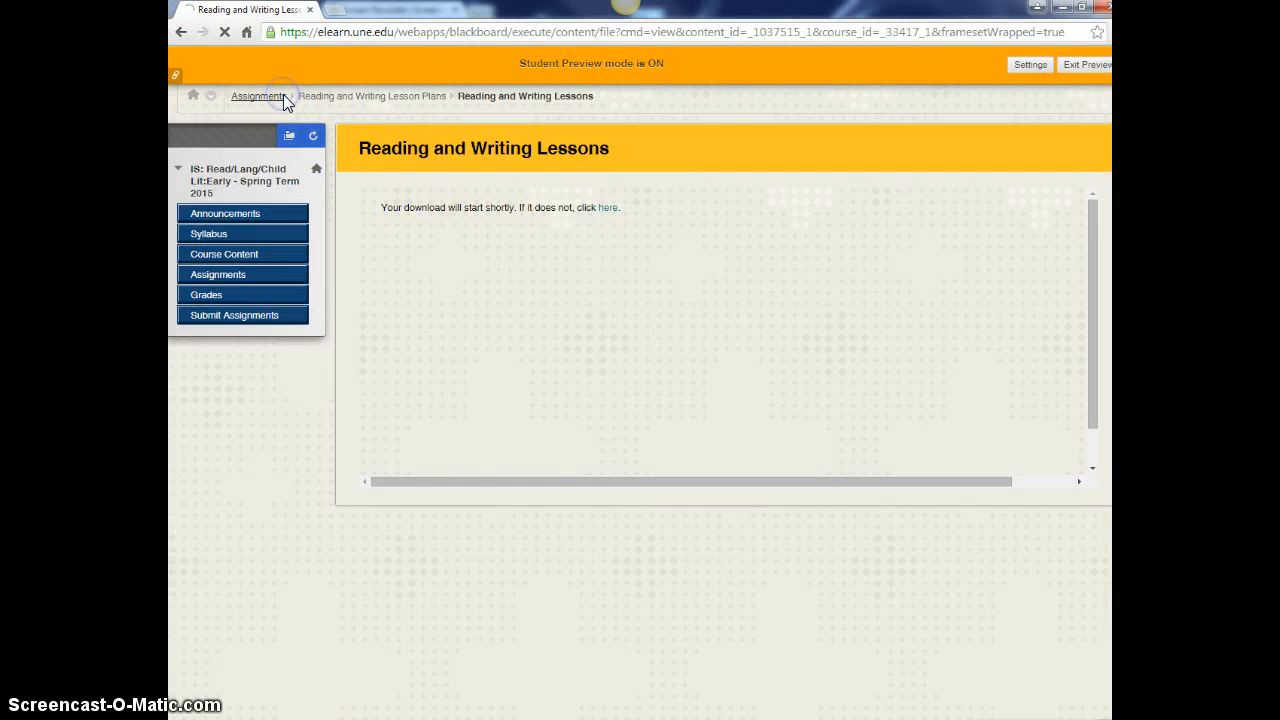
left_click(258, 96)
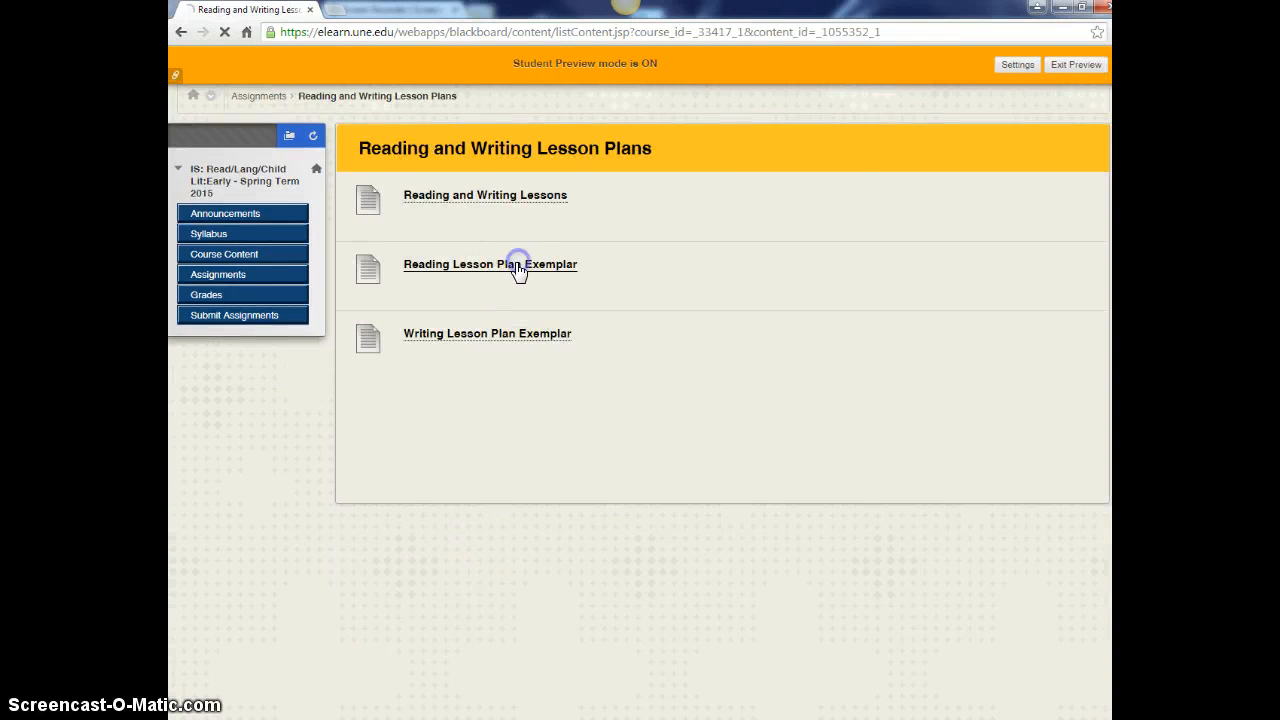
left_click(490, 264)
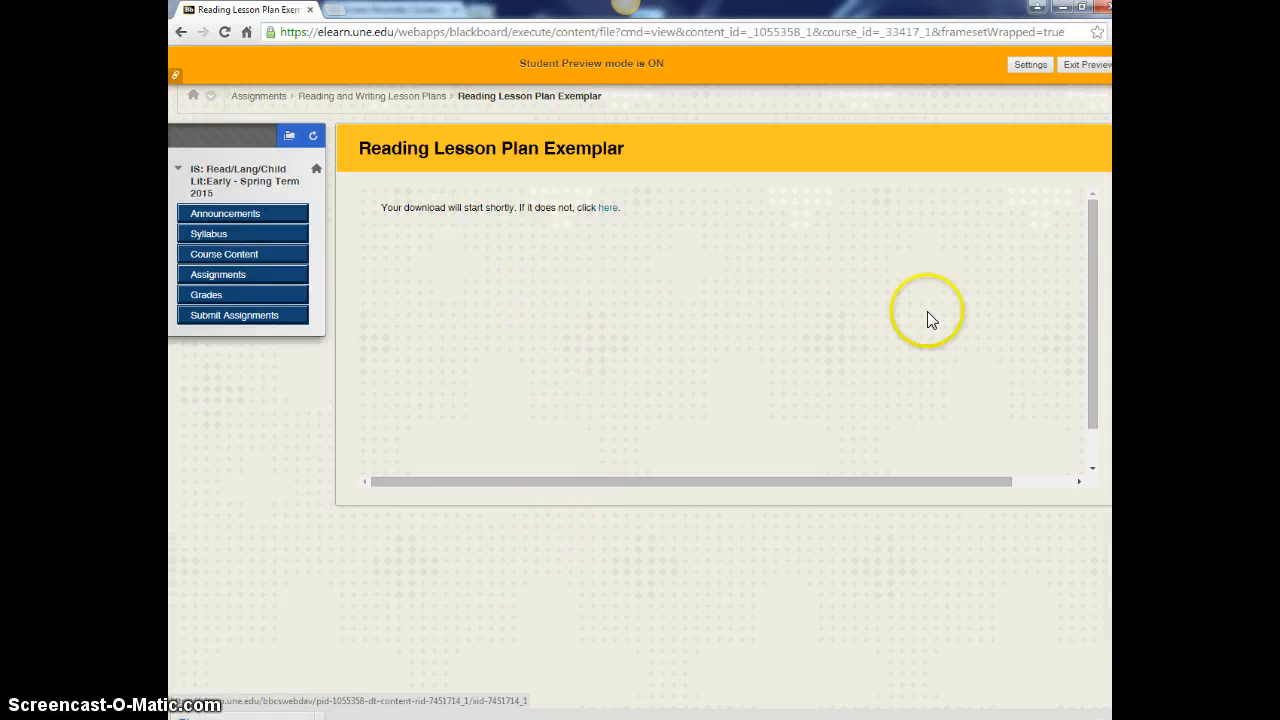
mouse_move(276, 704)
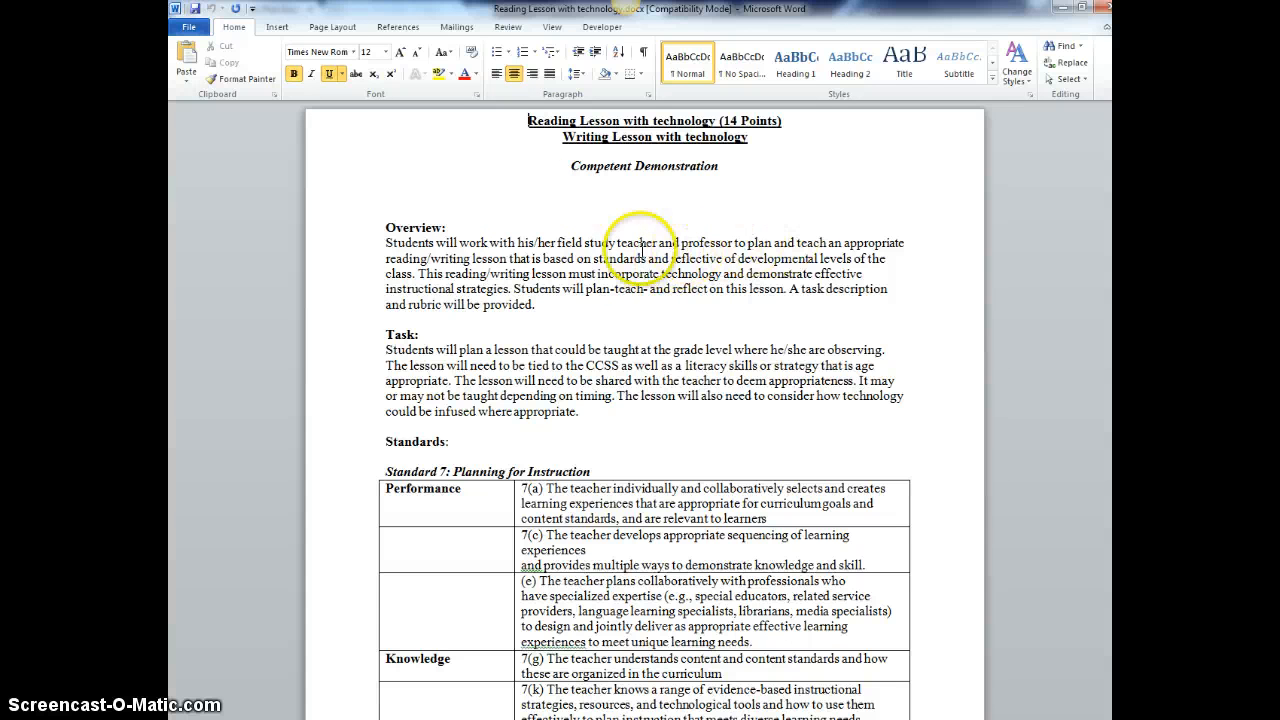
mouse_move(840, 236)
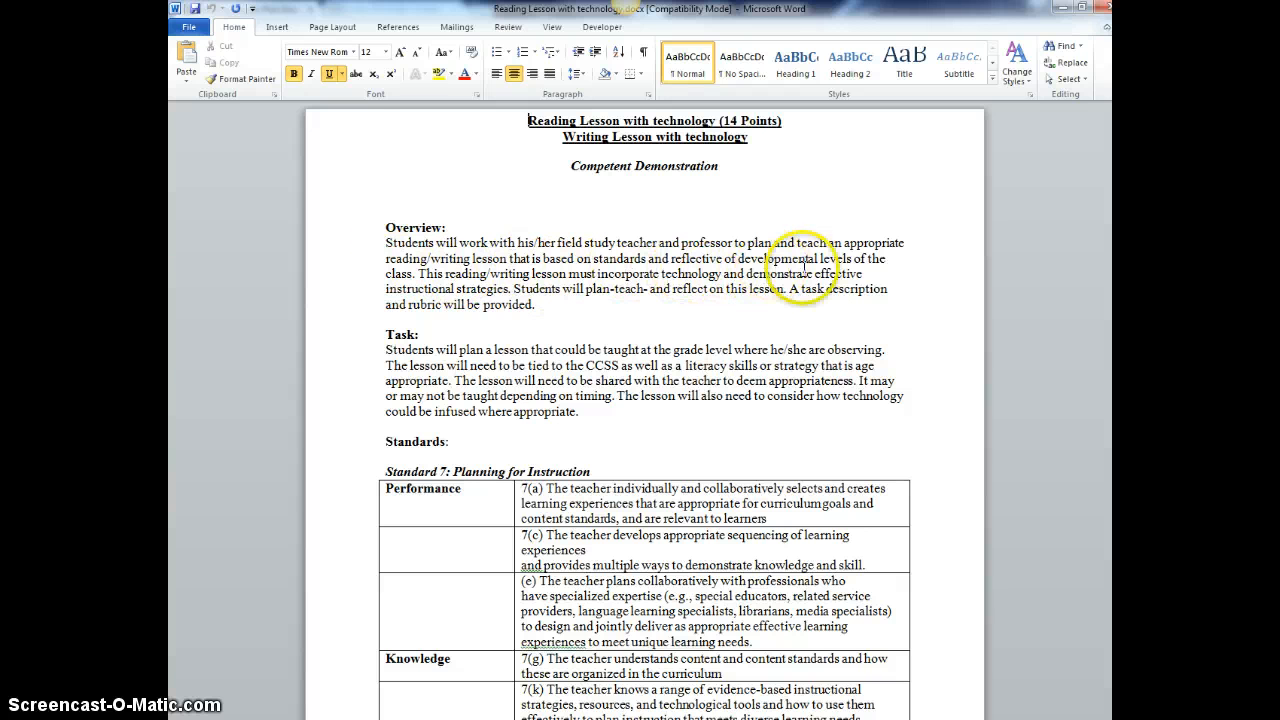
mouse_move(524, 330)
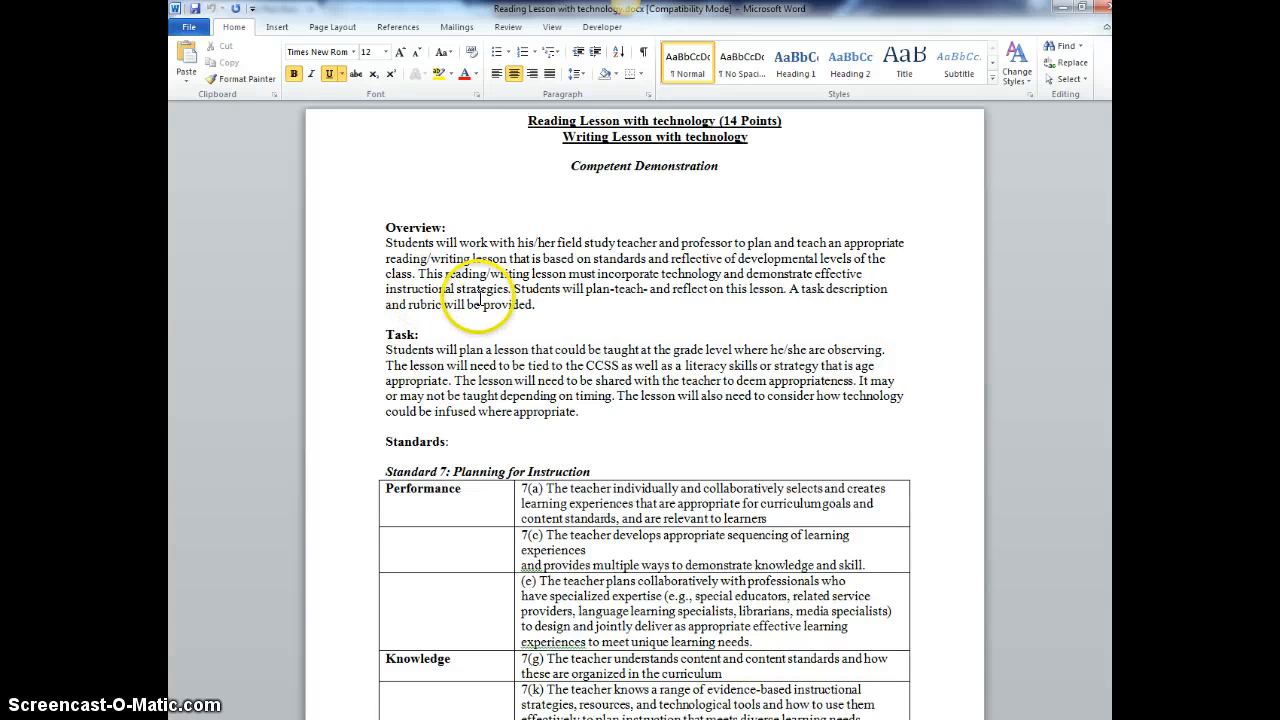
mouse_move(718, 298)
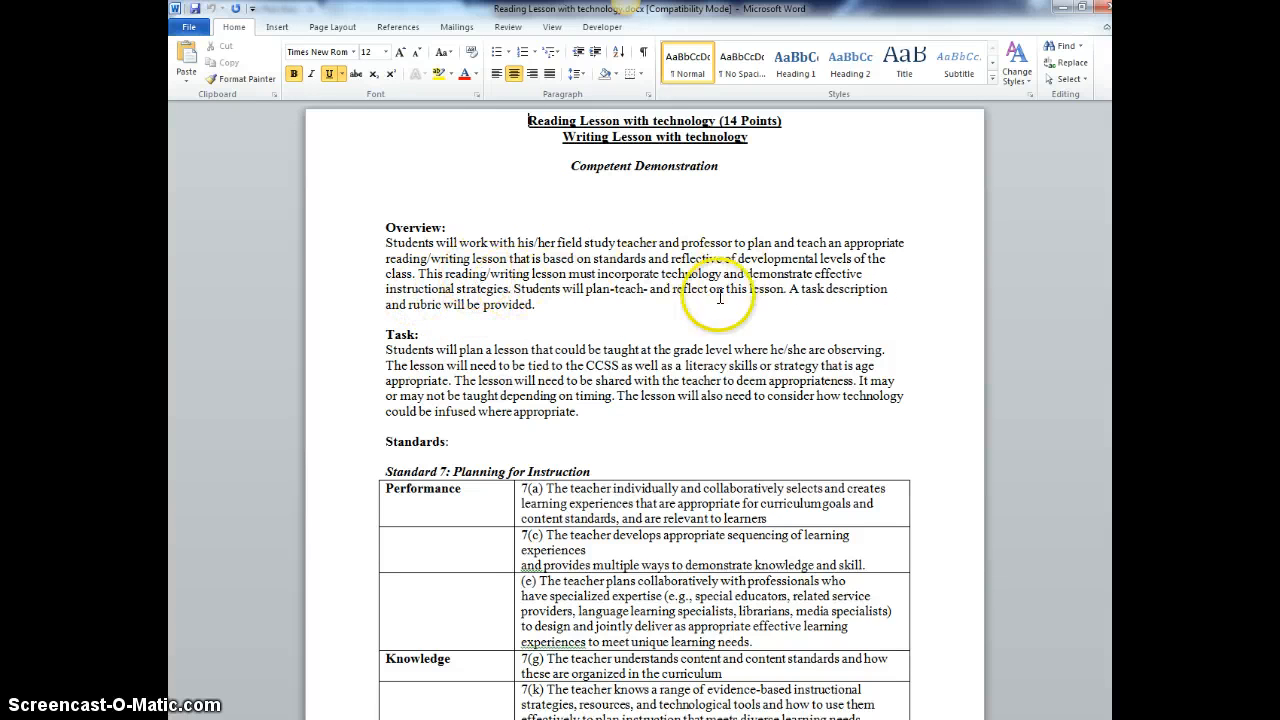
- Scroll the rubric document past the Overview to the Task and standards sections
scroll("down", 3)
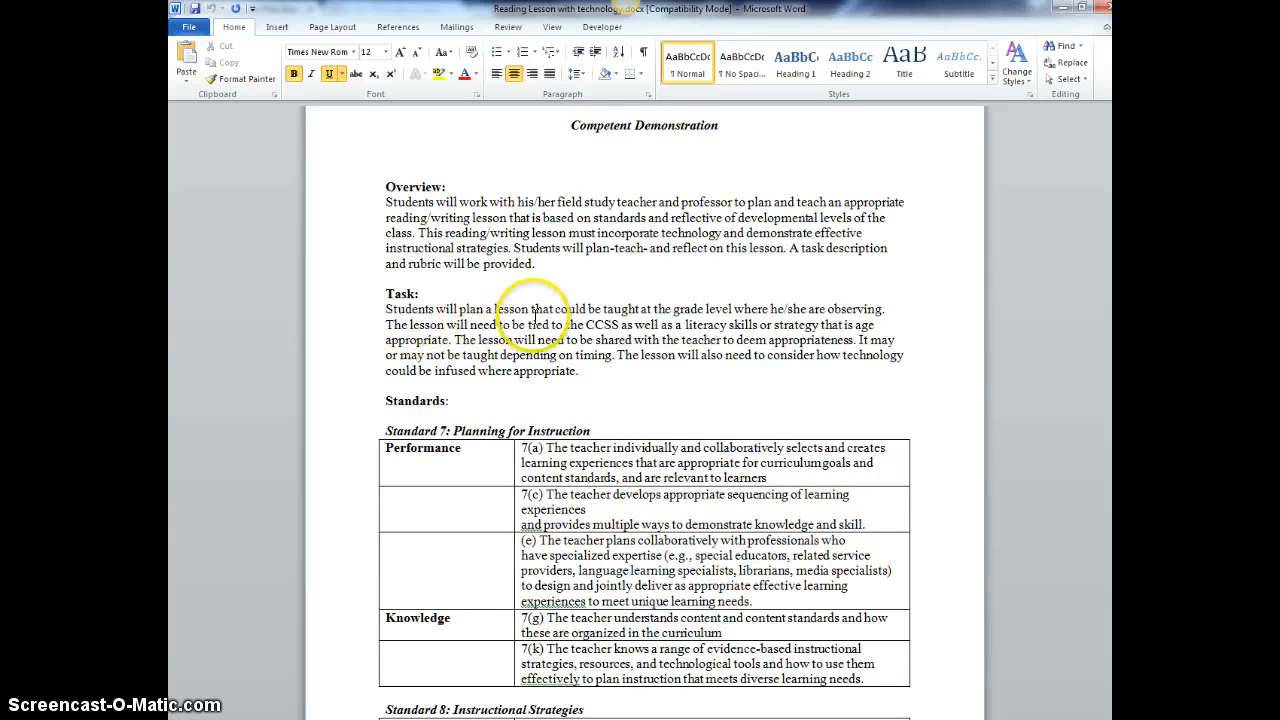
mouse_move(704, 312)
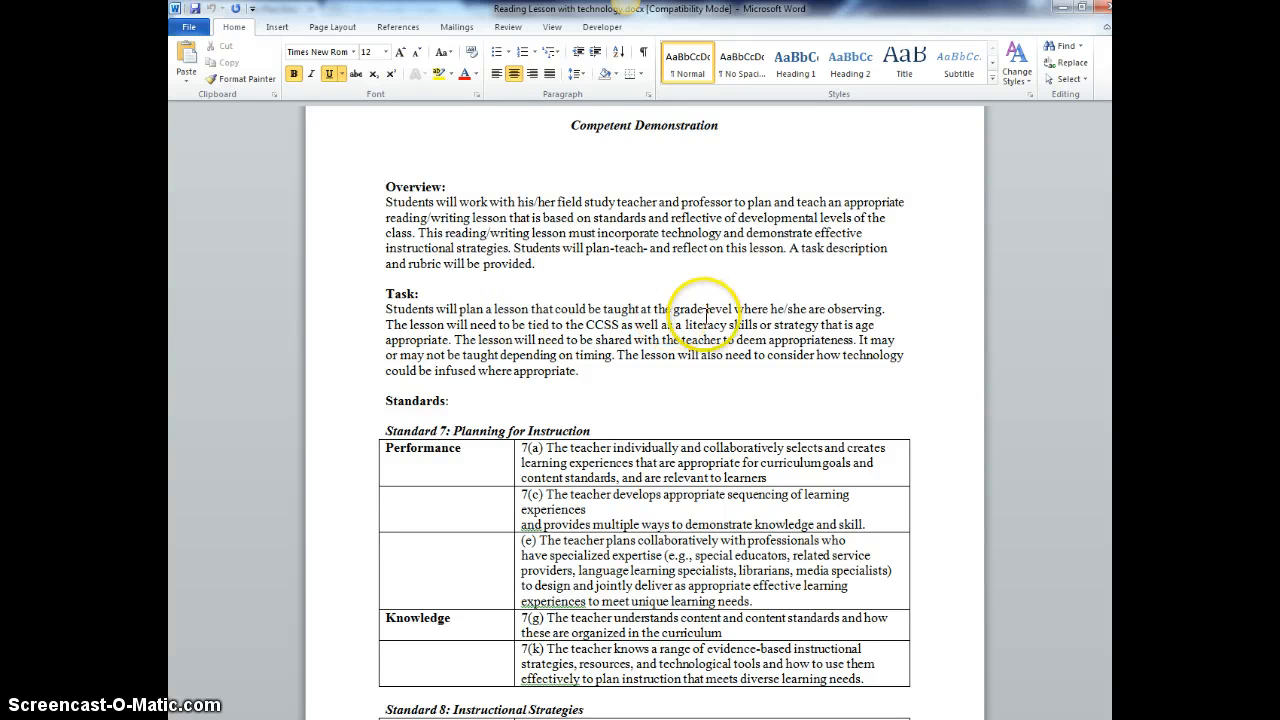
mouse_move(412, 344)
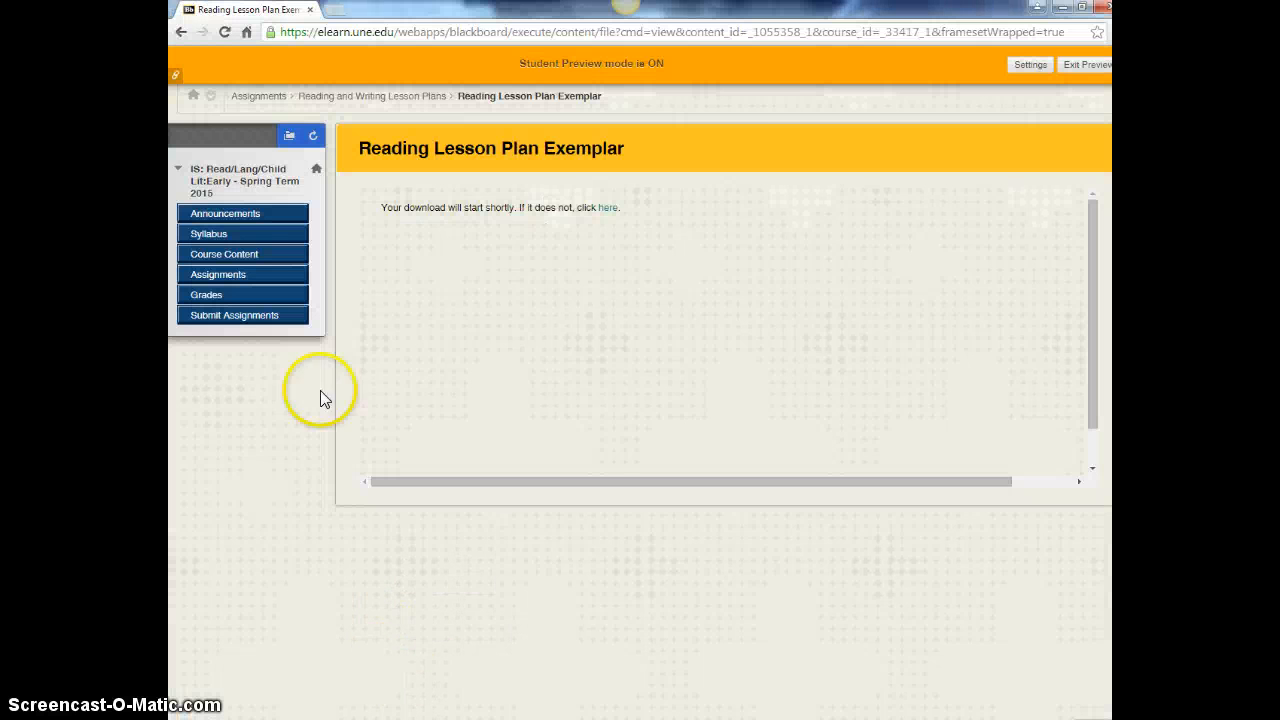
- Show the Course Content area with its topic folders from Early and Emergent Literacy onward
left_click(224, 254)
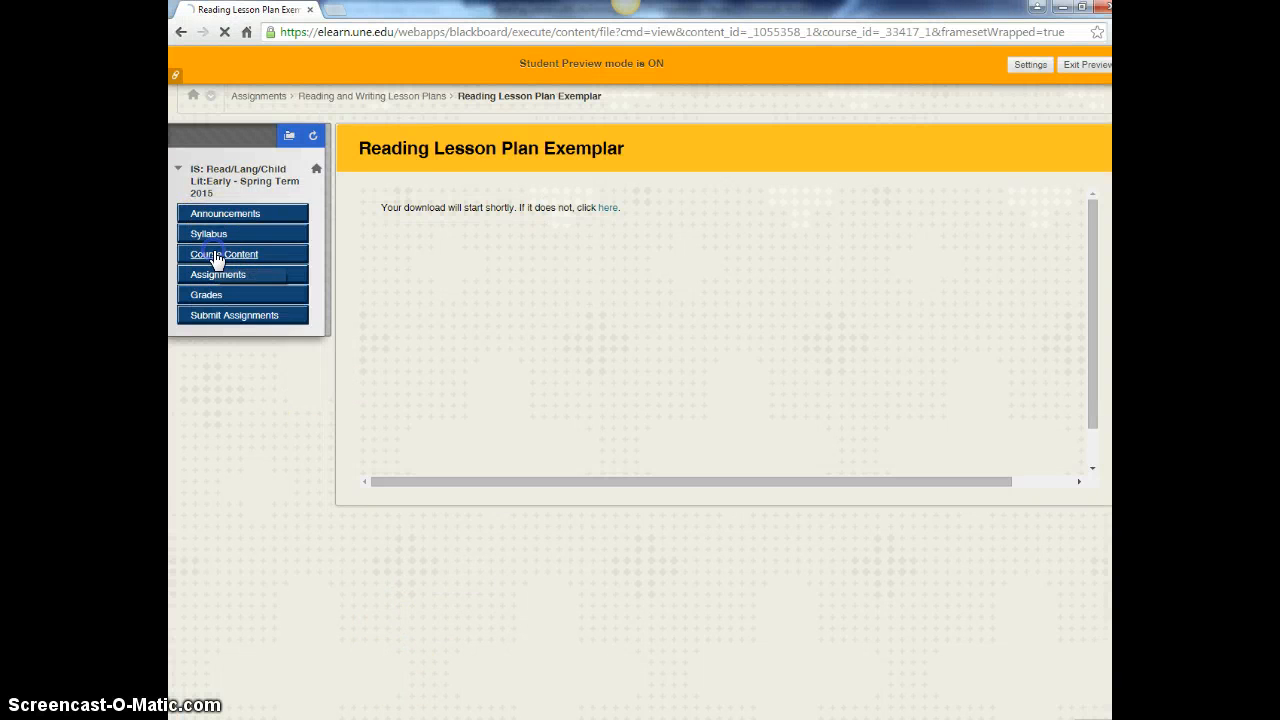
left_click(224, 252)
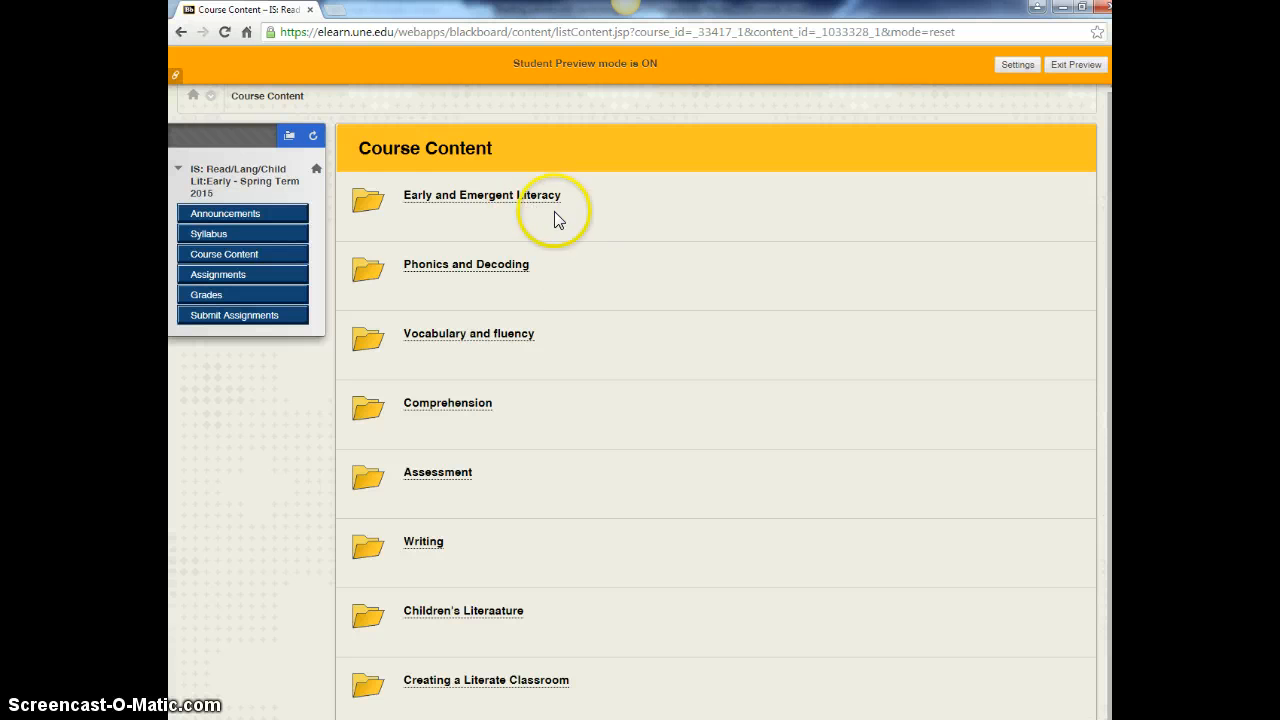
mouse_move(520, 208)
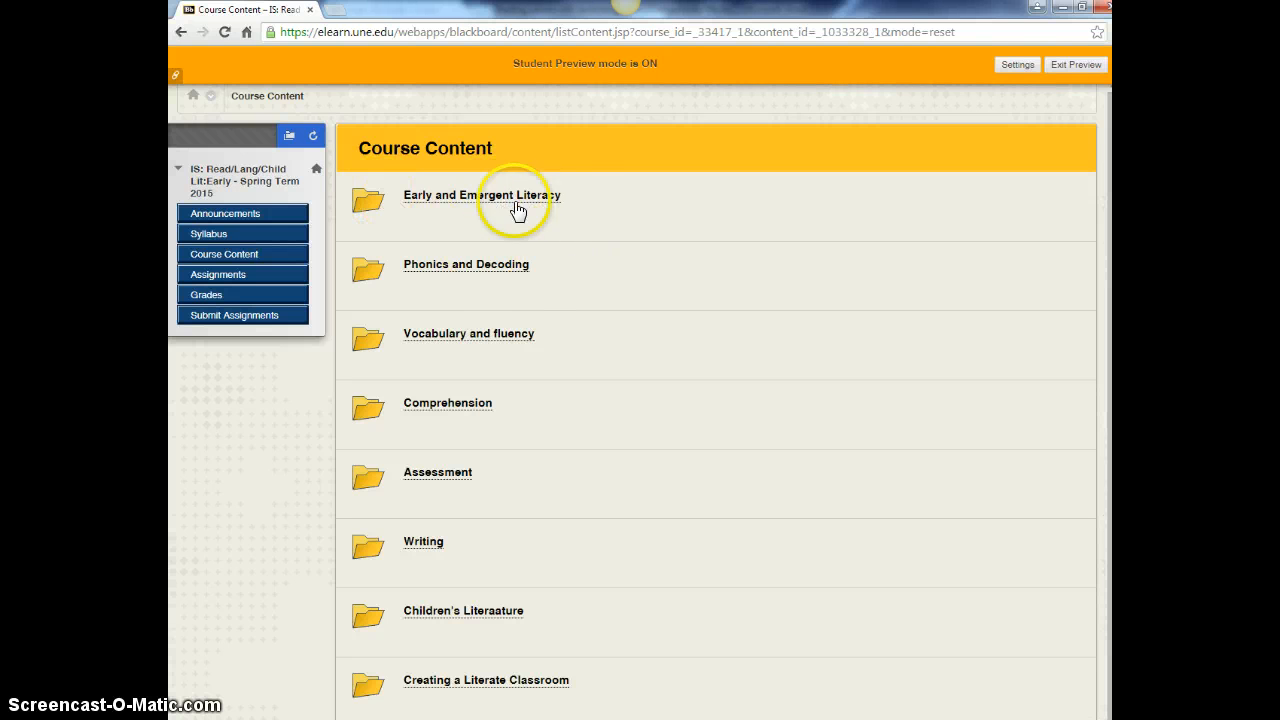
mouse_move(572, 220)
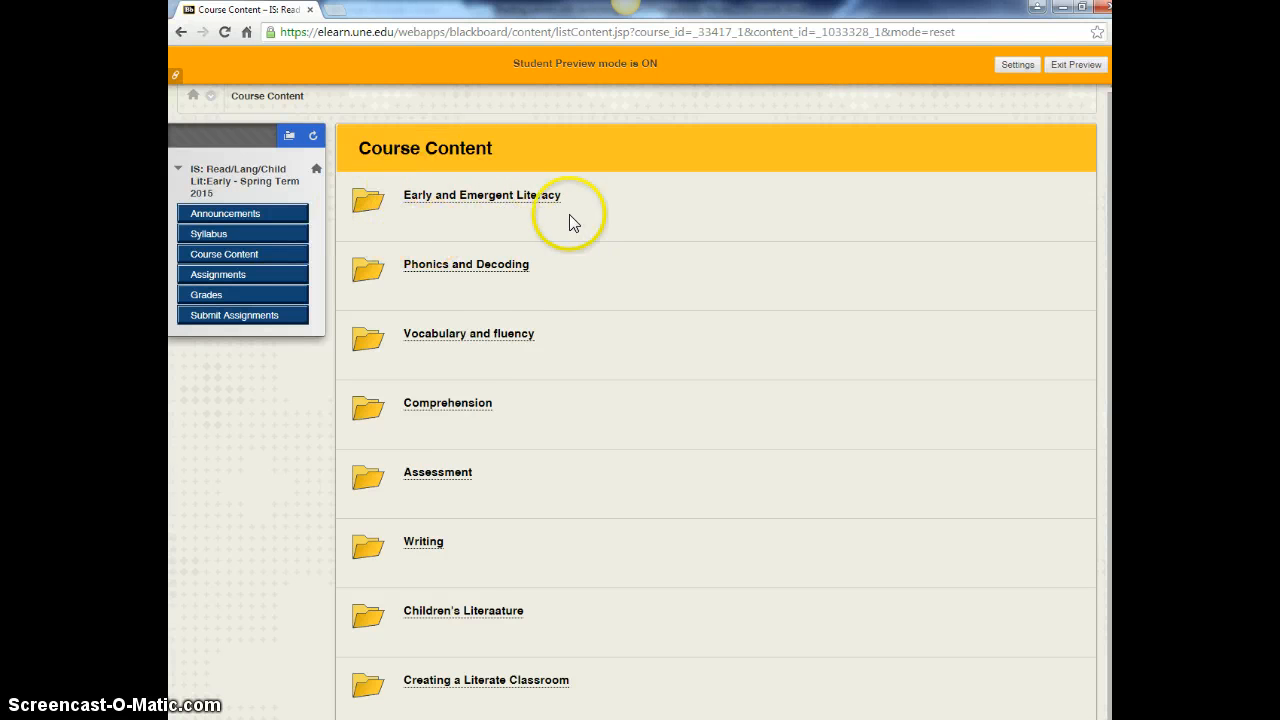
mouse_move(454, 278)
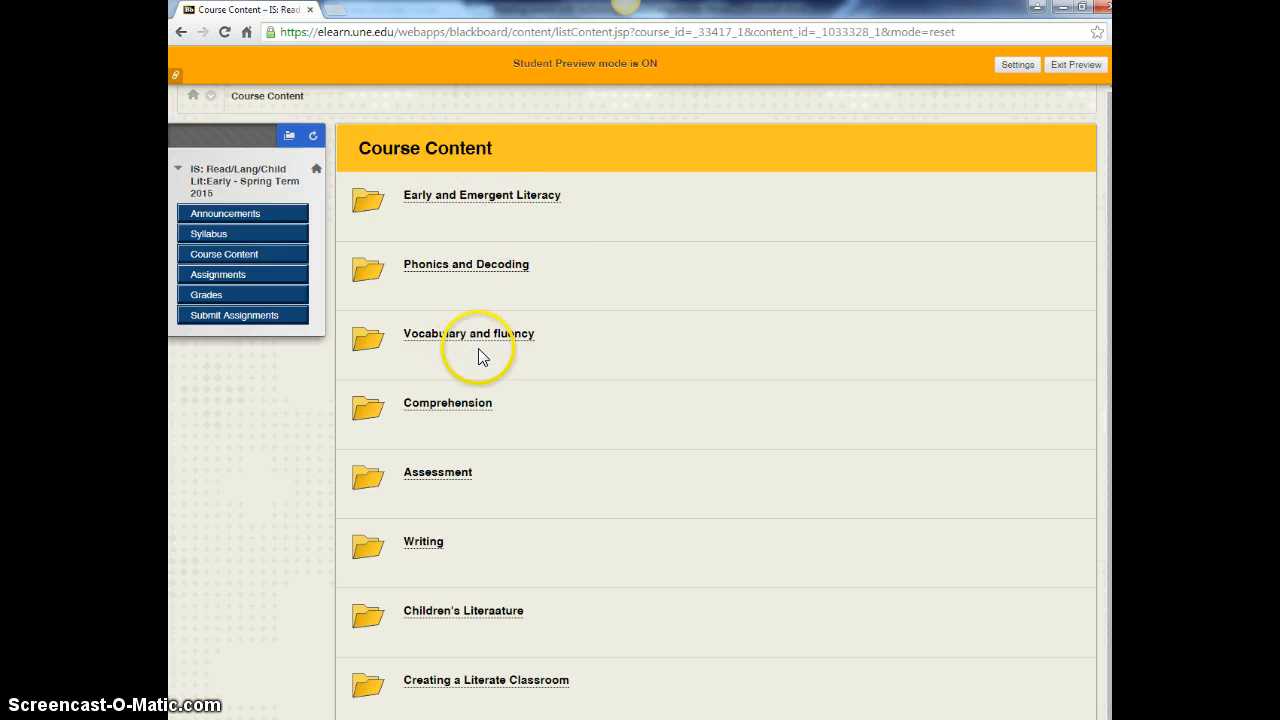
mouse_move(500, 290)
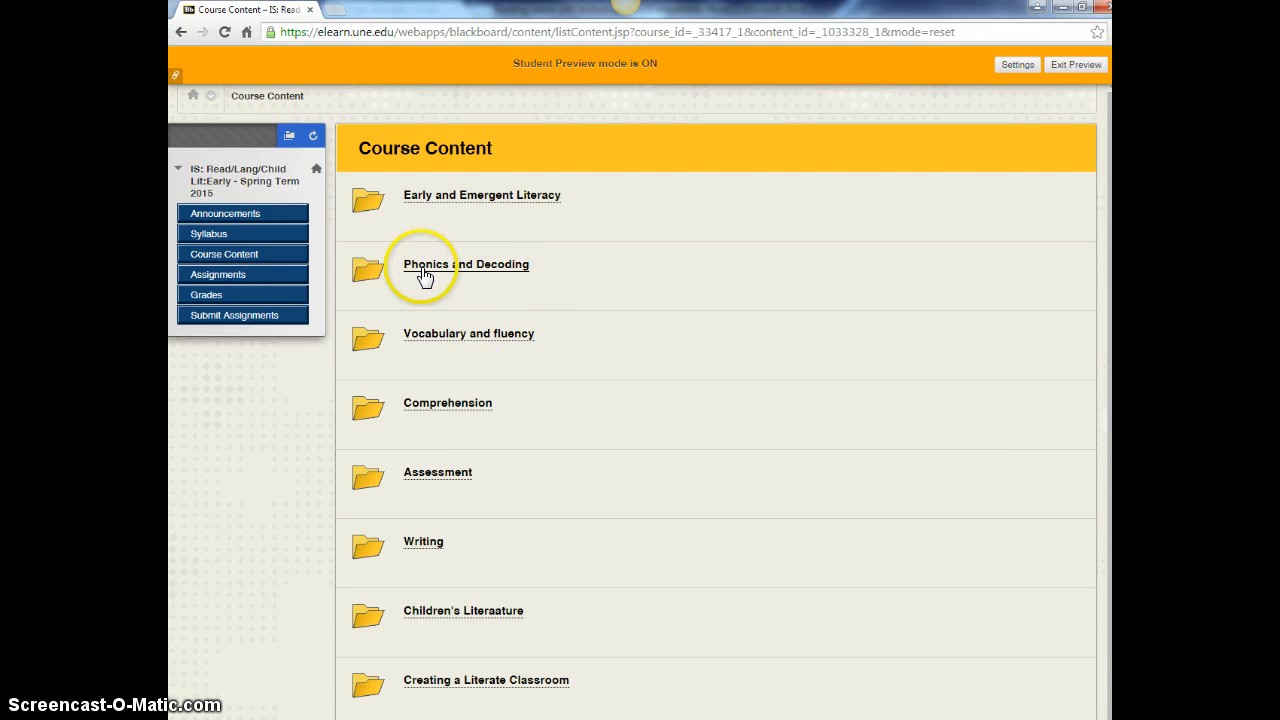
mouse_move(472, 348)
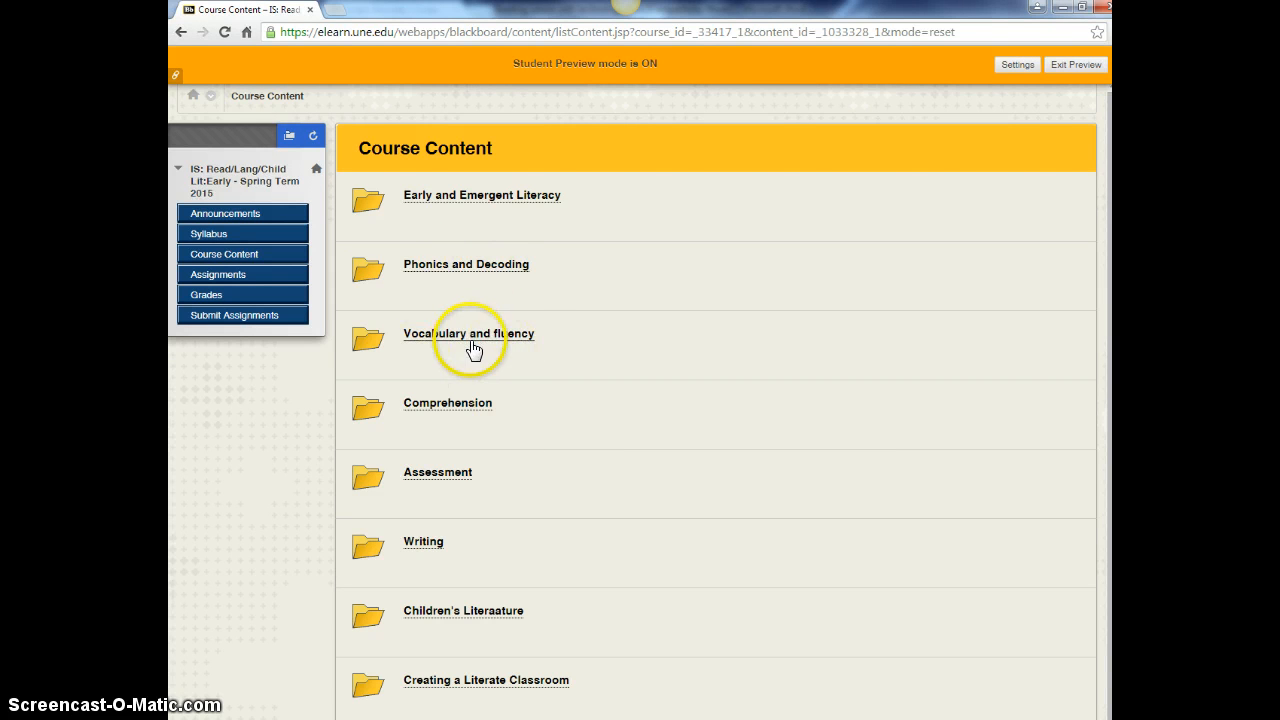
mouse_move(488, 418)
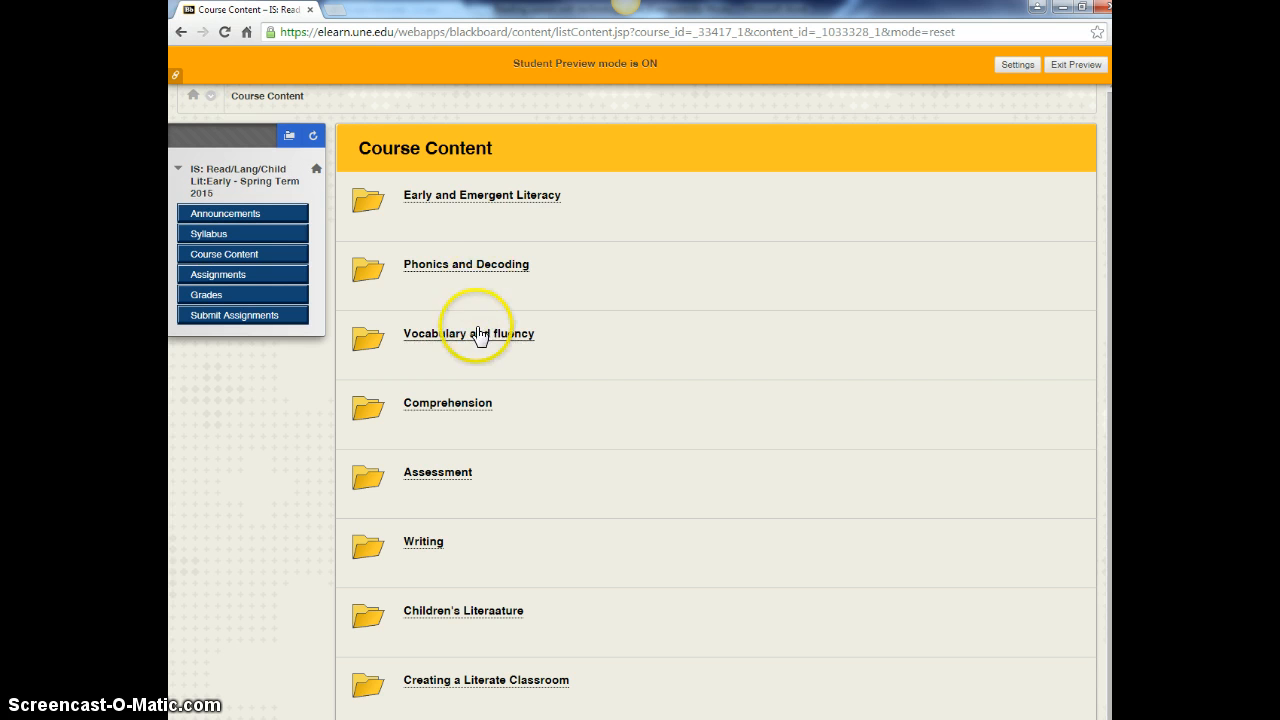
mouse_move(464, 700)
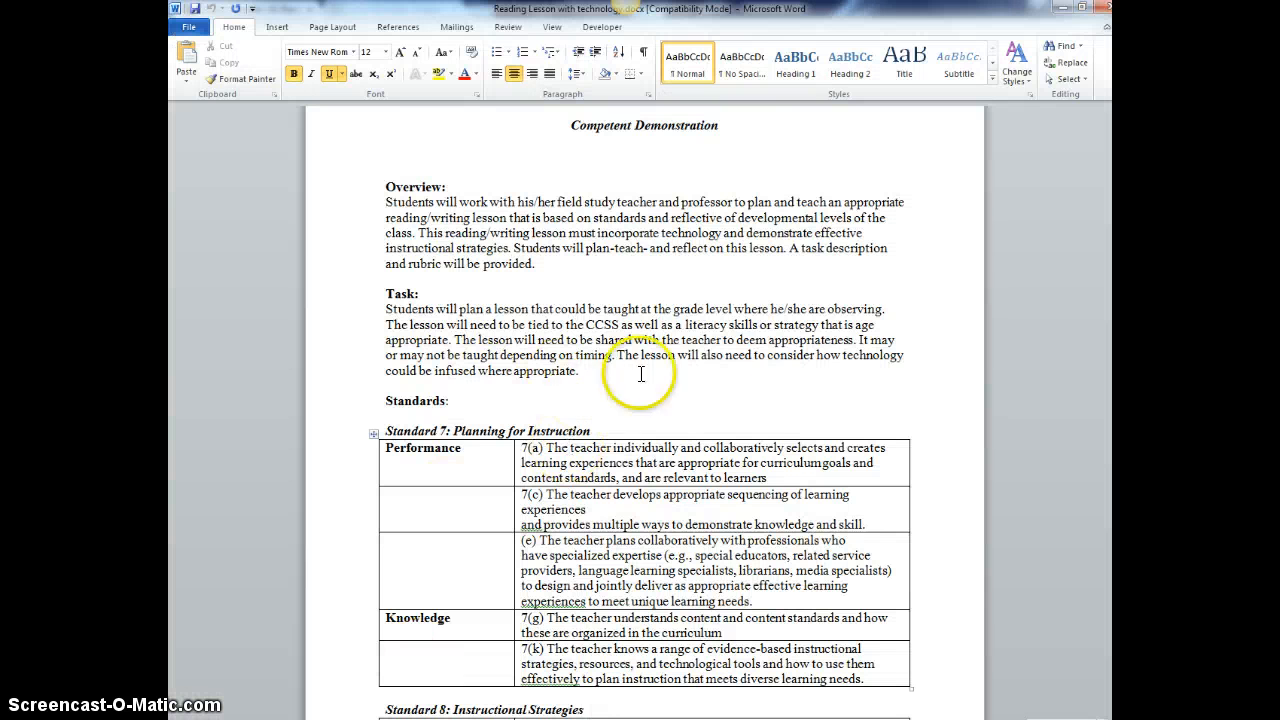
mouse_move(496, 340)
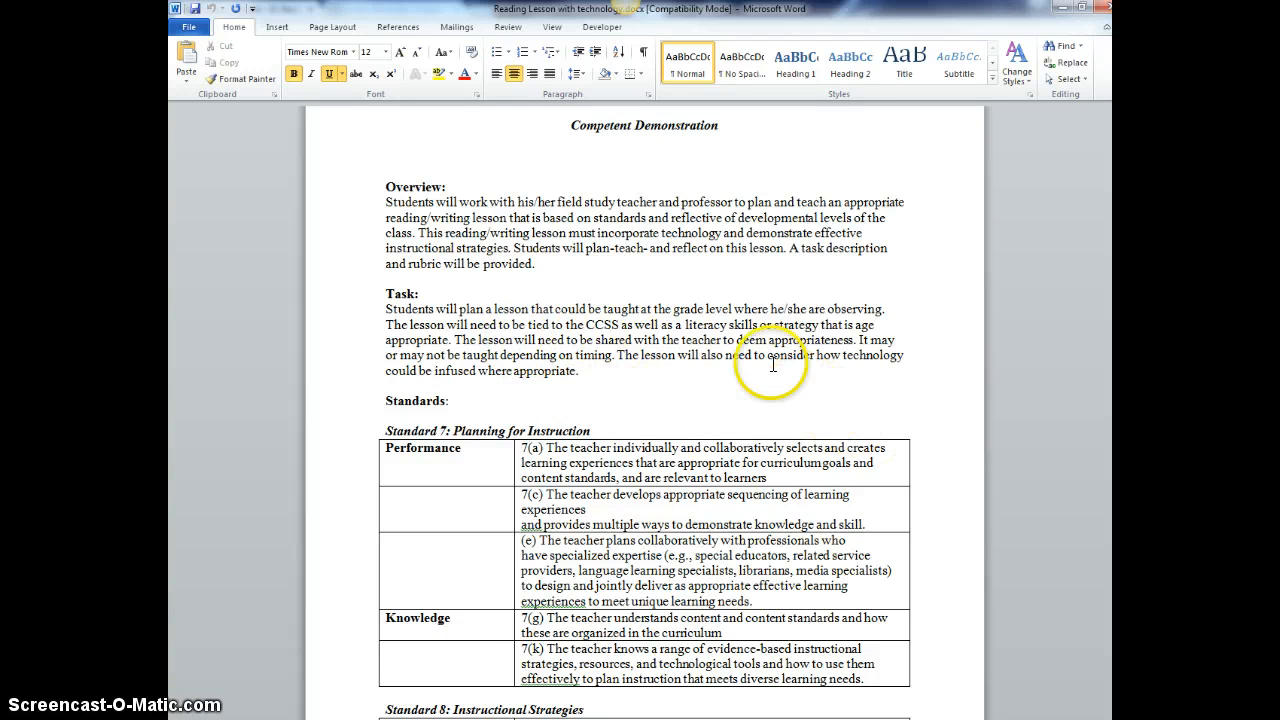
mouse_move(702, 350)
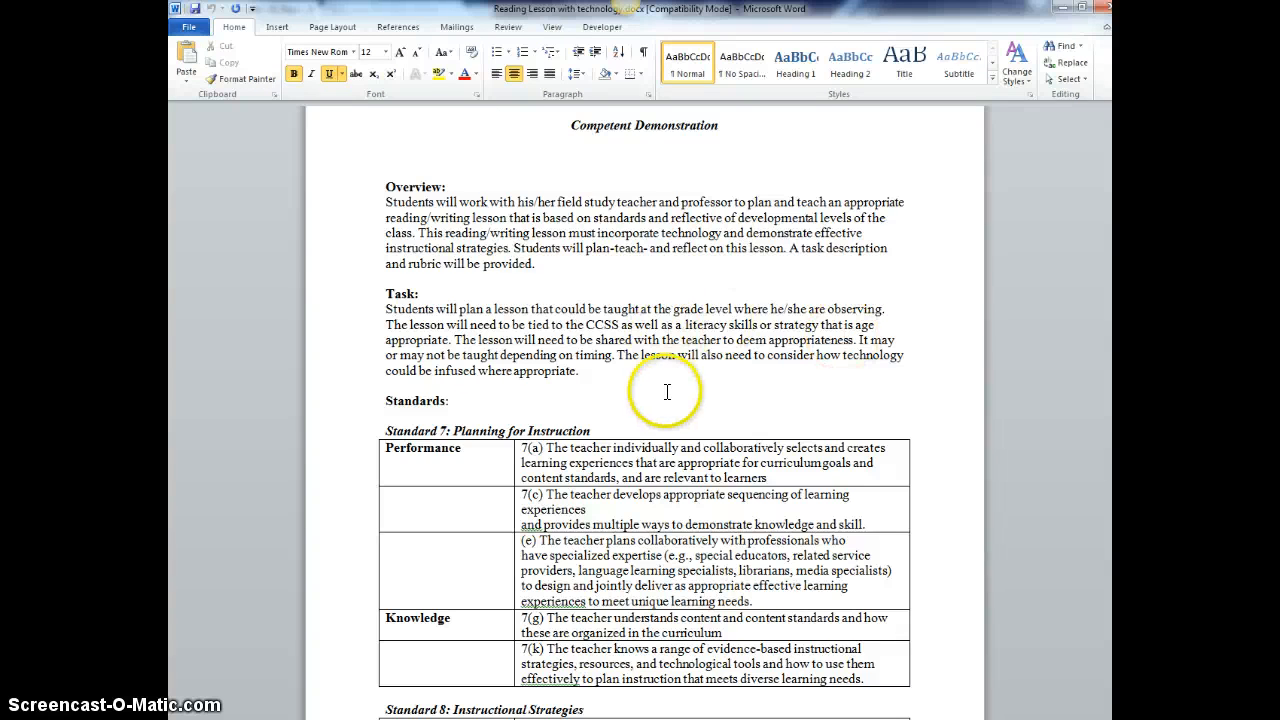
- Scroll down through the rubric table to reach the penguin Lesson Plan Demonstration exemplar
scroll("down", 3)
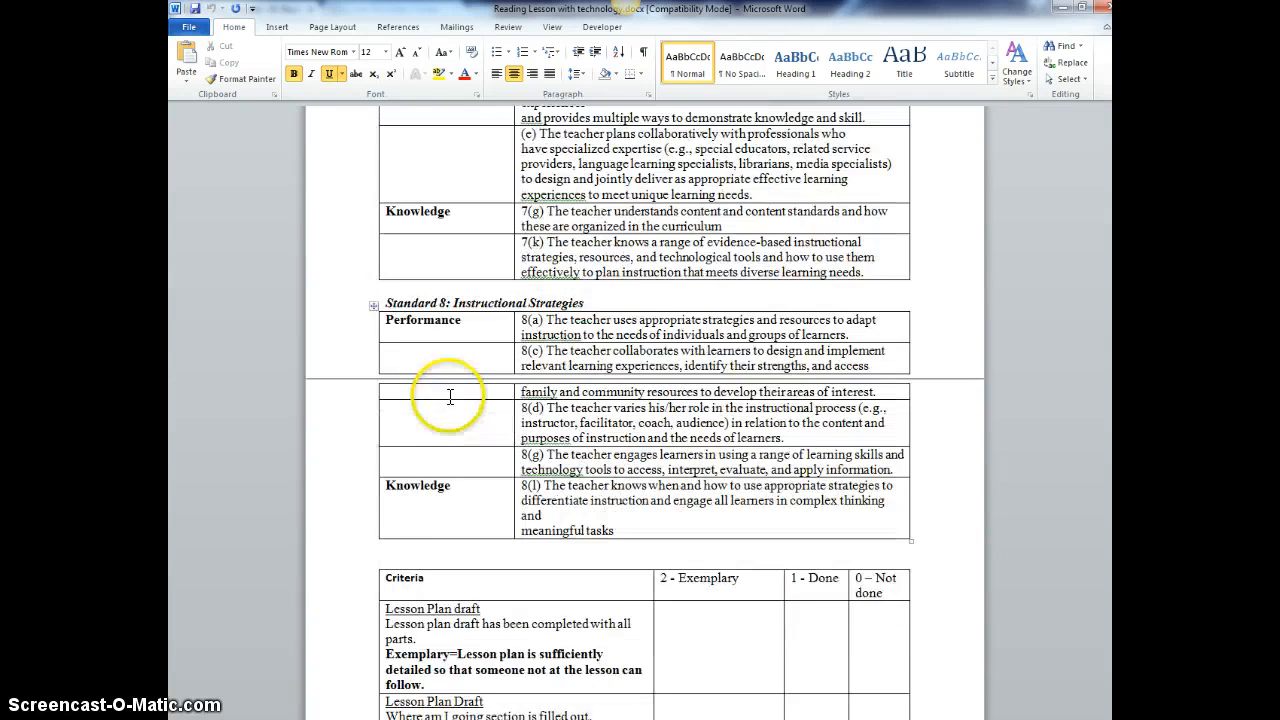
scroll("down", 3)
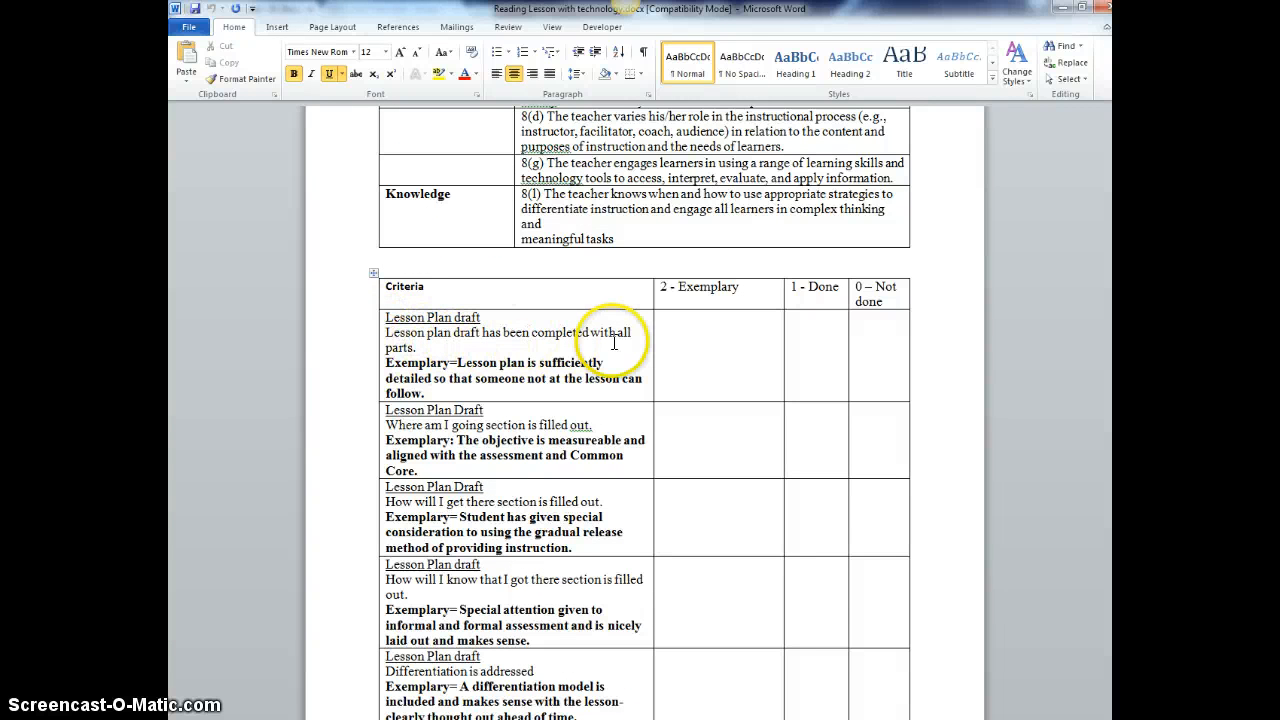
mouse_move(456, 350)
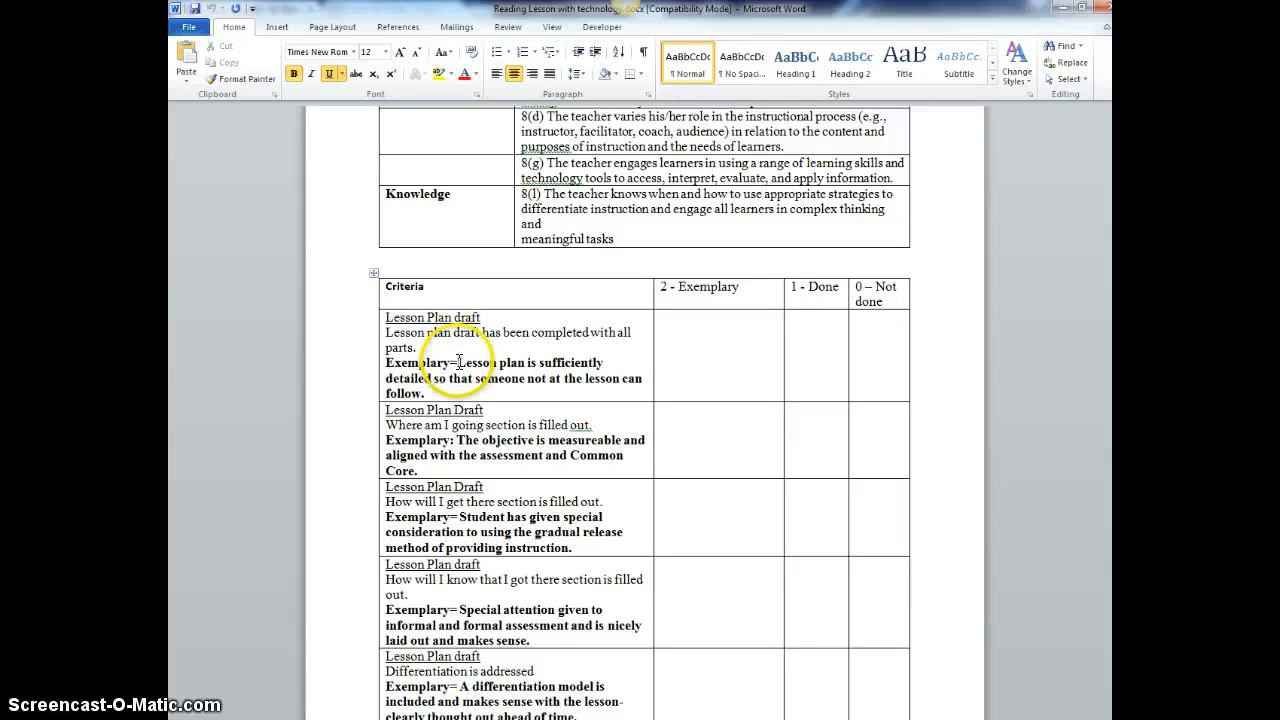
mouse_move(468, 424)
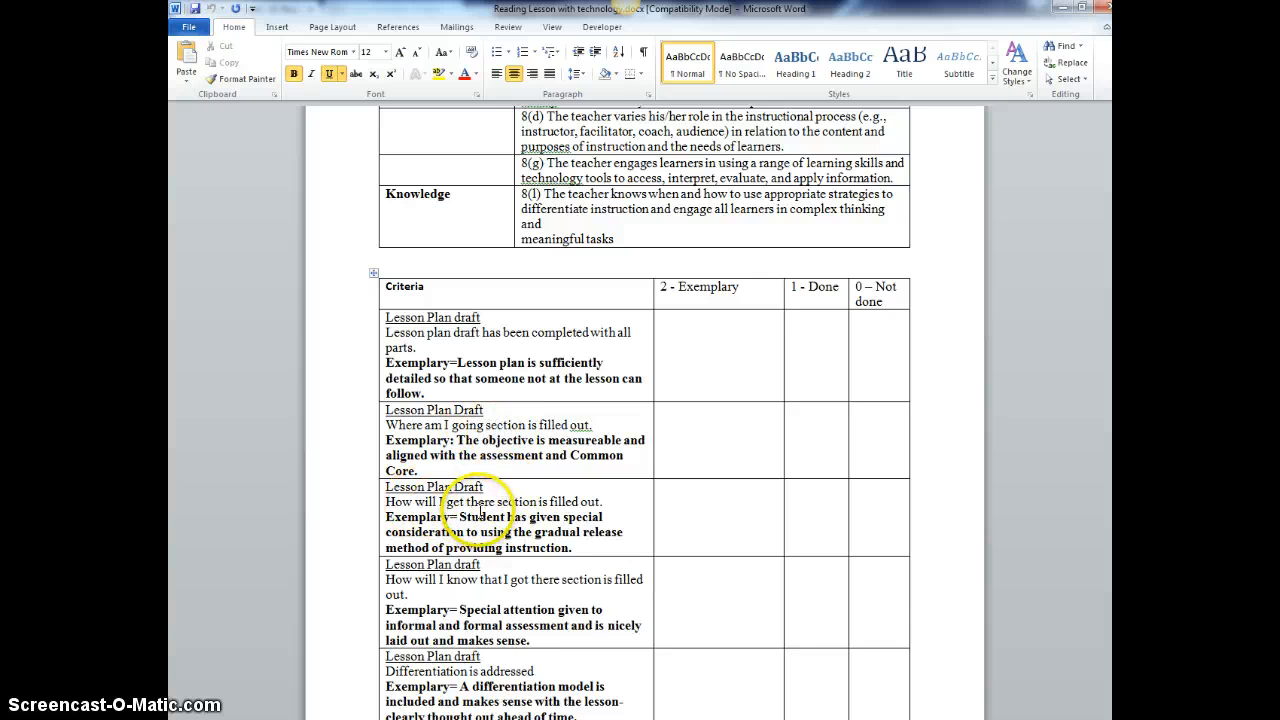
scroll("down", 3)
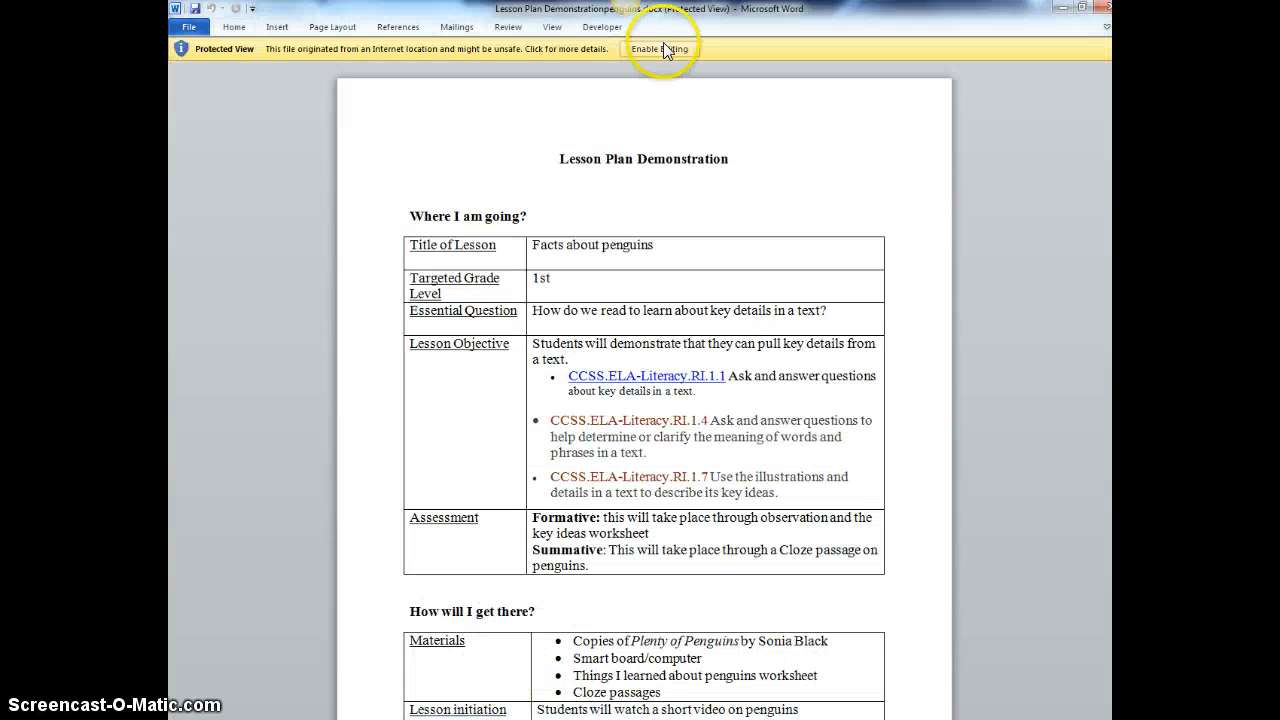
- Enable editing on the penguin lesson plan and scroll through its assessment and differentiation sections
left_click(662, 48)
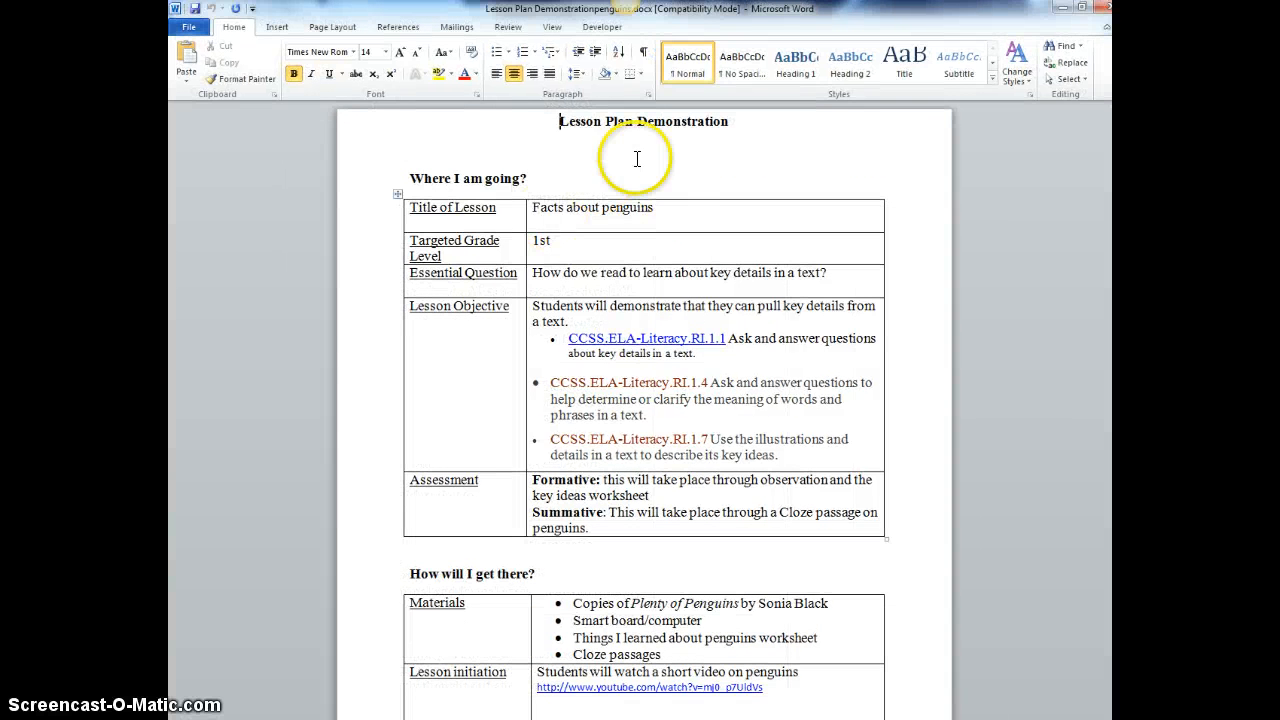
scroll("down", 3)
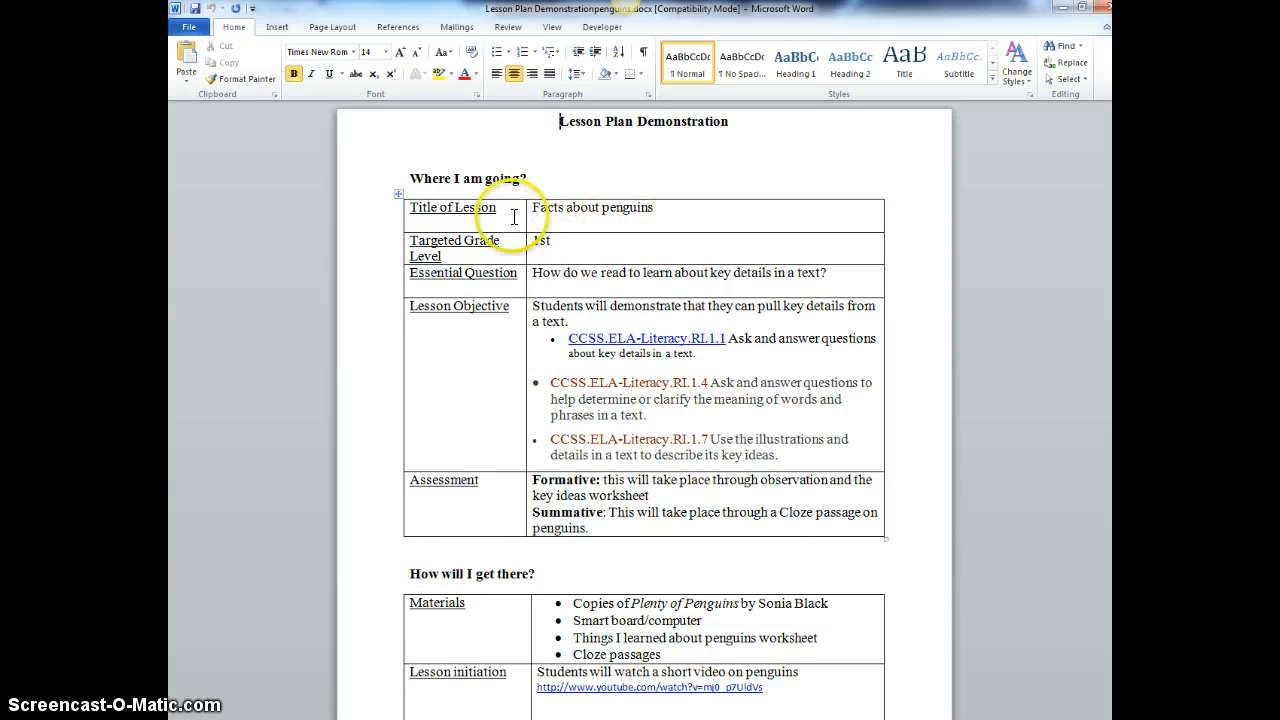
mouse_move(408, 180)
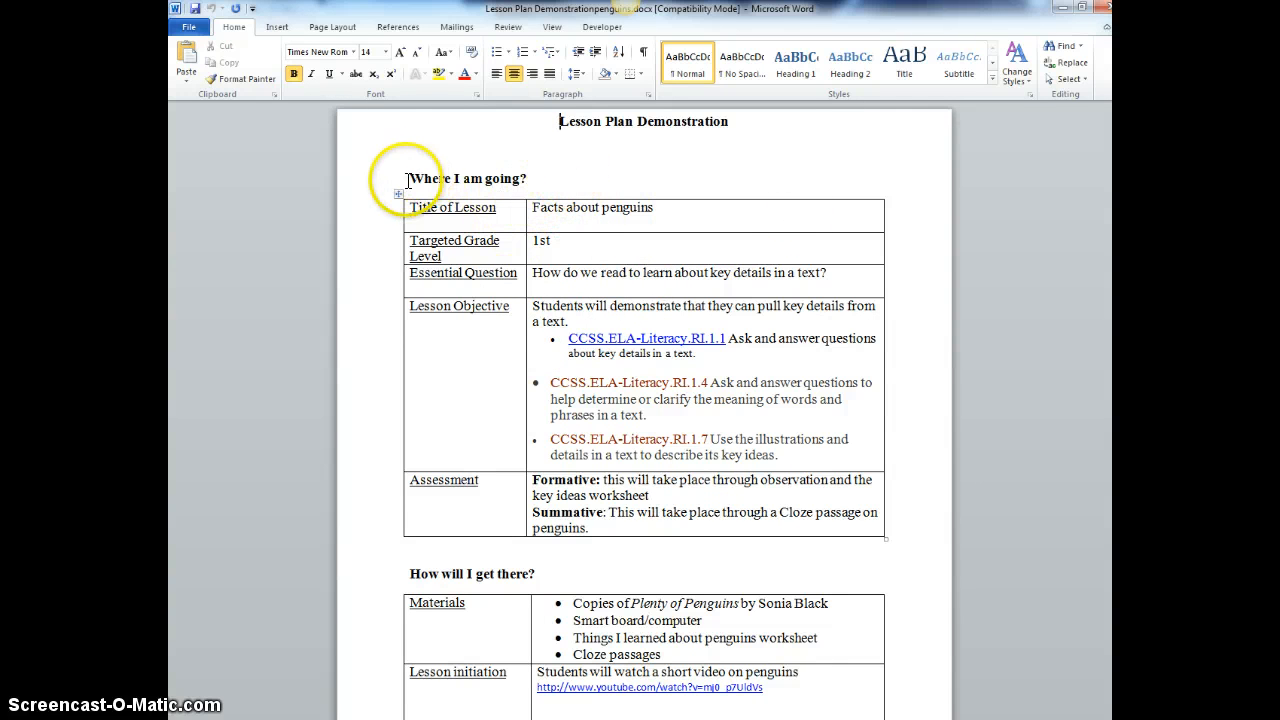
scroll("down", 3)
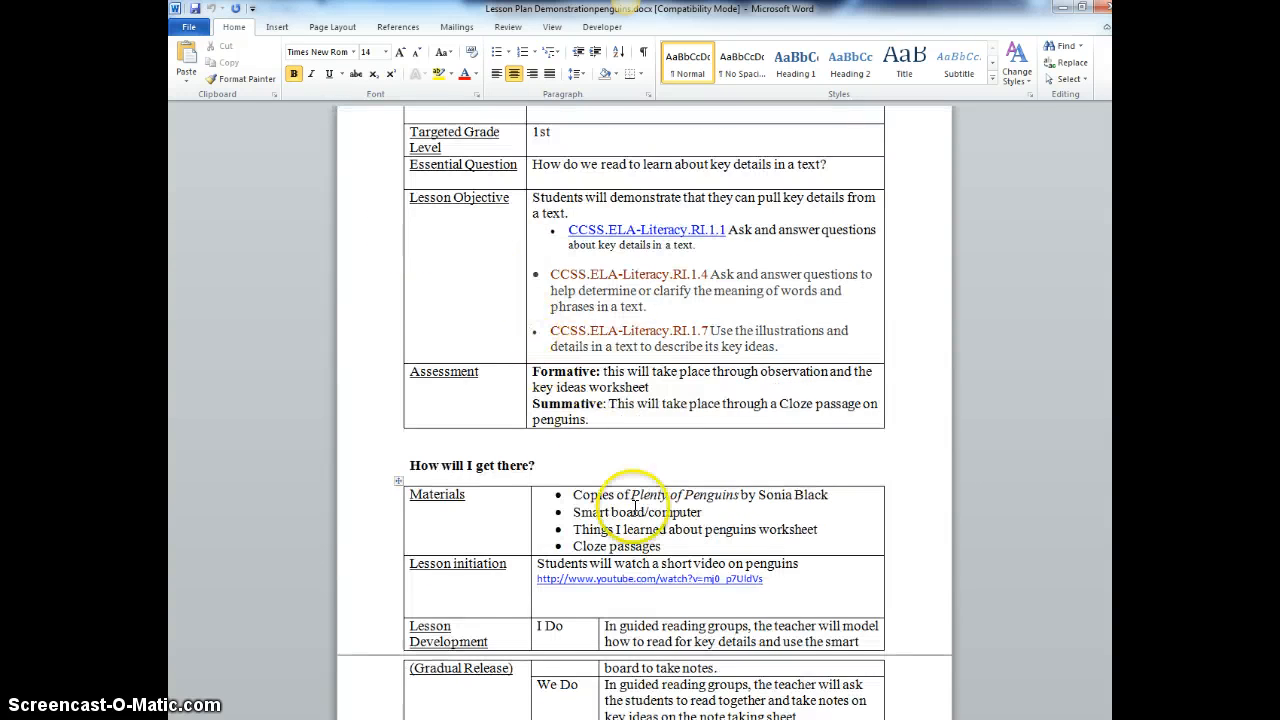
scroll("down", 3)
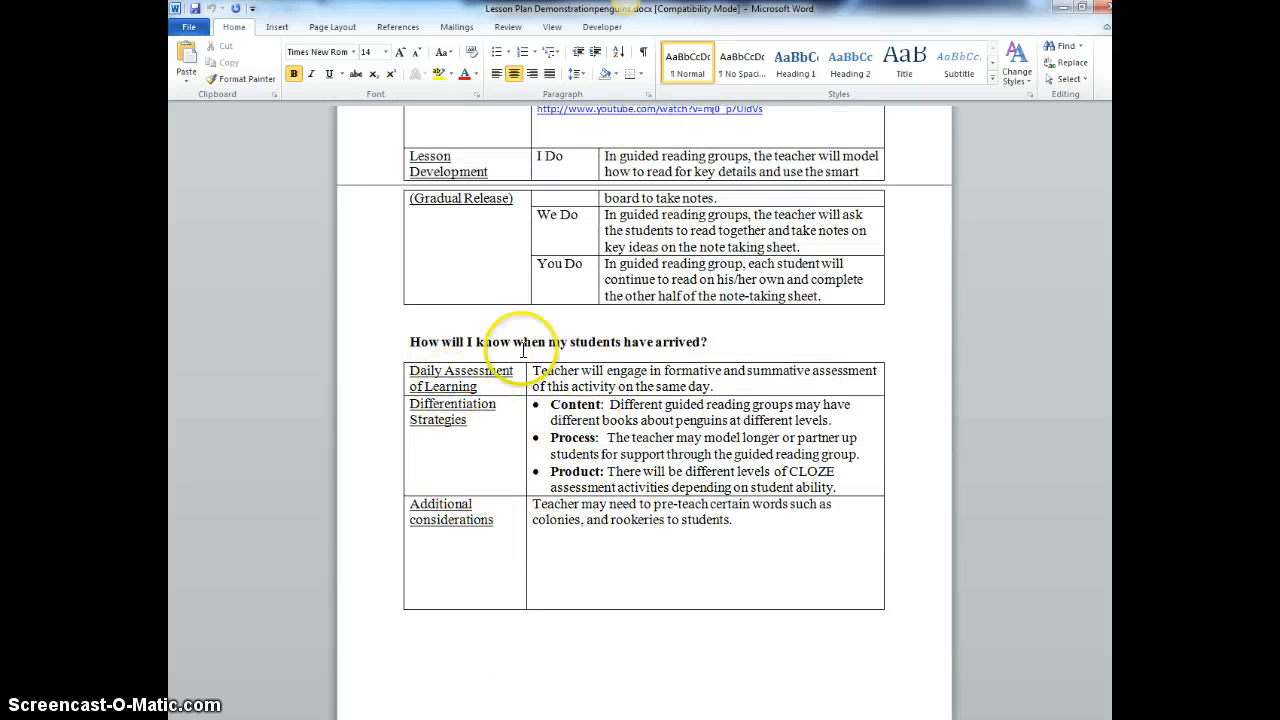
scroll("down", 3)
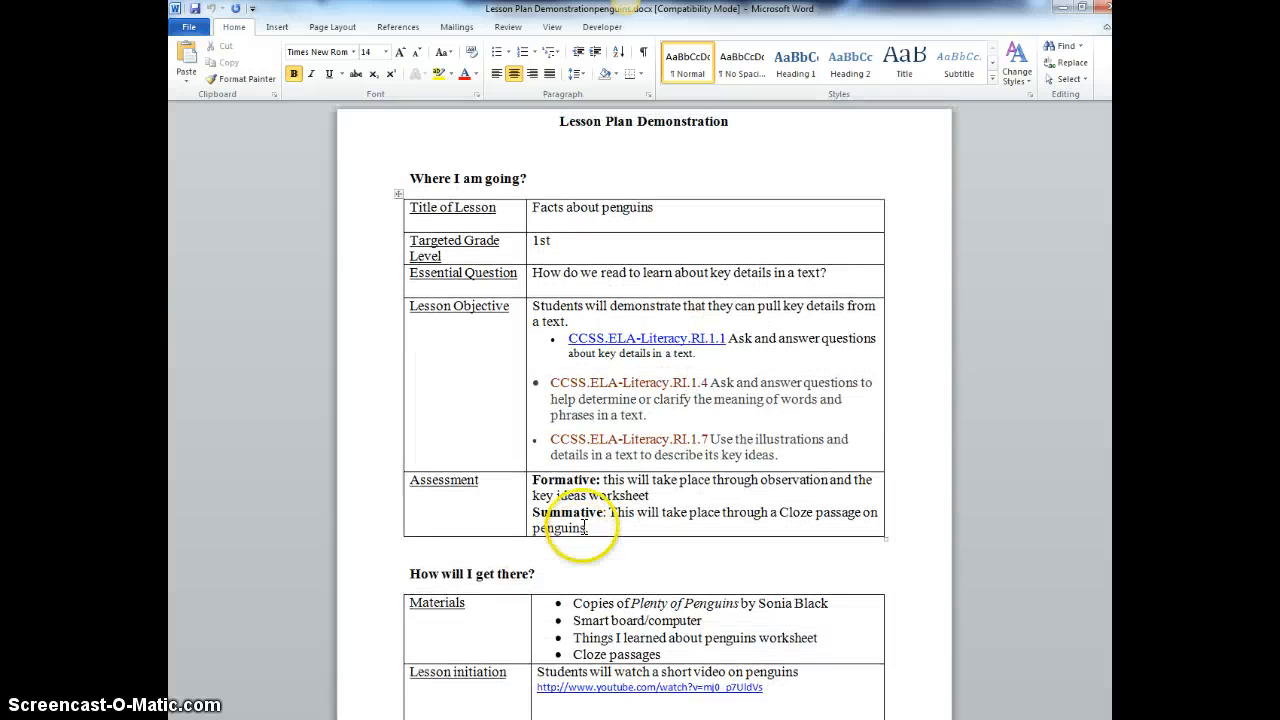
scroll("down", 3)
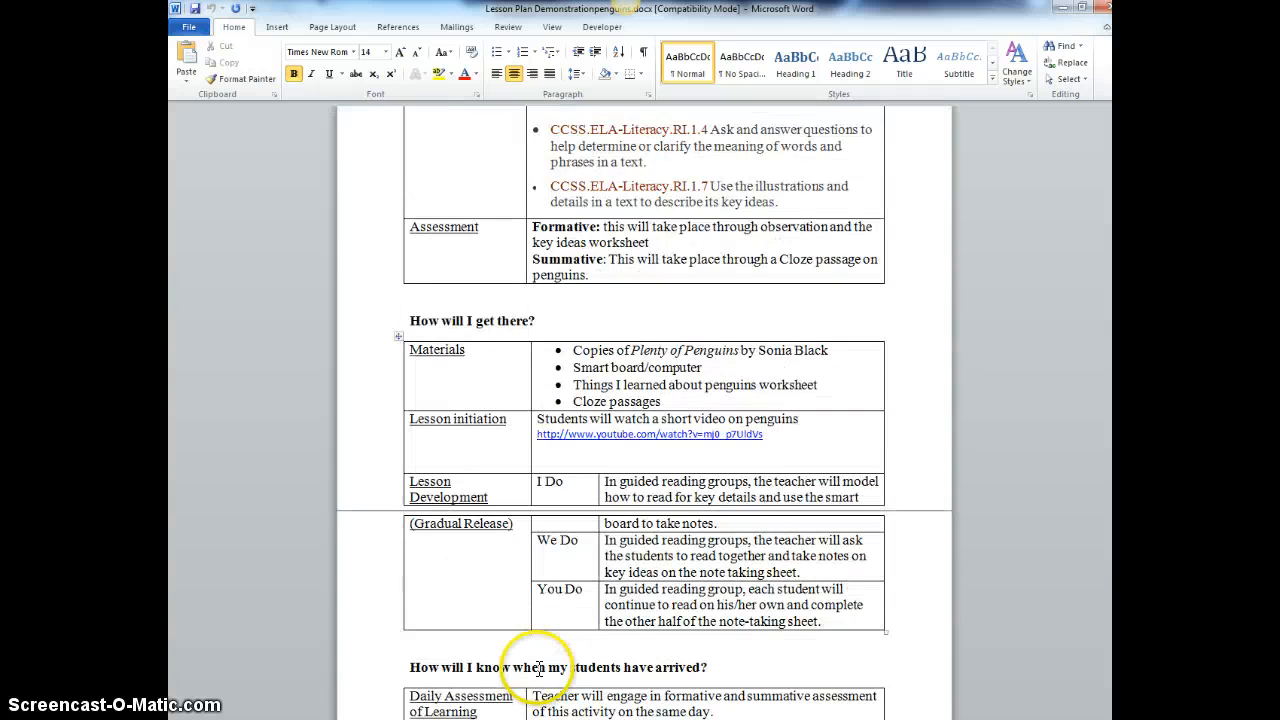
scroll("down", 3)
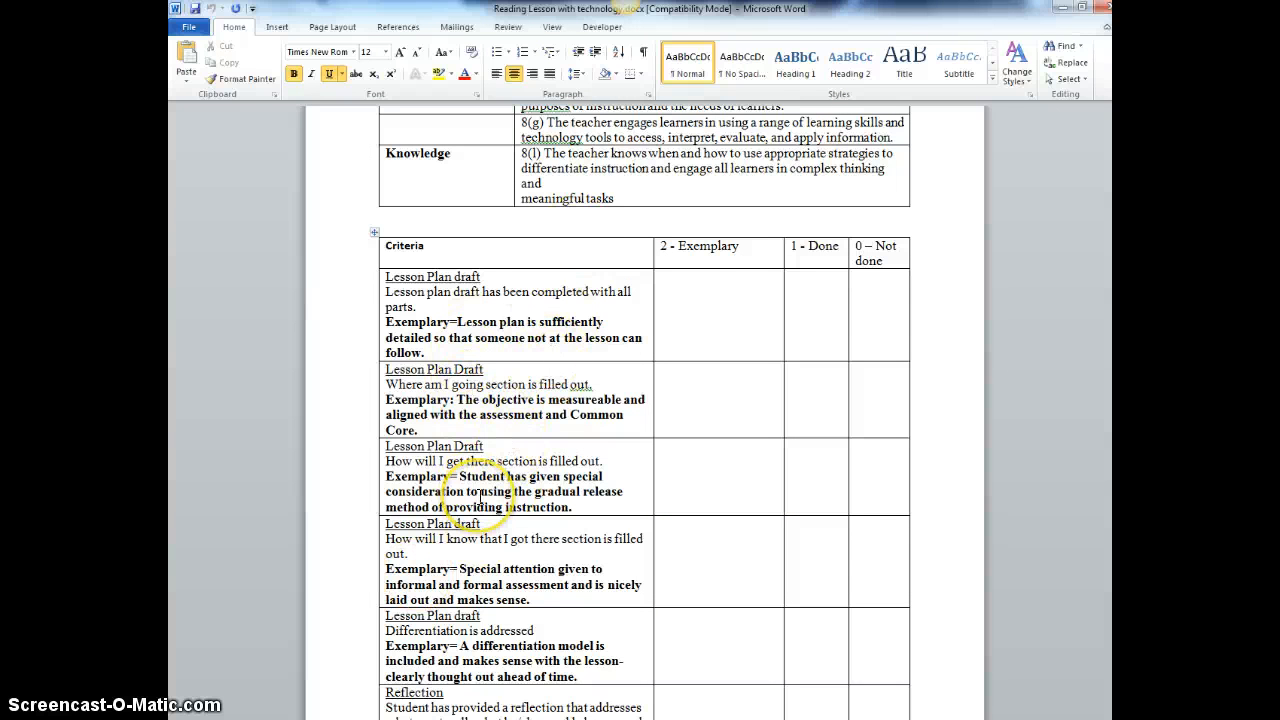
- Scroll the rubric through the reflection and overall criteria, then back up
scroll("down", 3)
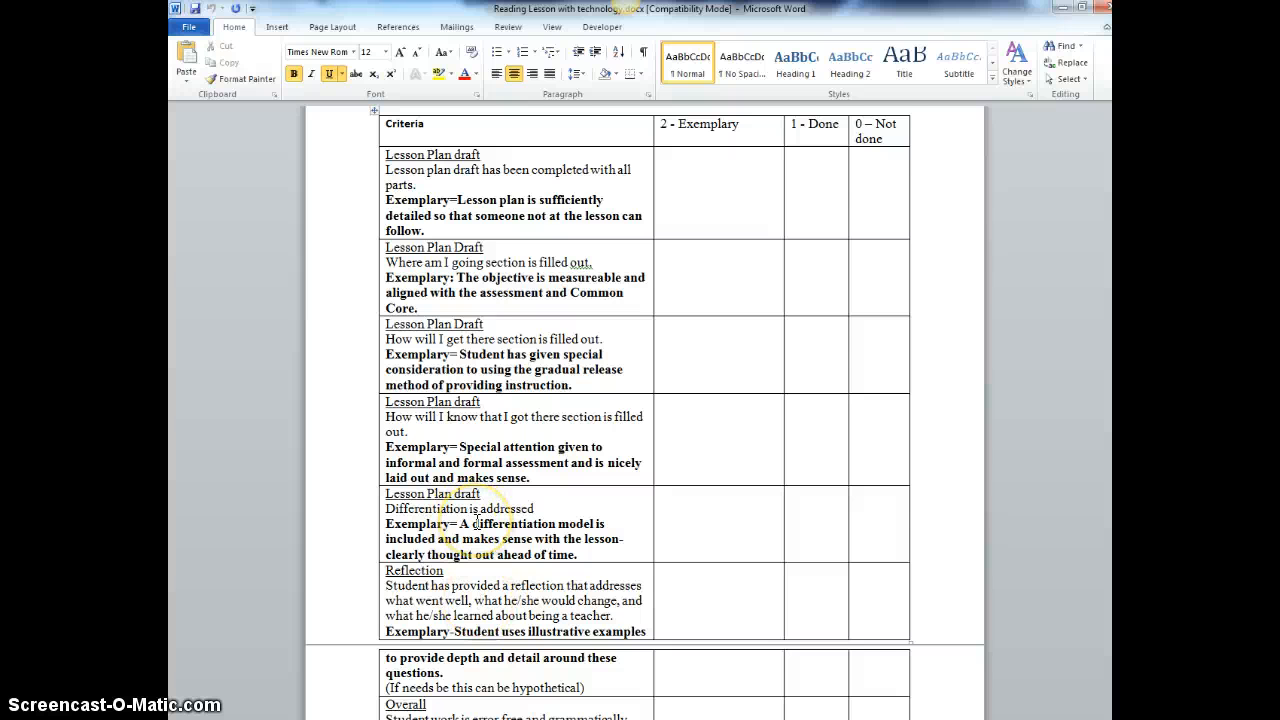
scroll("down", 3)
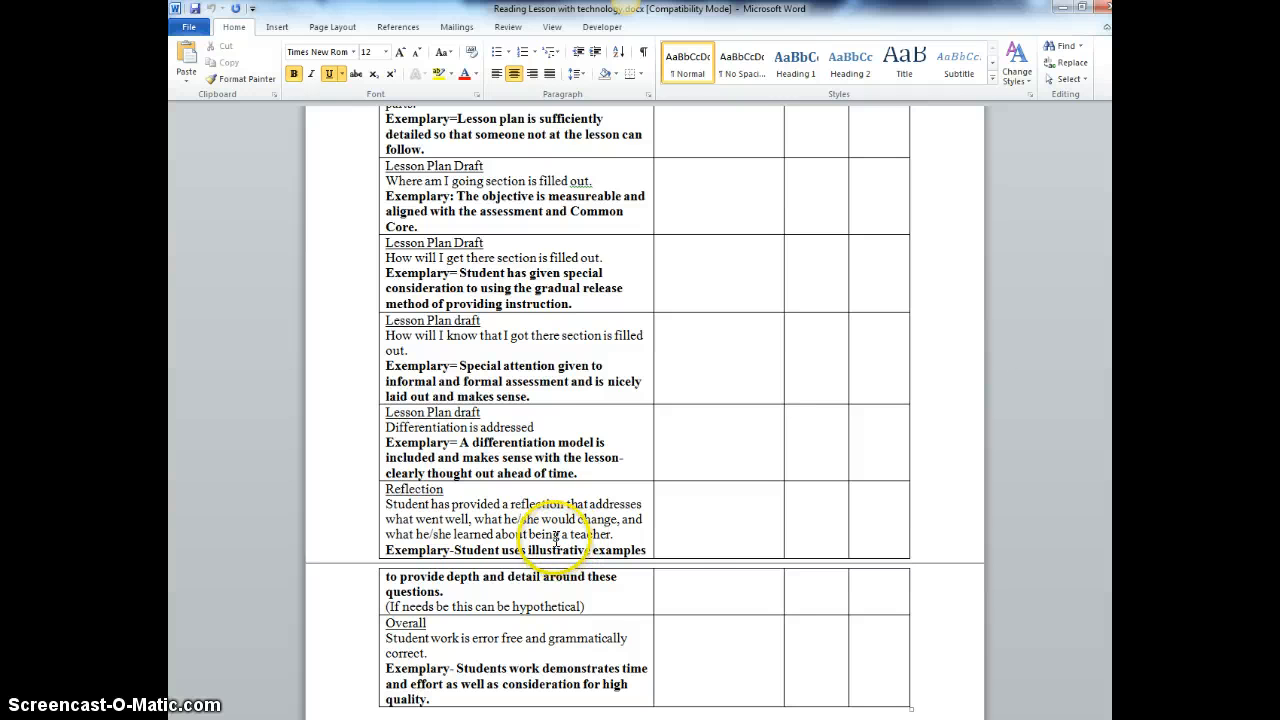
scroll("up", 3)
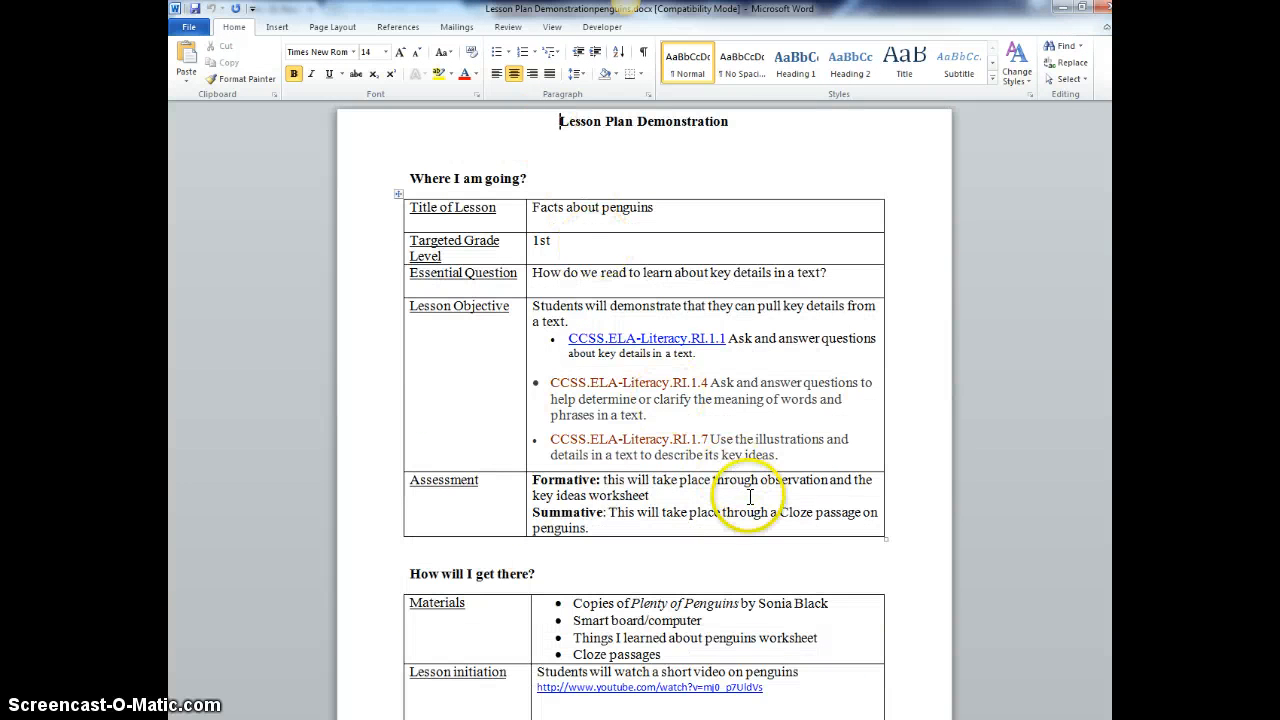
mouse_move(628, 244)
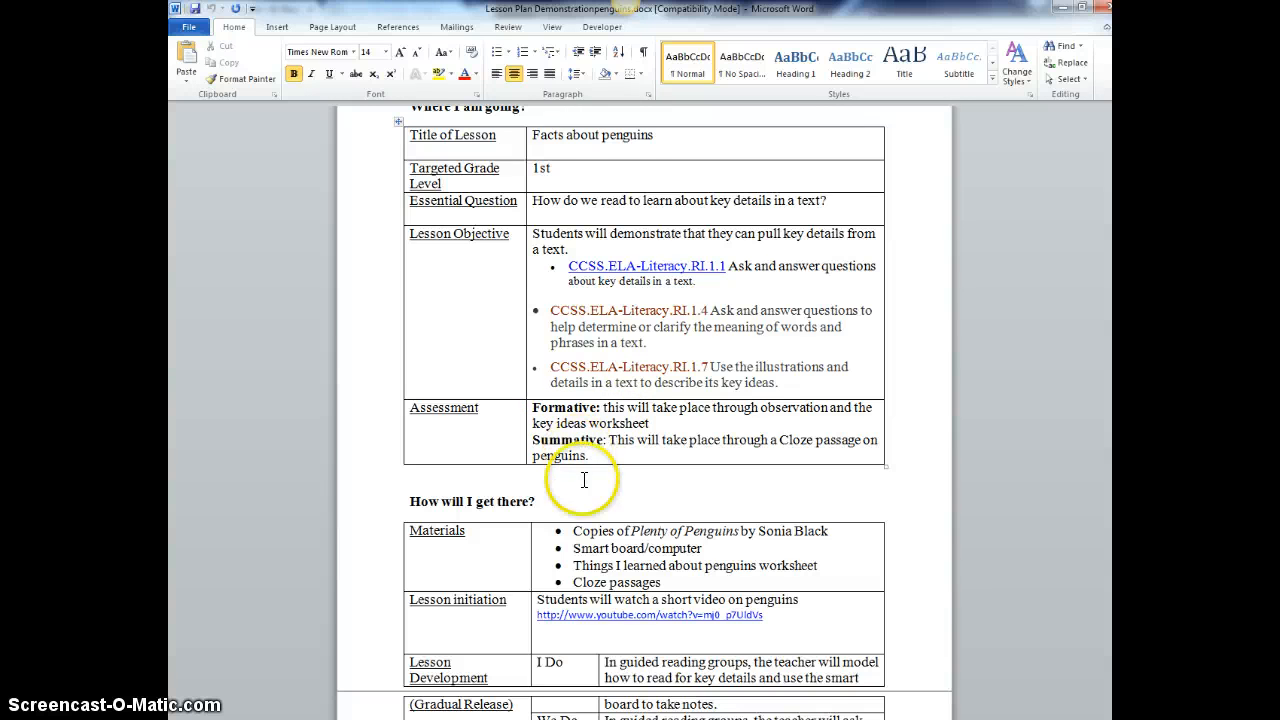
scroll("down", 3)
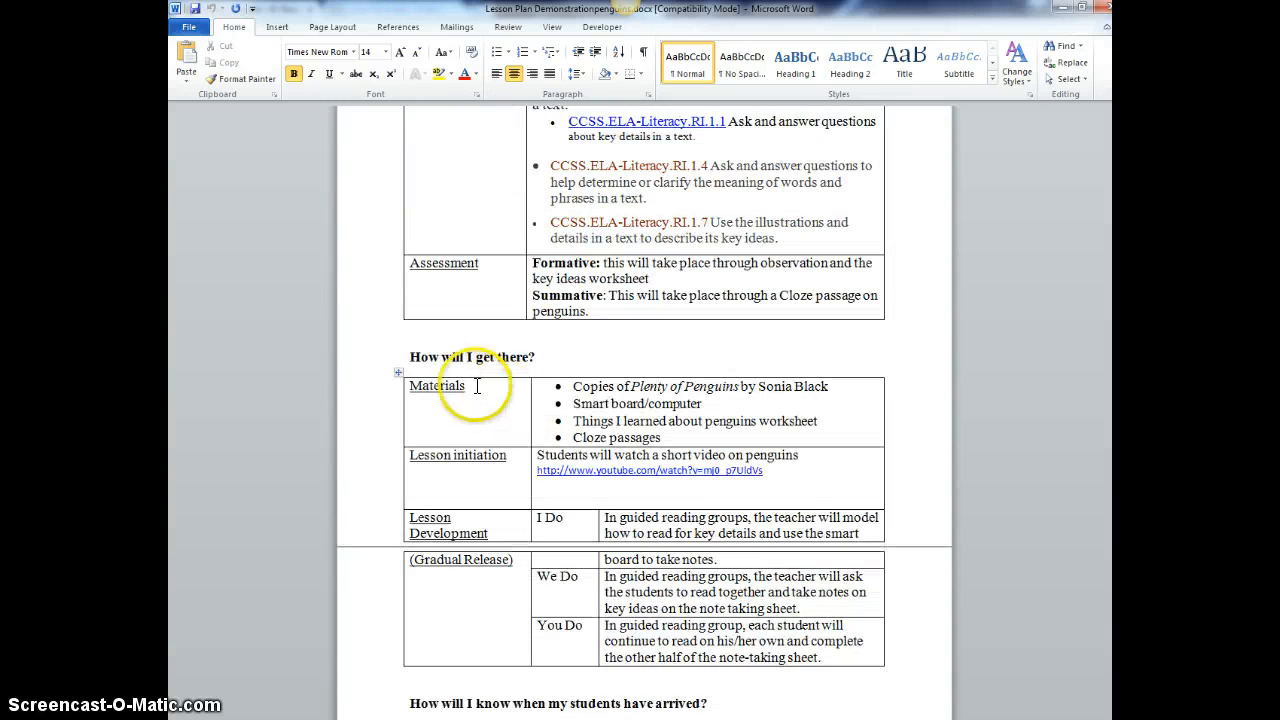
scroll("down", 3)
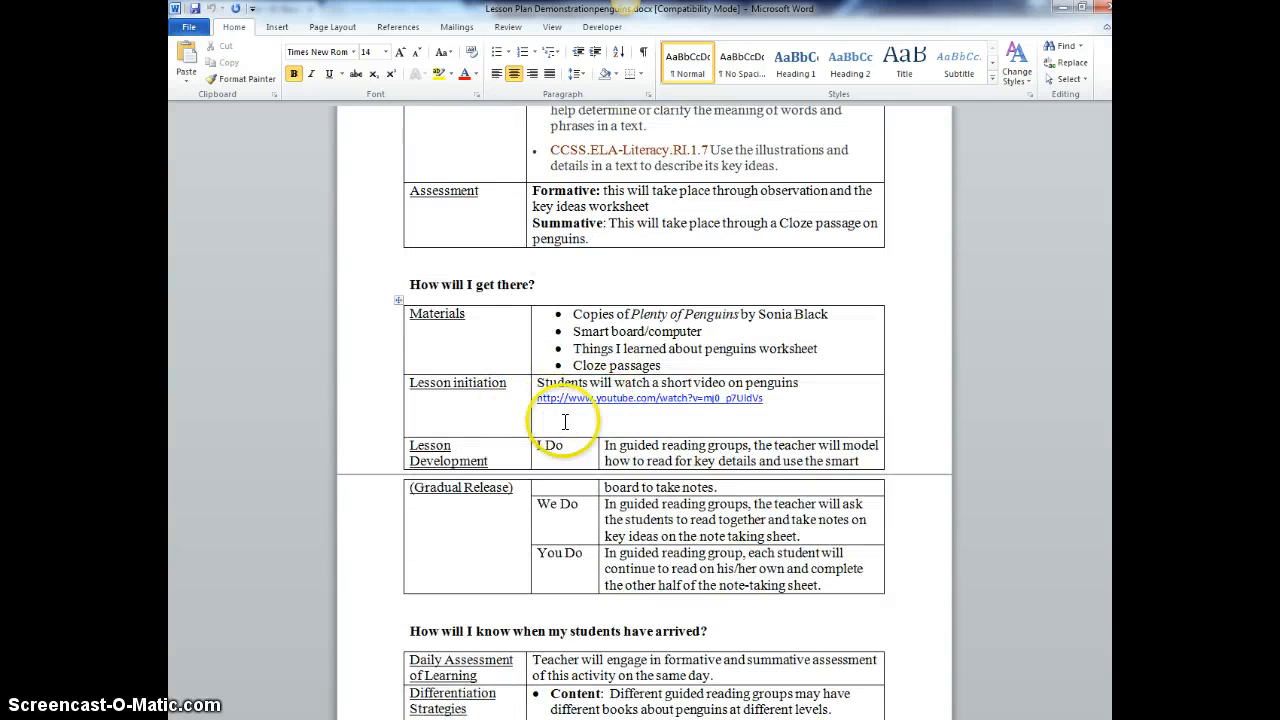
mouse_move(654, 414)
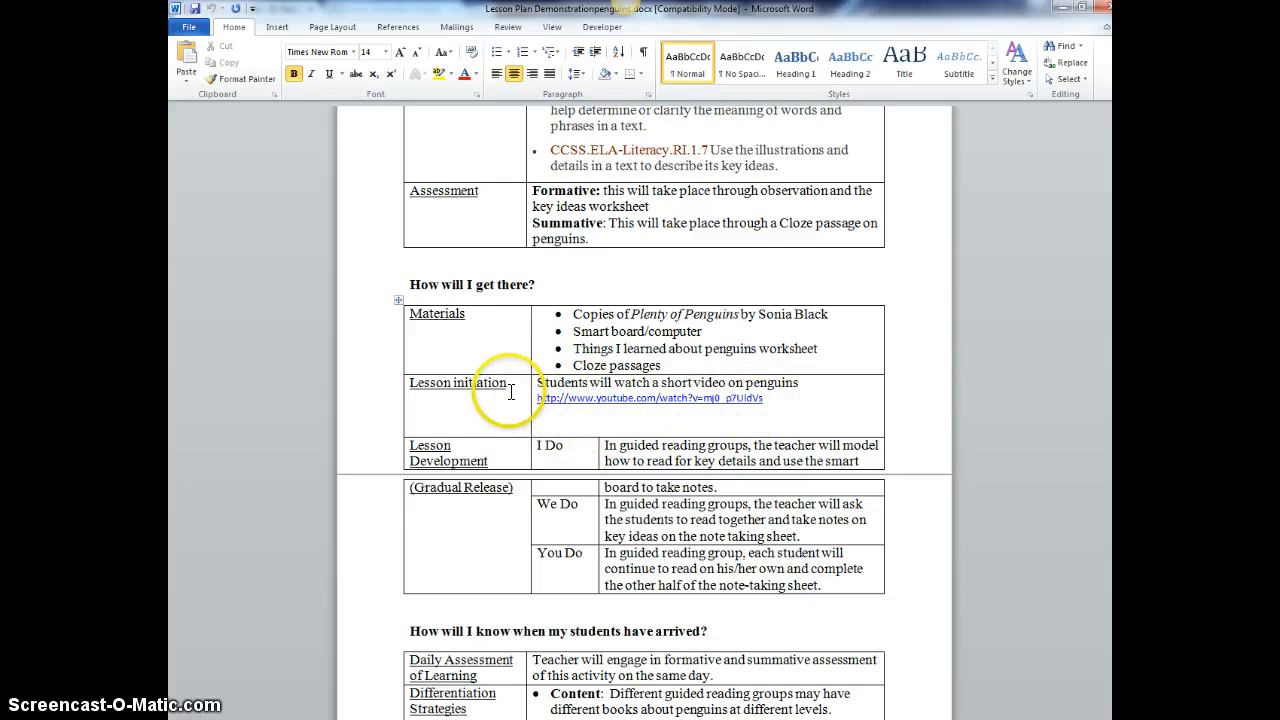
scroll("up", 3)
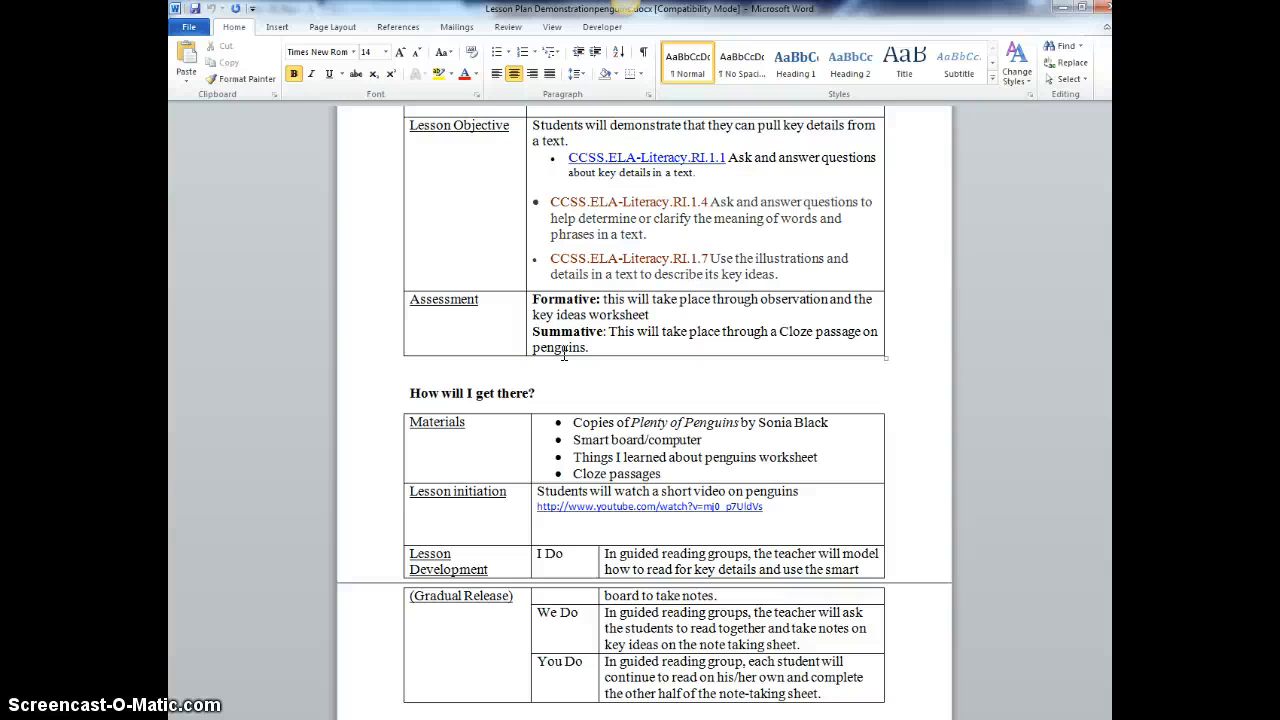
mouse_move(858, 370)
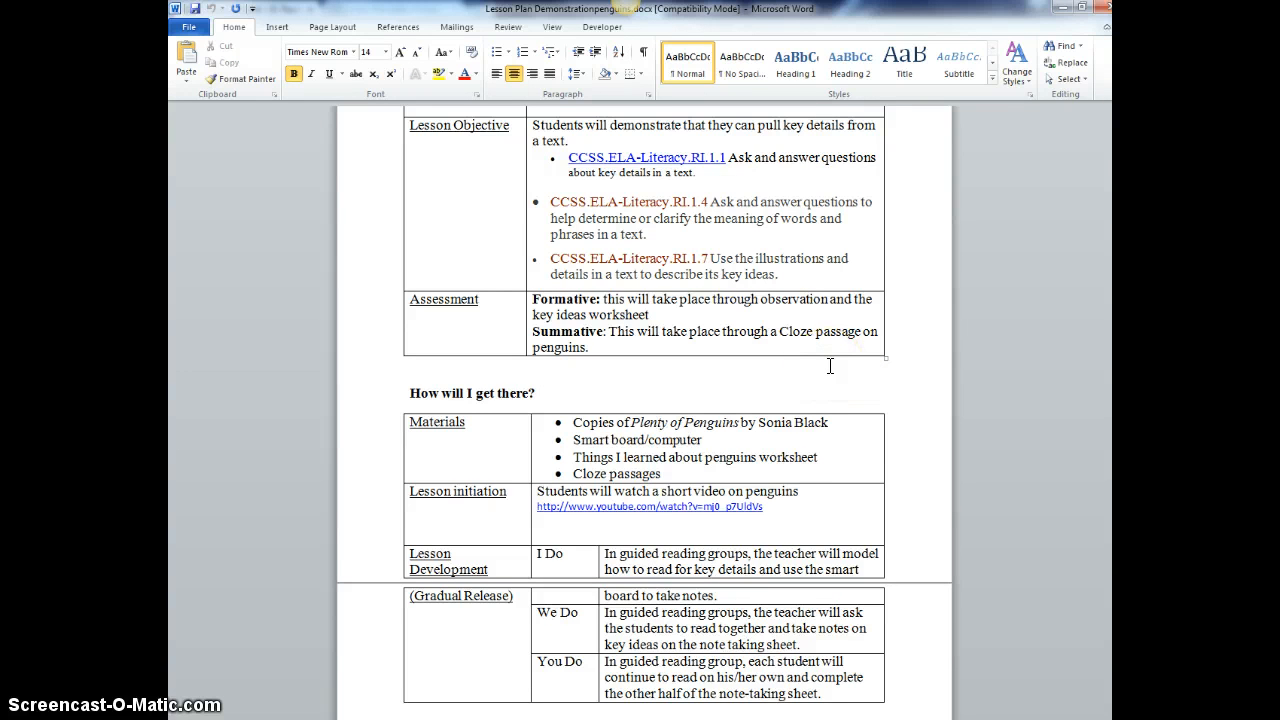
scroll("down", 3)
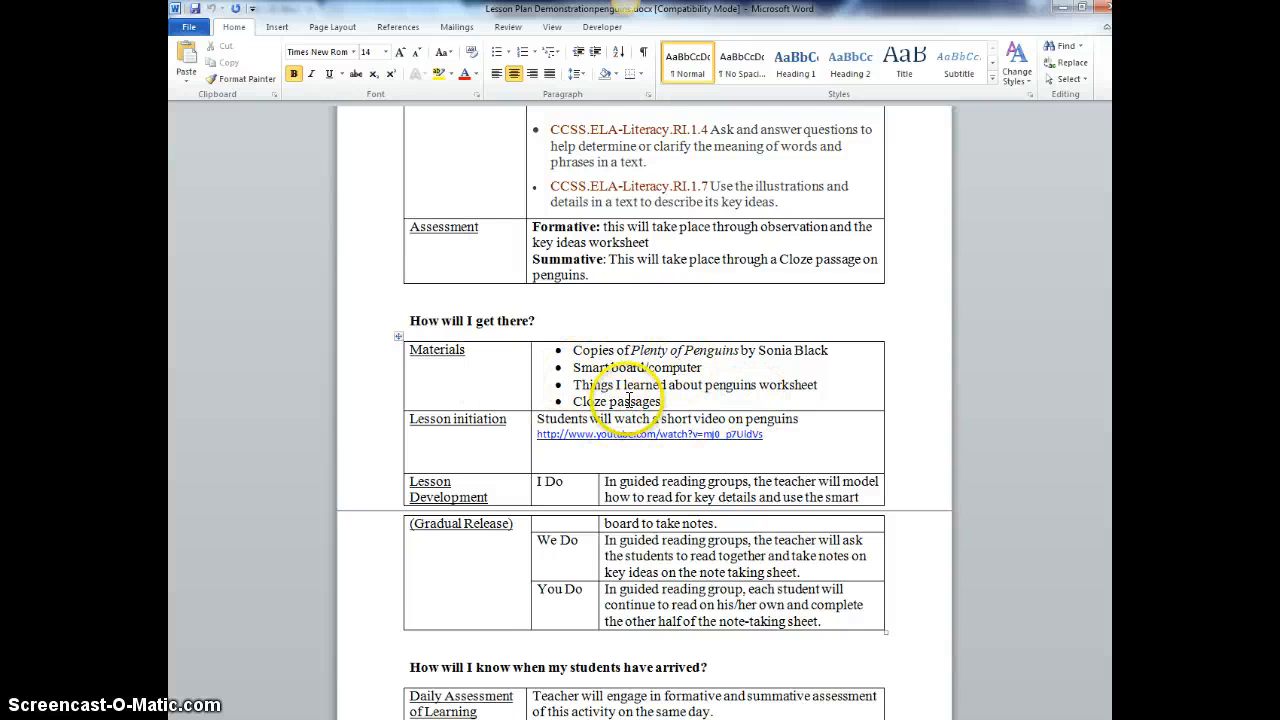
scroll("down", 3)
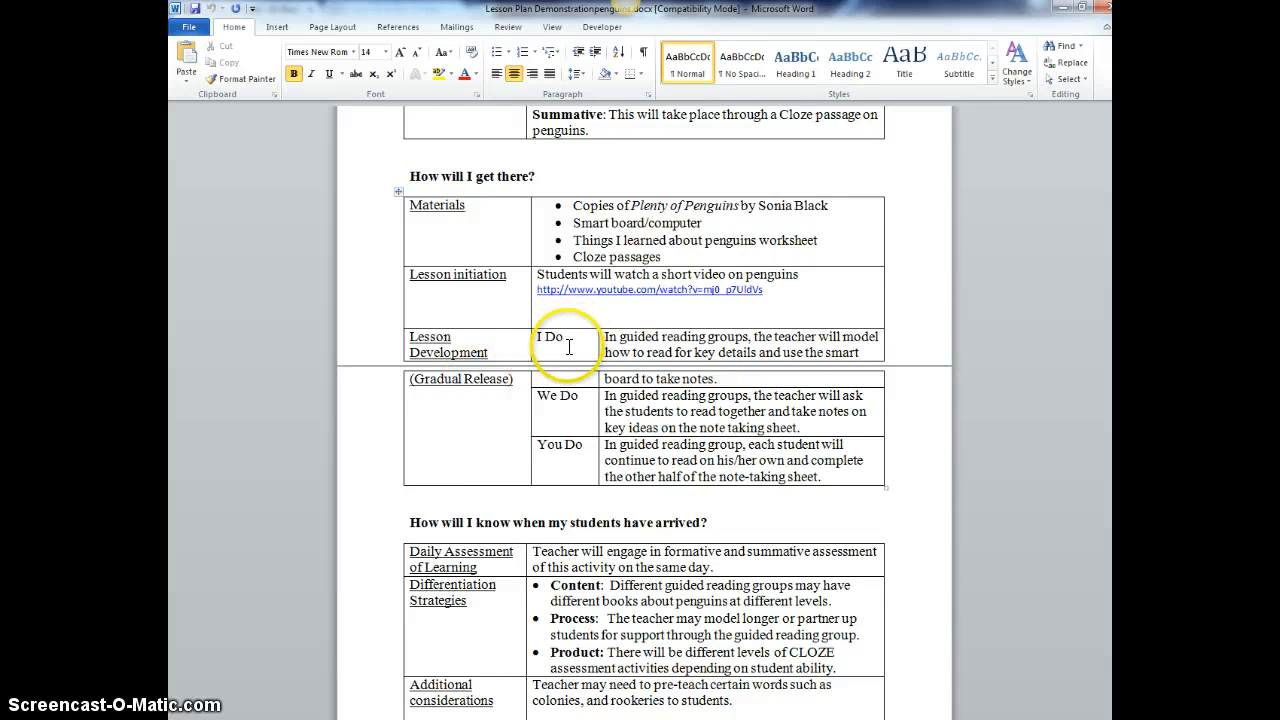
mouse_move(680, 344)
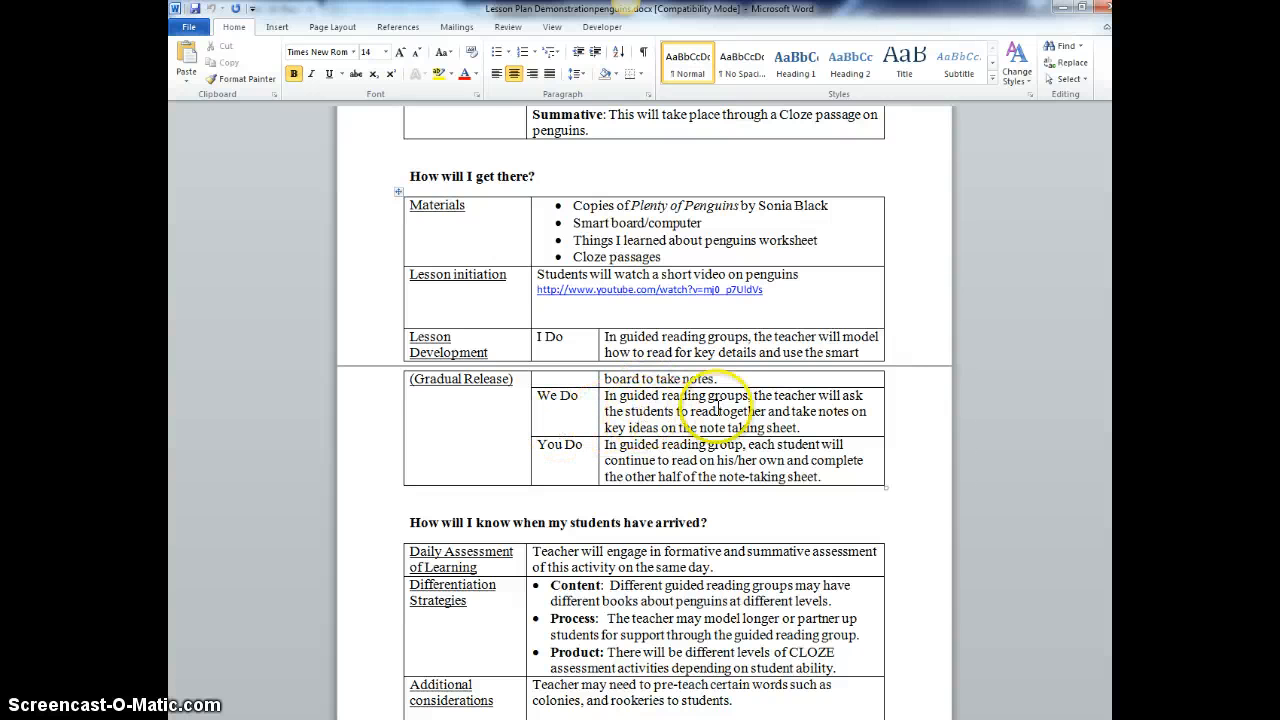
mouse_move(716, 414)
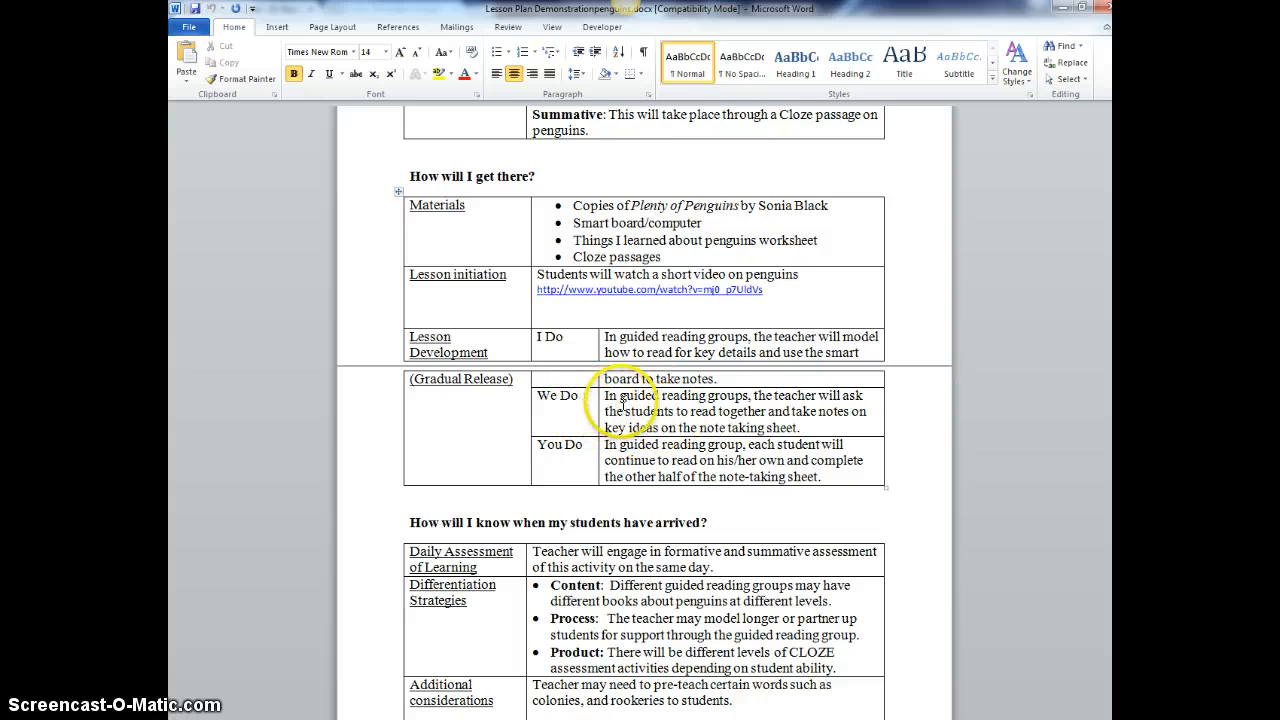
mouse_move(652, 460)
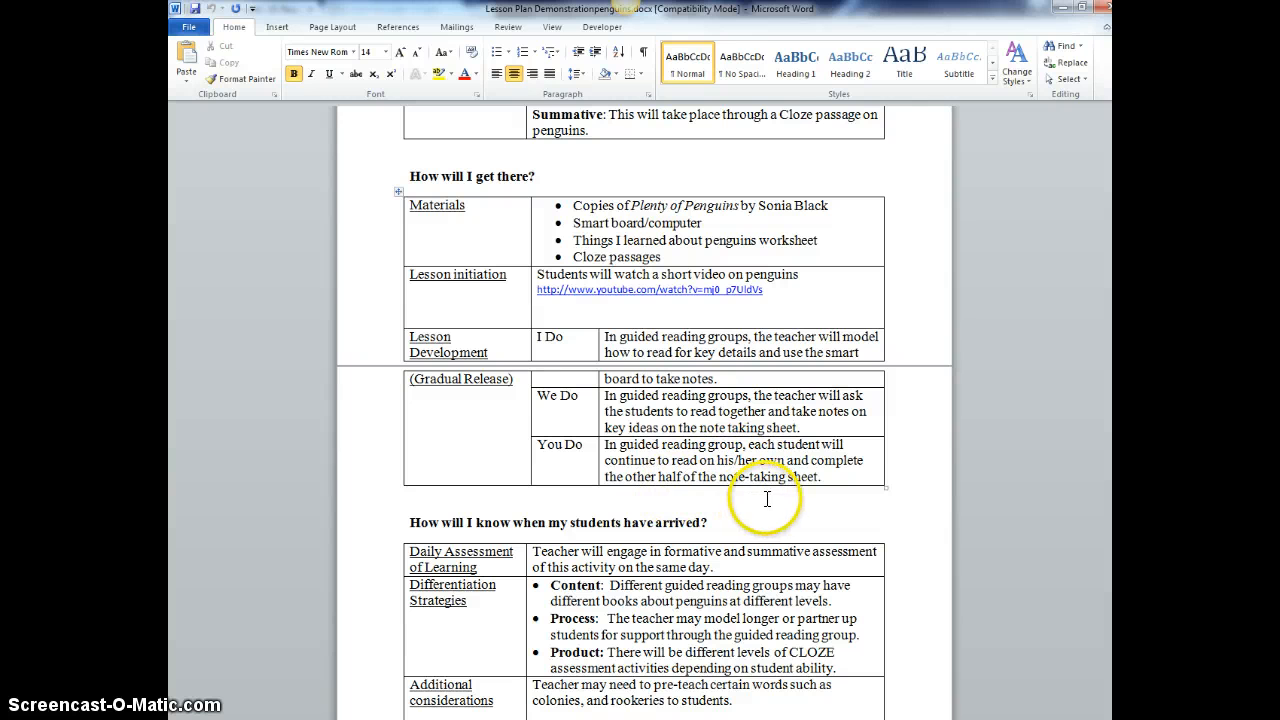
mouse_move(552, 410)
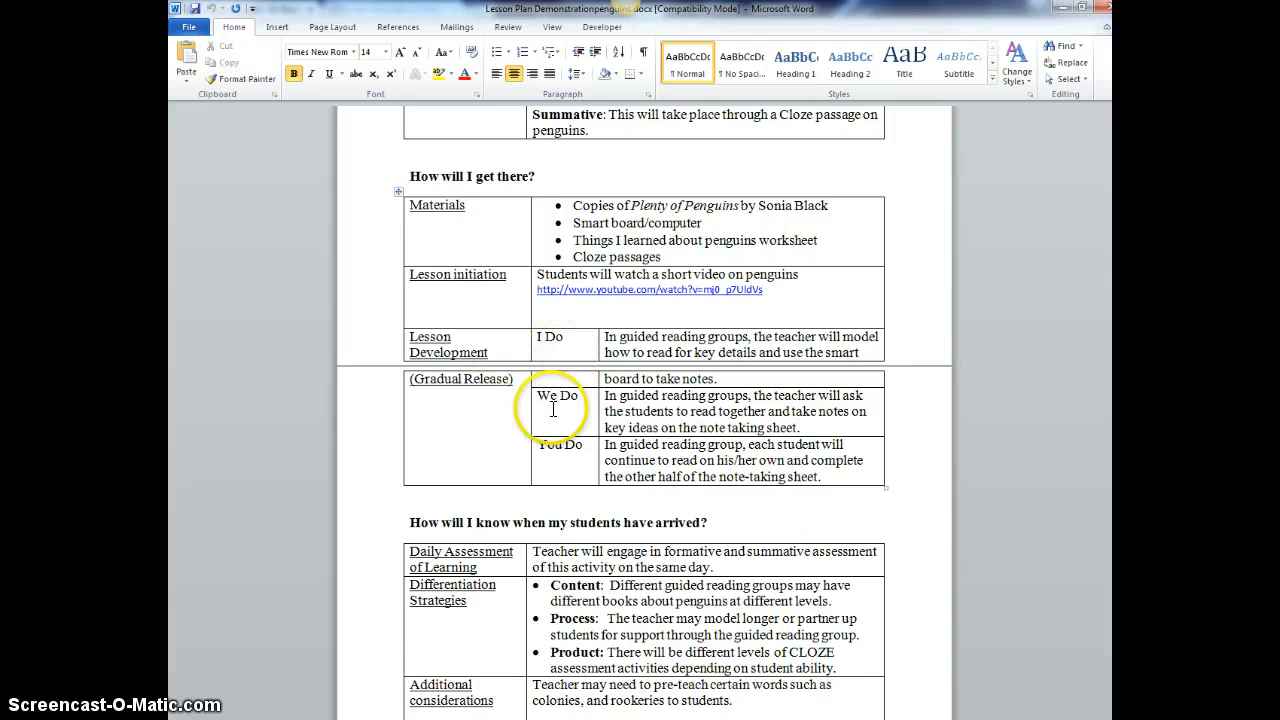
mouse_move(580, 474)
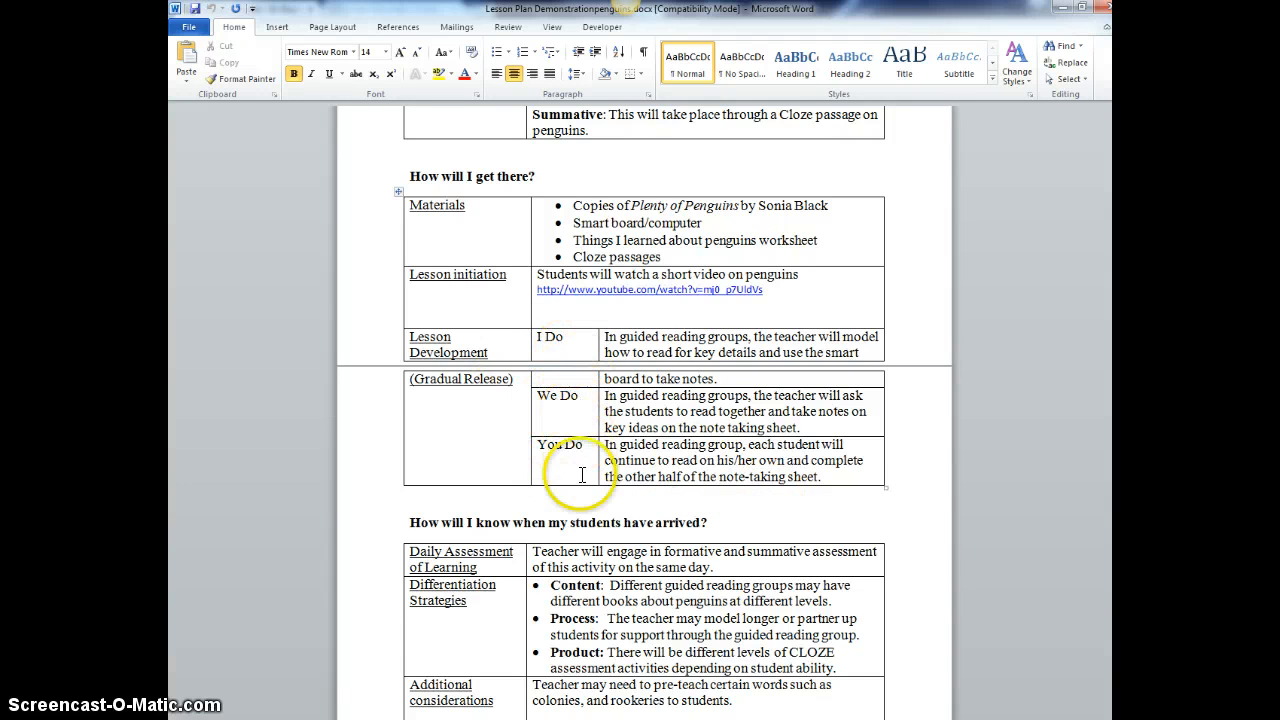
- Scroll the penguin lesson plan from the assessment section through the gradual release rows
scroll("down", 3)
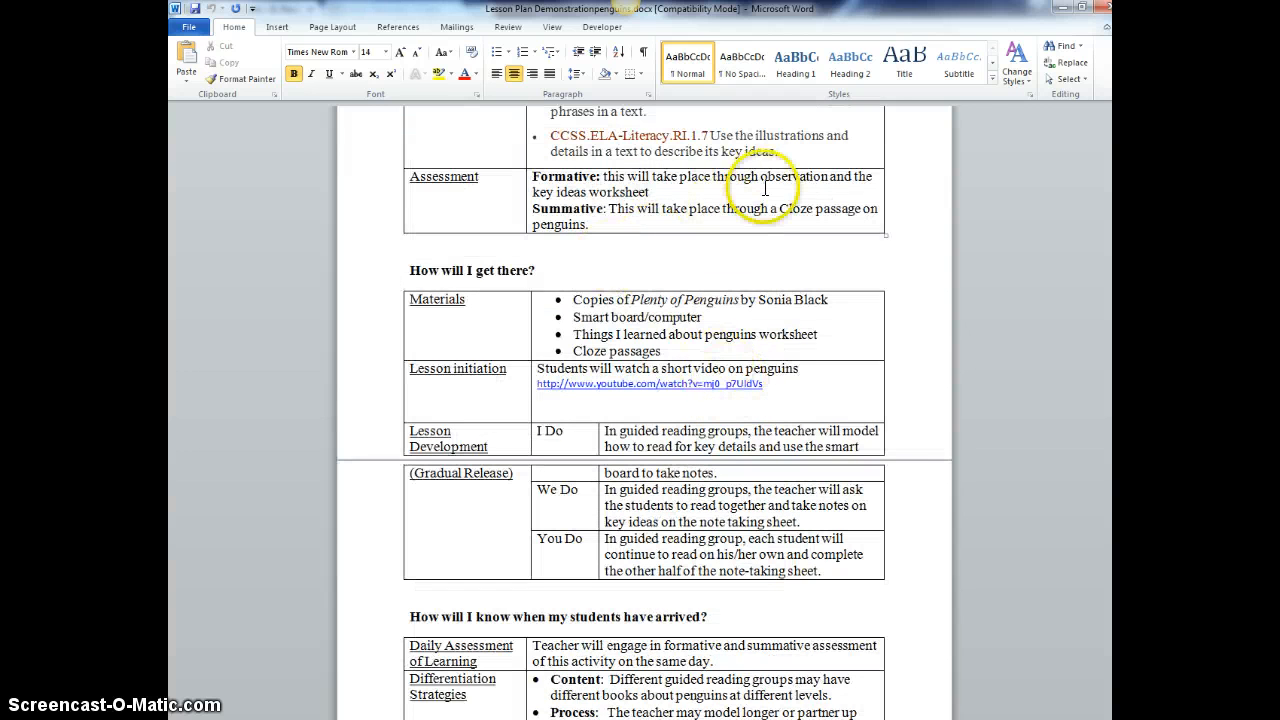
mouse_move(600, 198)
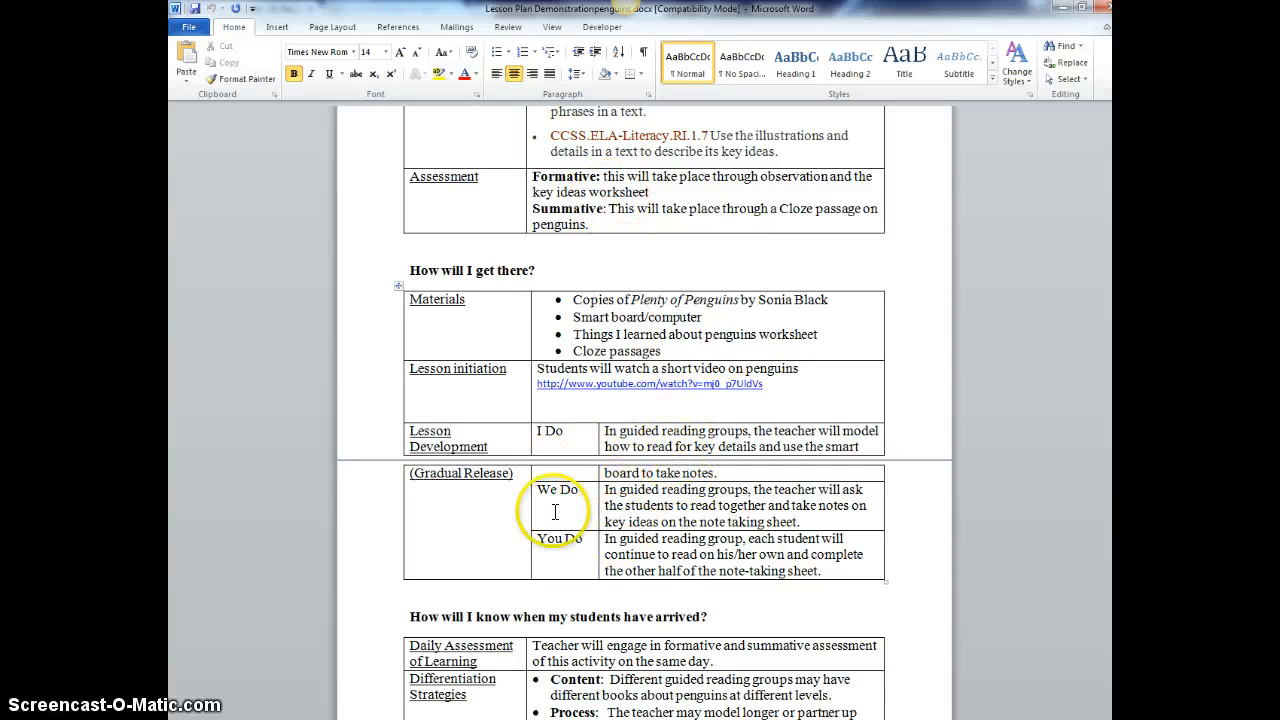
scroll("down", 3)
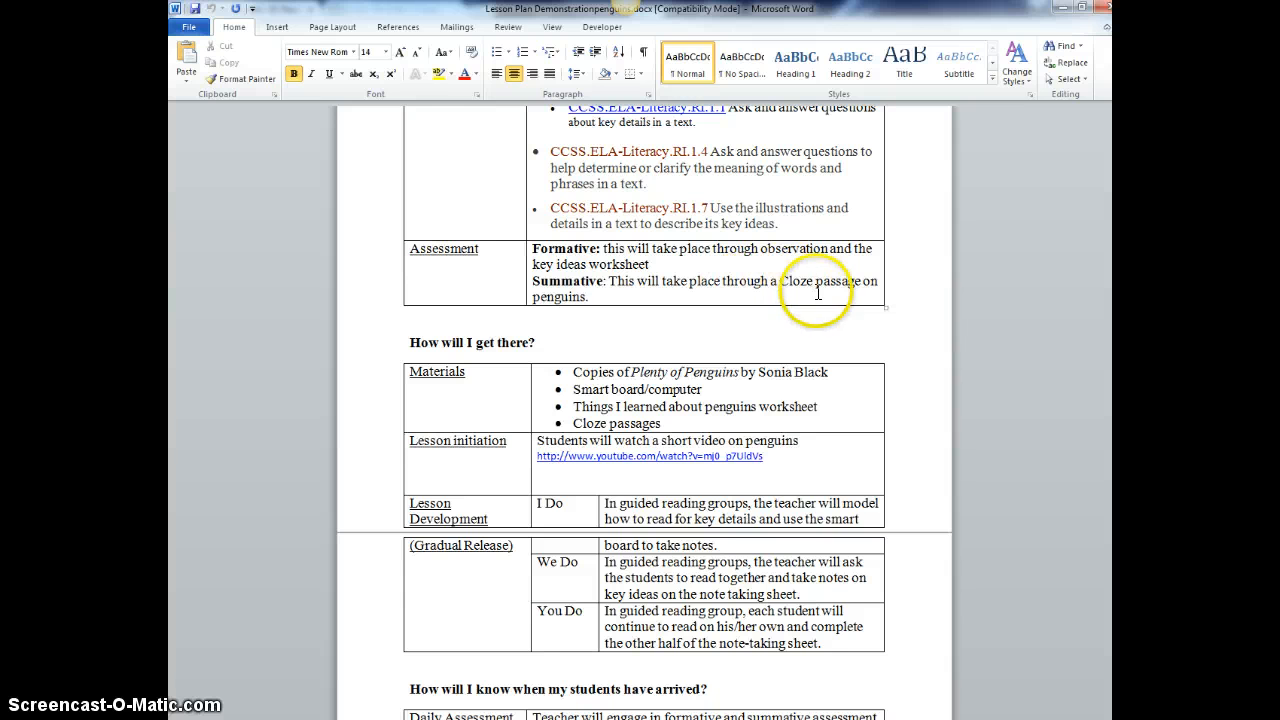
scroll("down", 3)
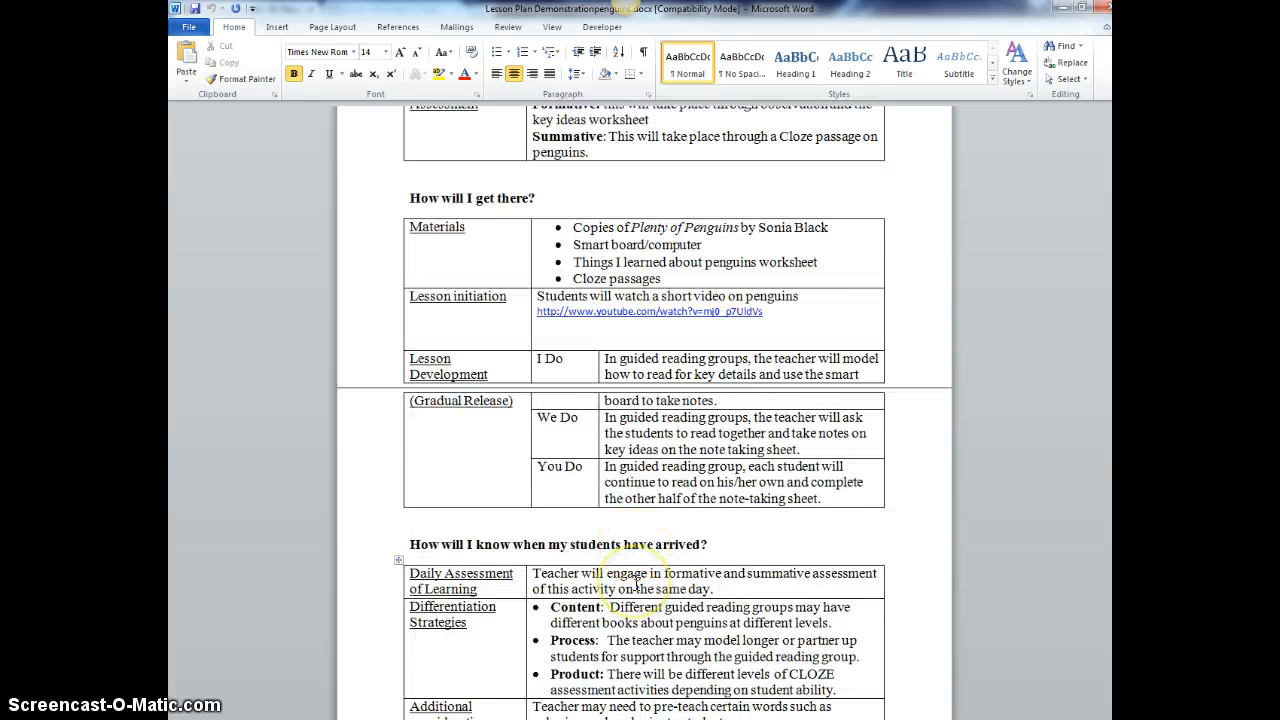
scroll("down", 3)
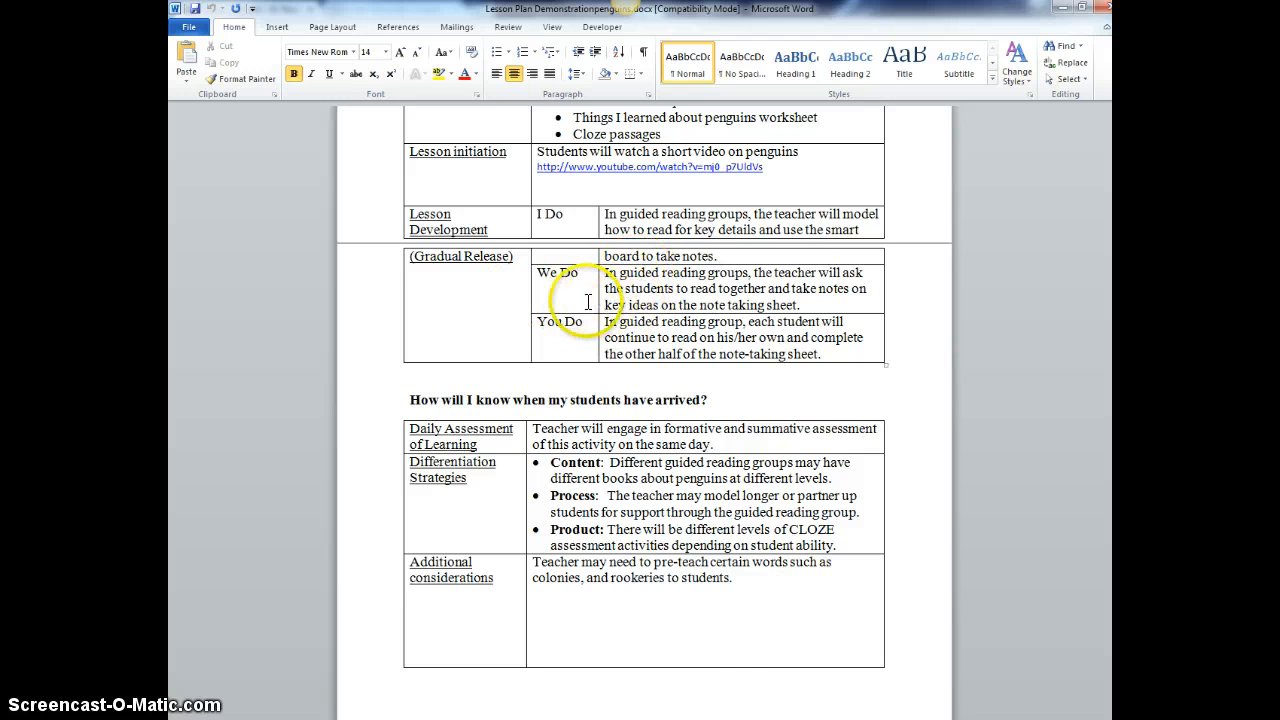
mouse_move(816, 512)
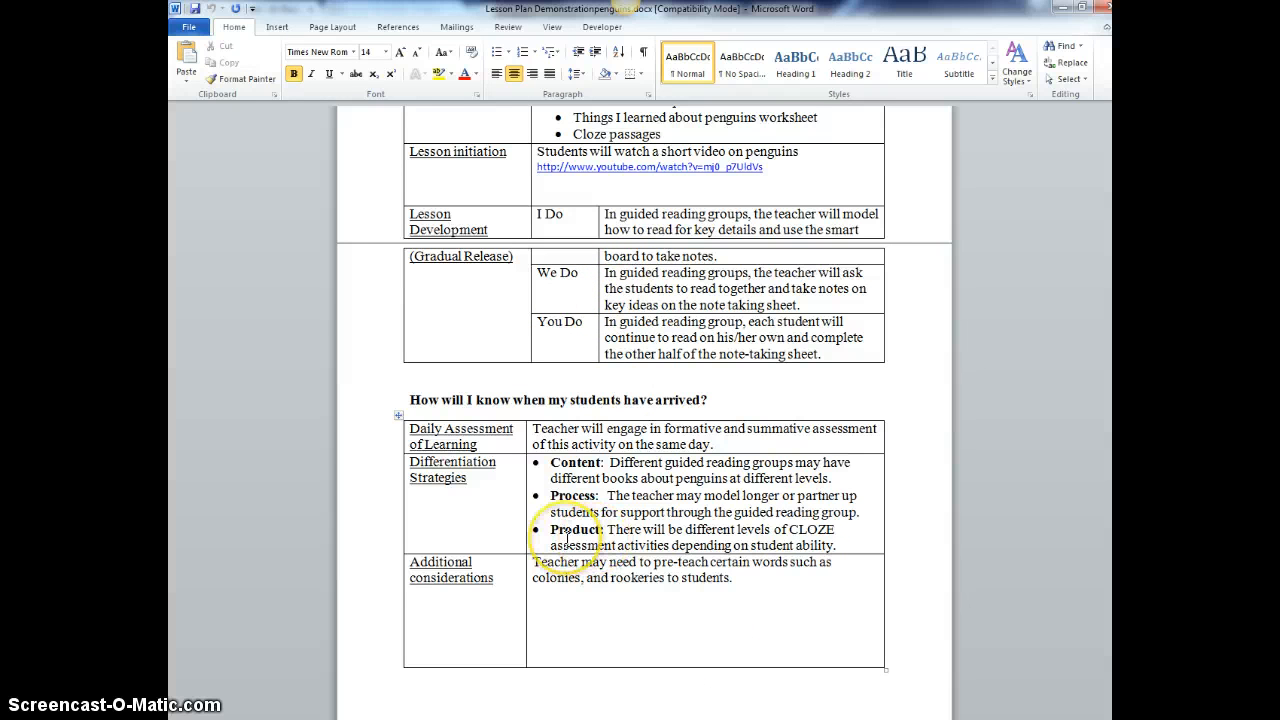
mouse_move(798, 534)
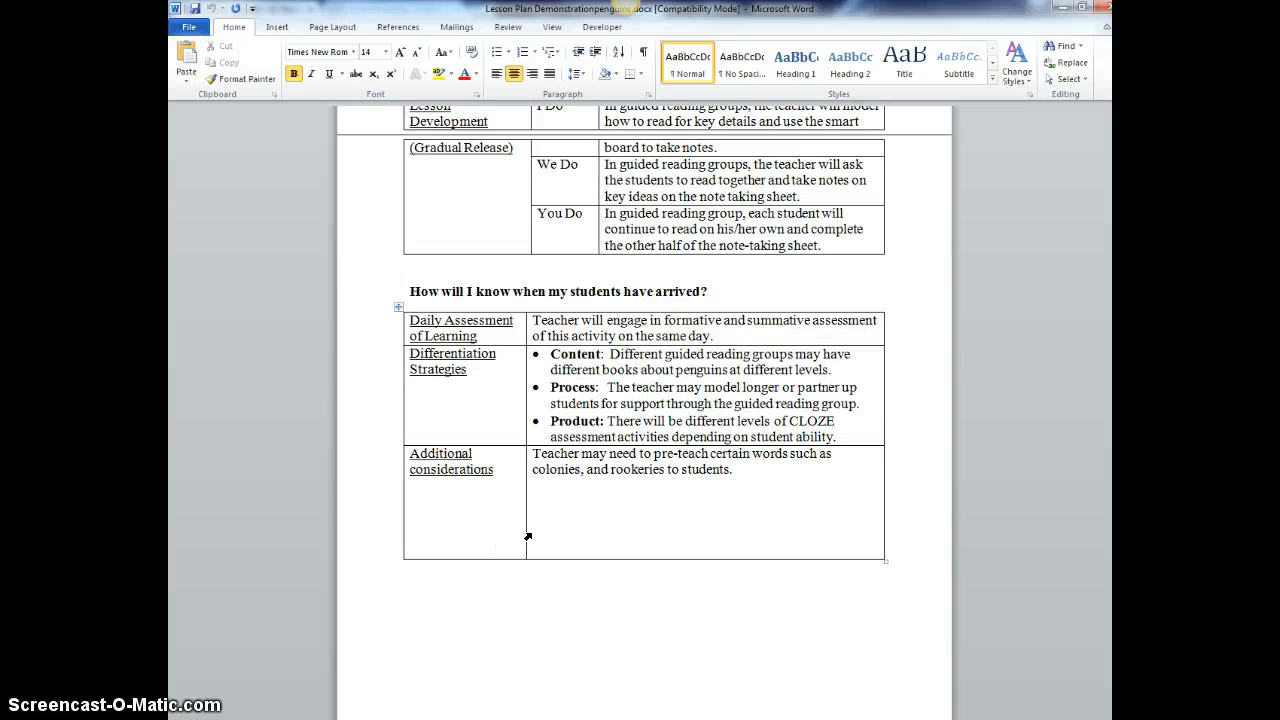
mouse_move(986, 504)
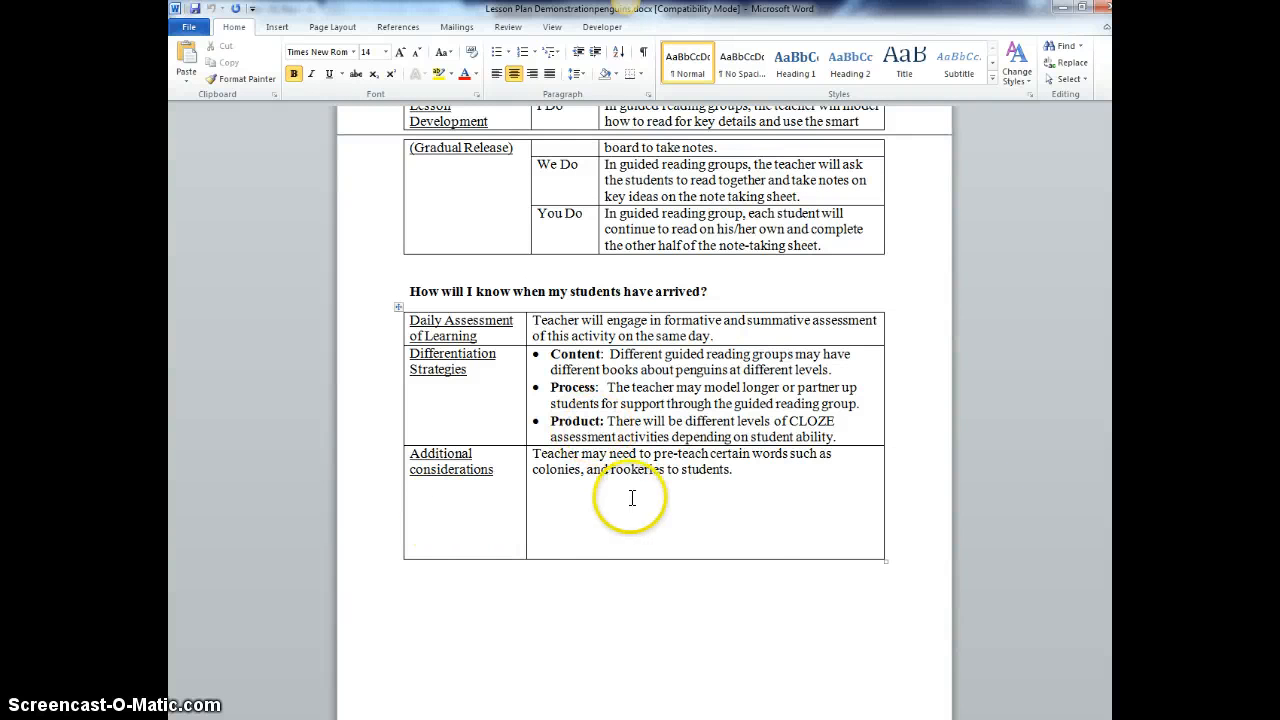
mouse_move(768, 480)
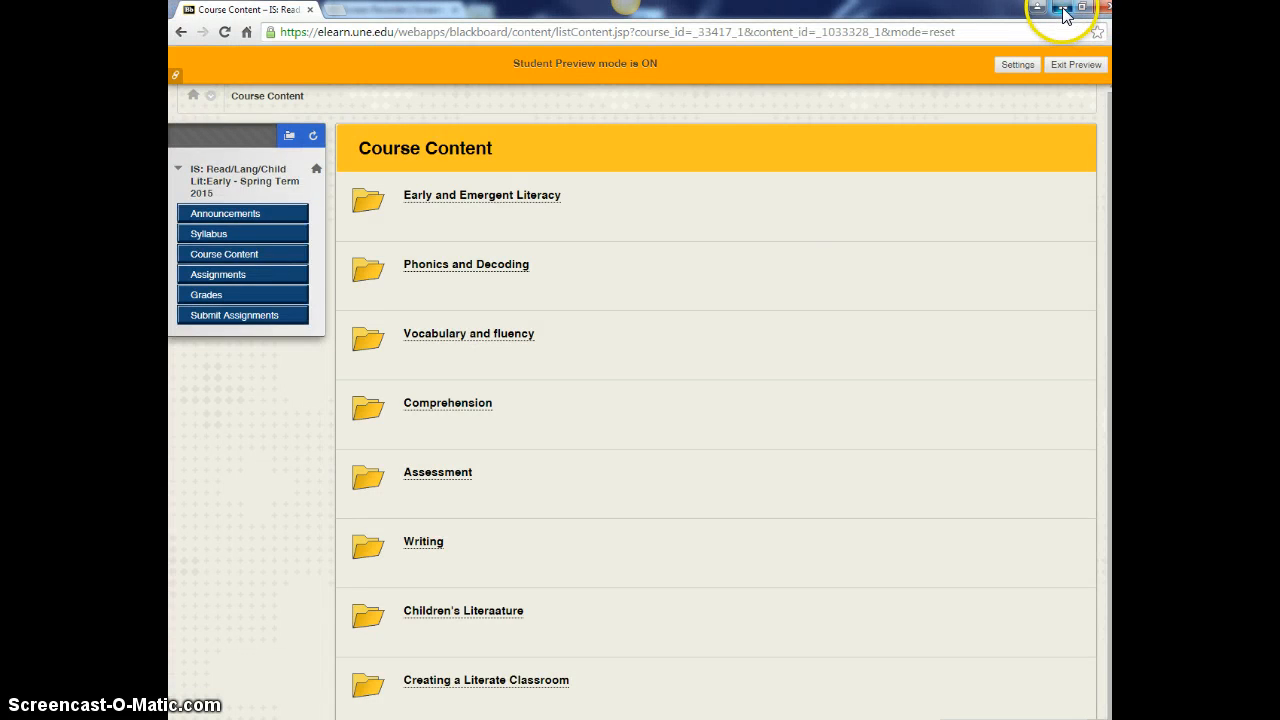
- From the desktop, open the EDU 381 folder and scroll to the Penguinscloze files
left_click(1056, 10)
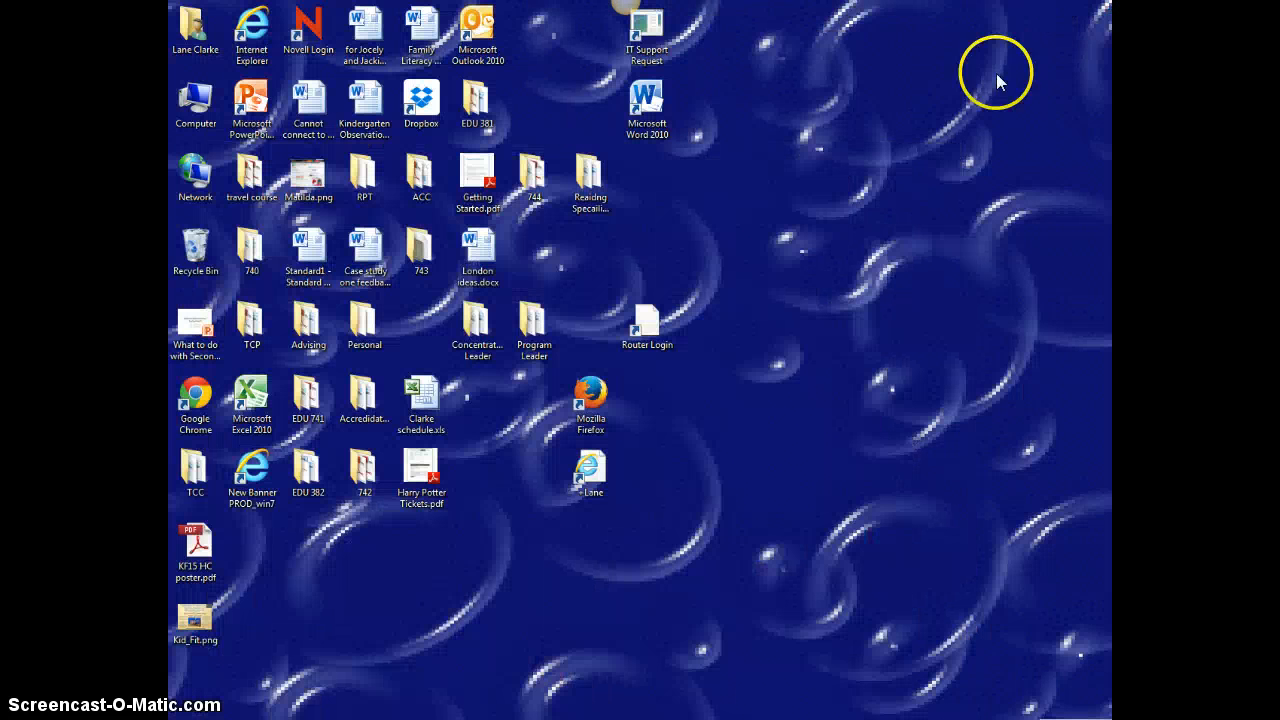
mouse_move(542, 510)
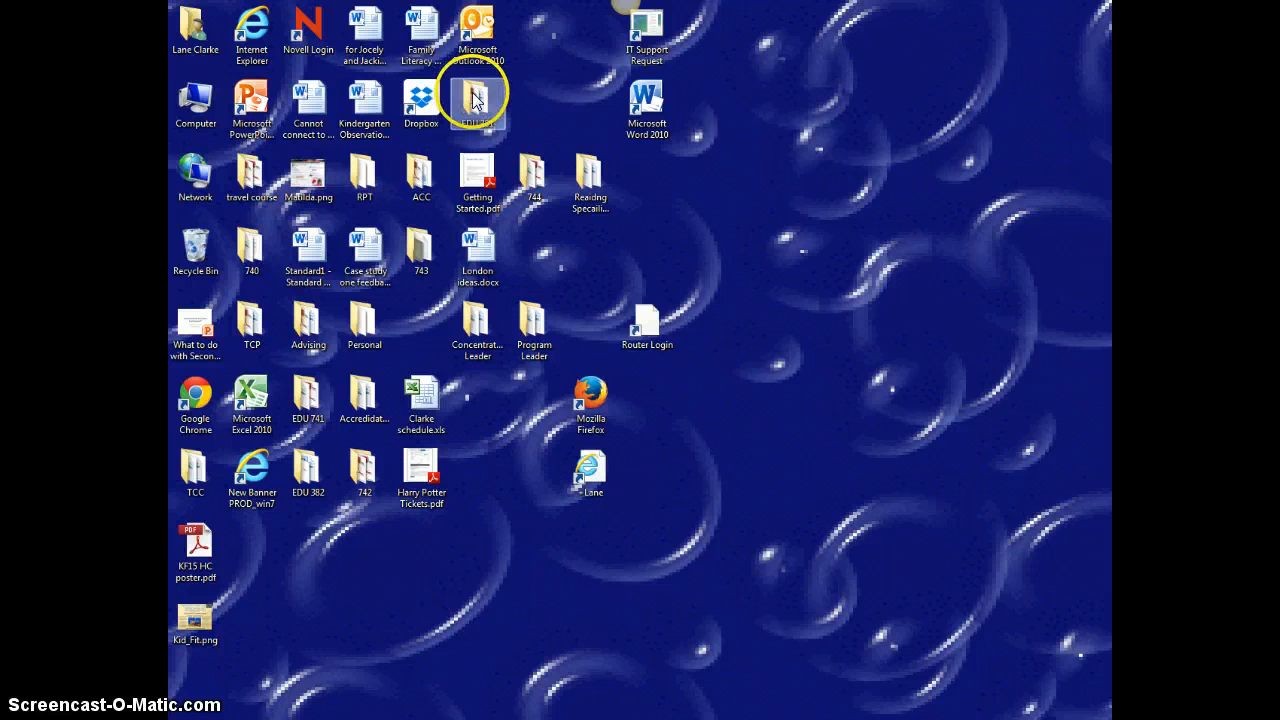
double_click(476, 100)
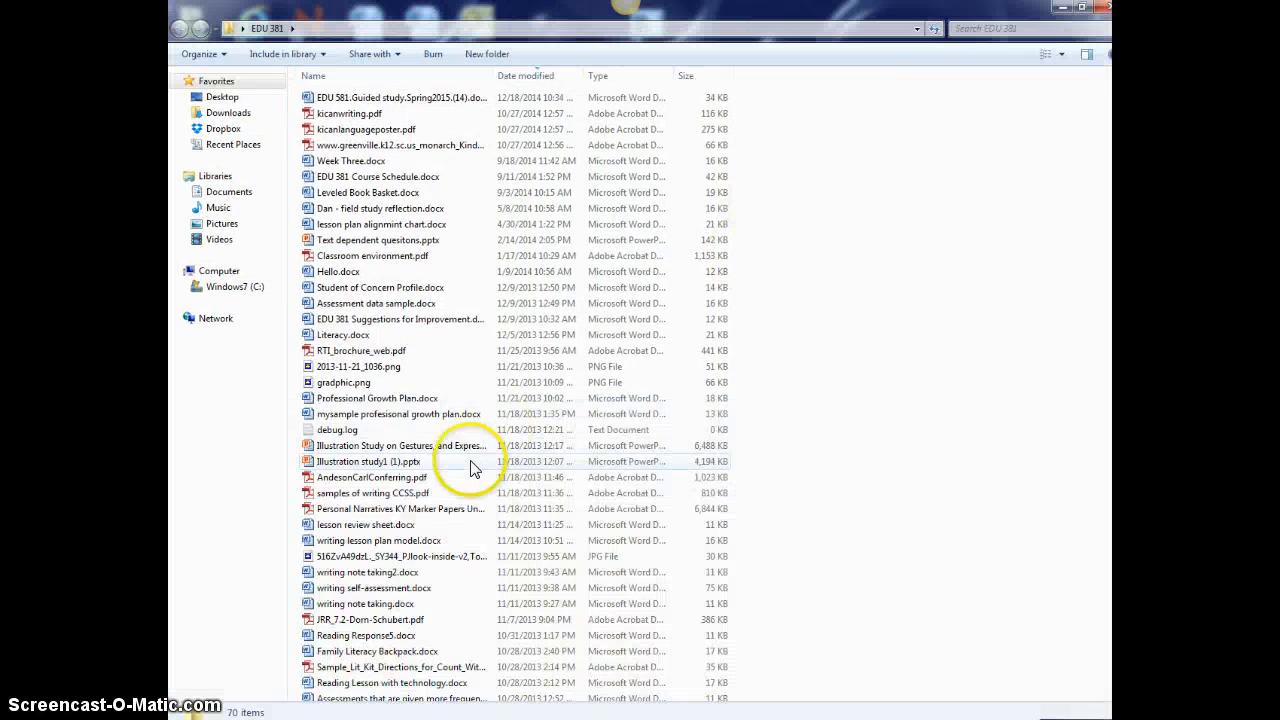
scroll("down", 3)
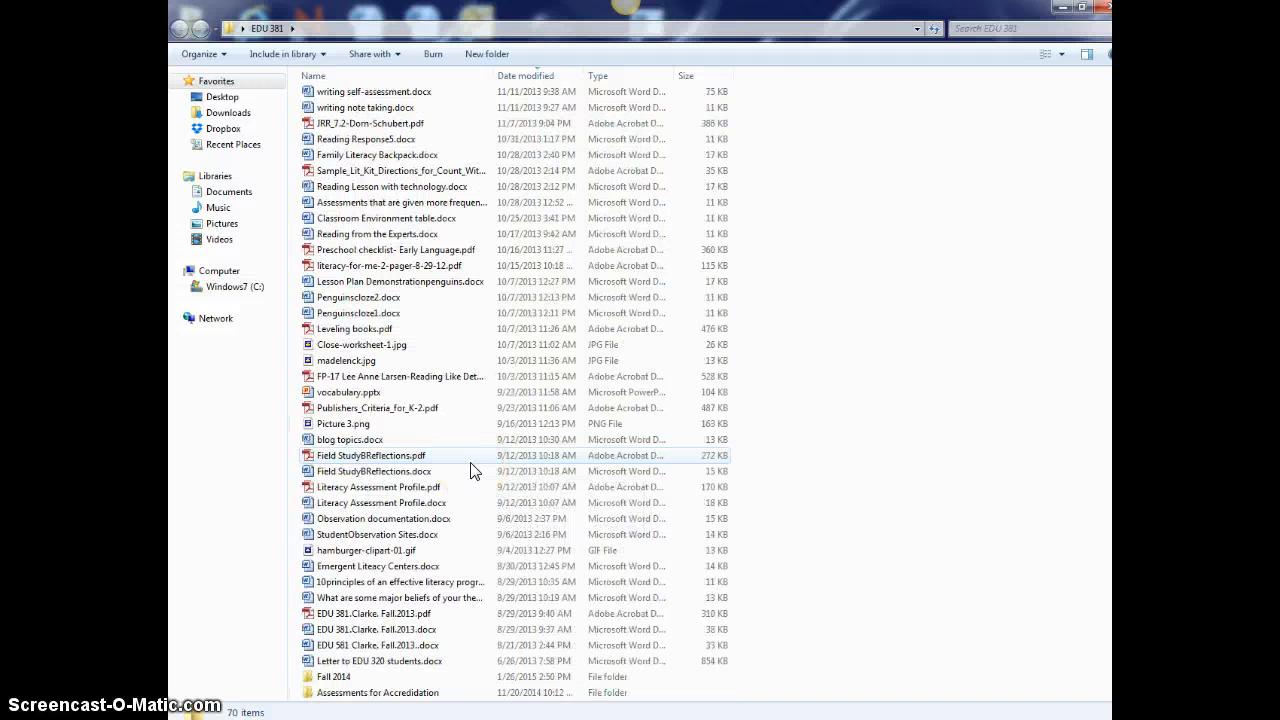
mouse_move(384, 332)
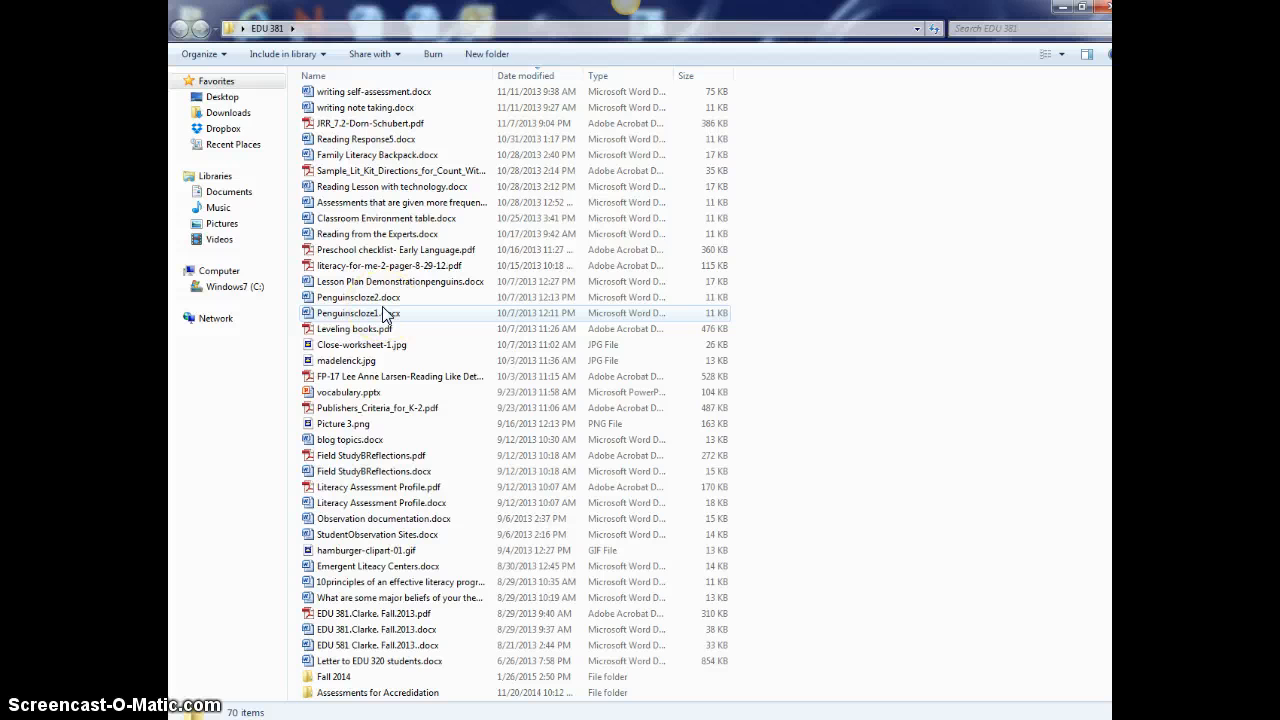
- Open Penguinscloze1.docx in Word to show its word bank and fill-in-the-blank passage
double_click(358, 312)
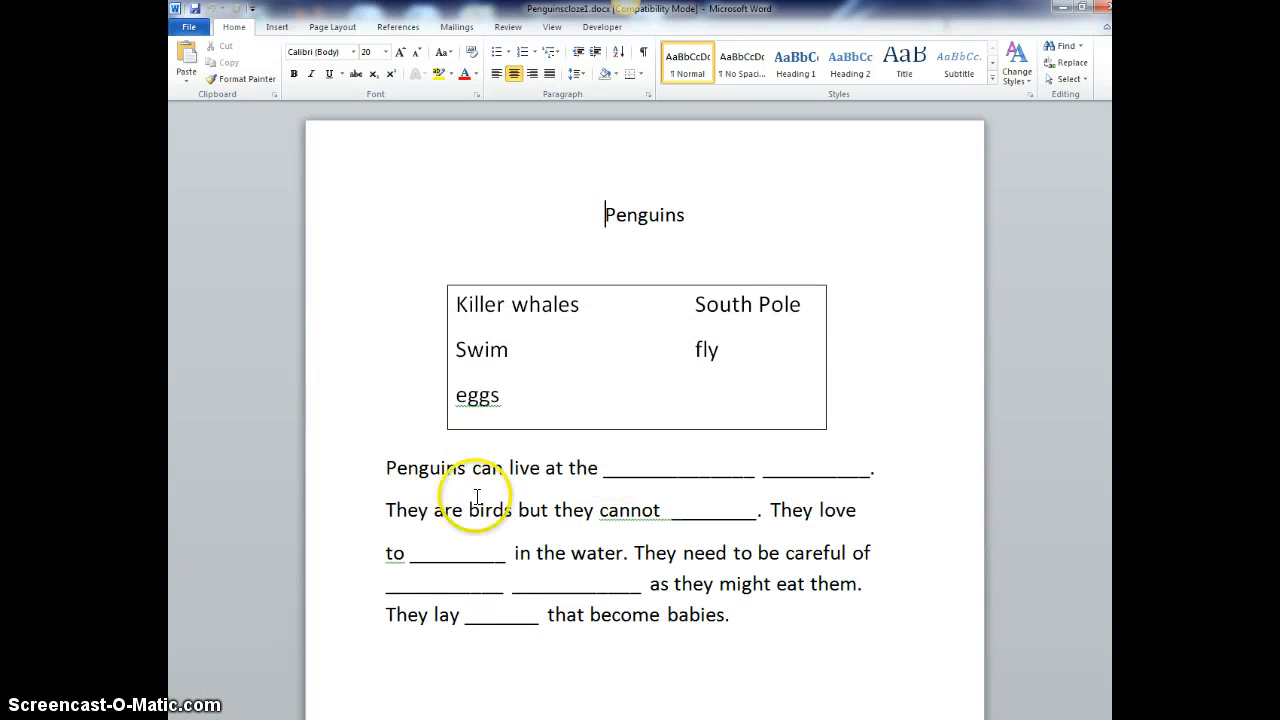
mouse_move(492, 474)
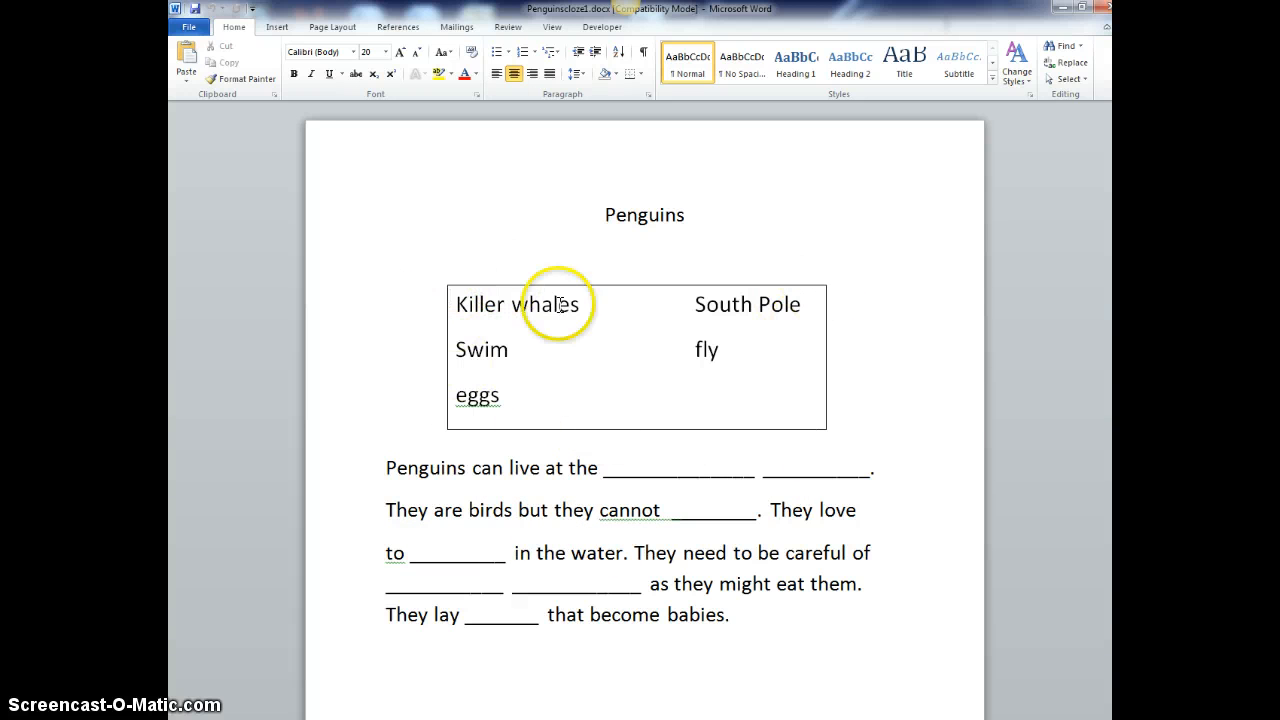
mouse_move(488, 344)
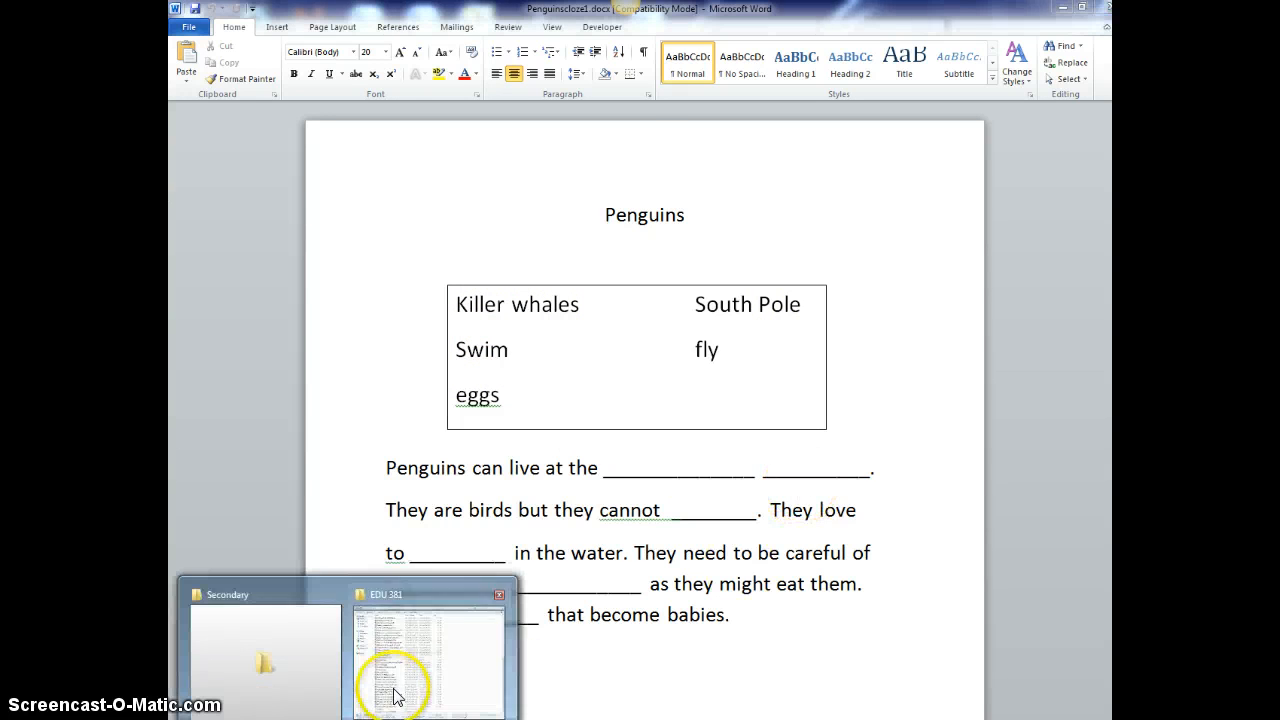
- Switch from Word back to the EDU 381 course folder window
left_click(400, 660)
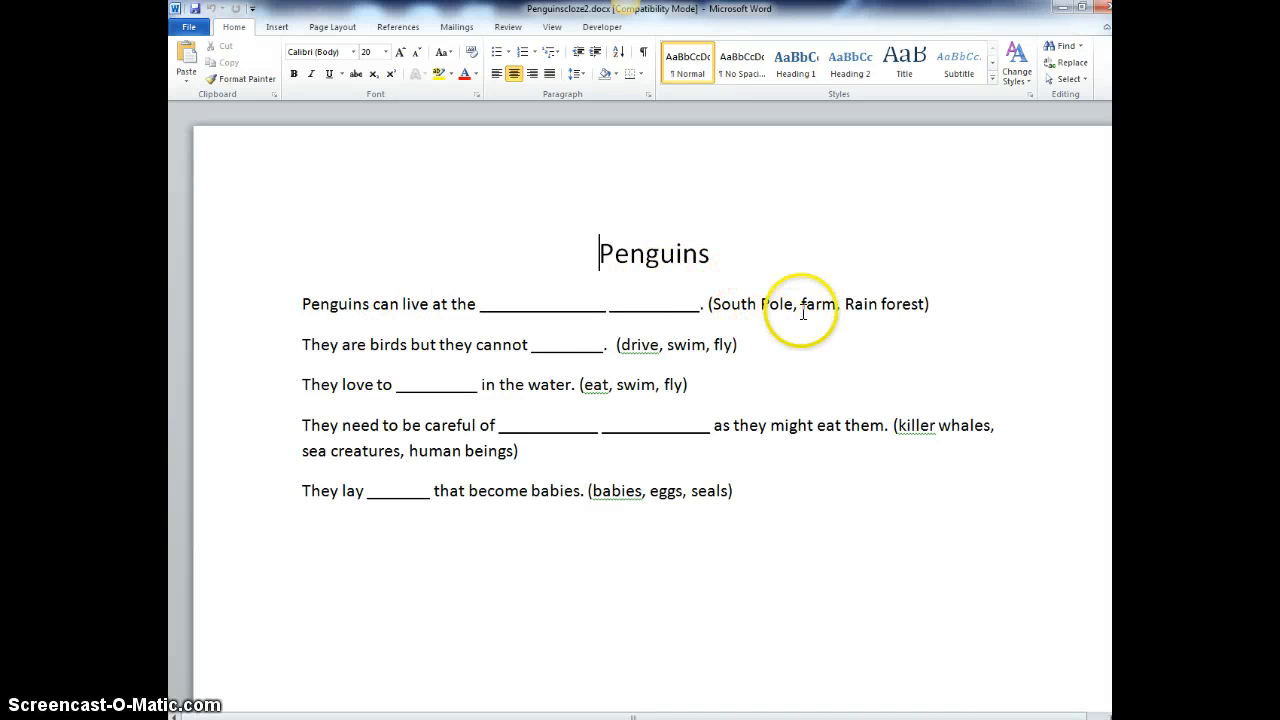
mouse_move(744, 296)
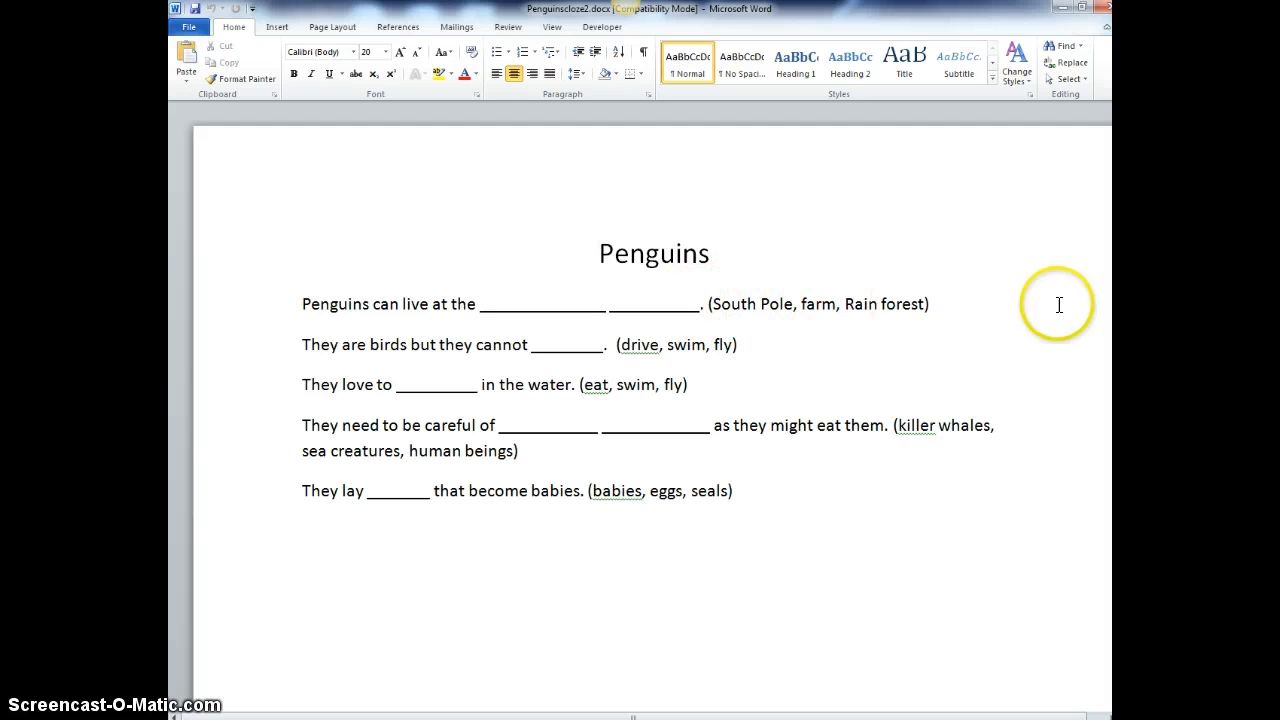
mouse_move(720, 364)
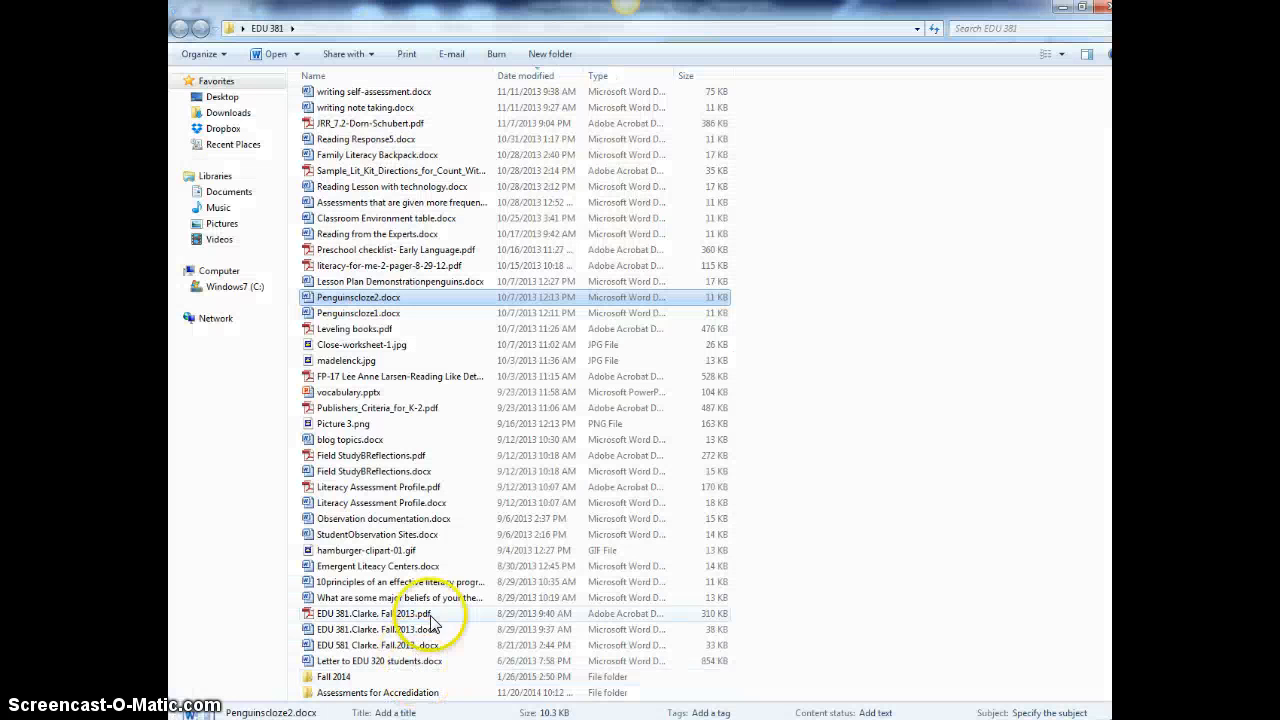
mouse_move(468, 338)
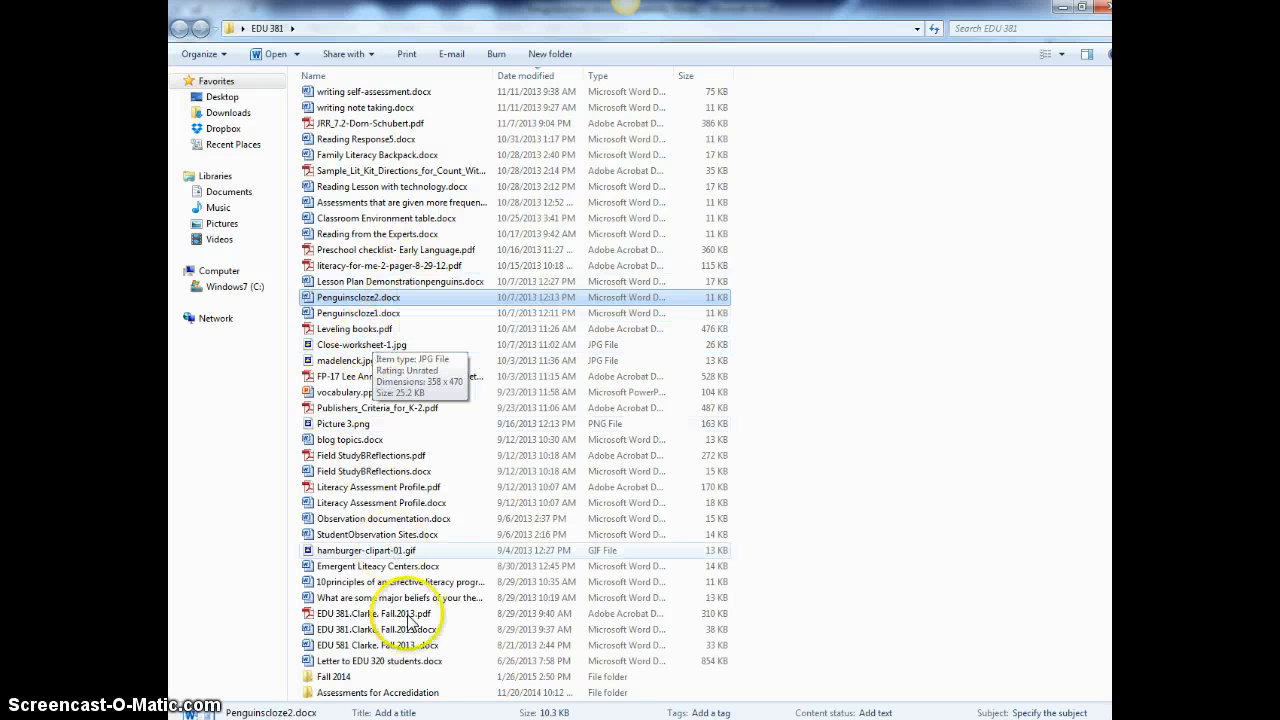
mouse_move(404, 612)
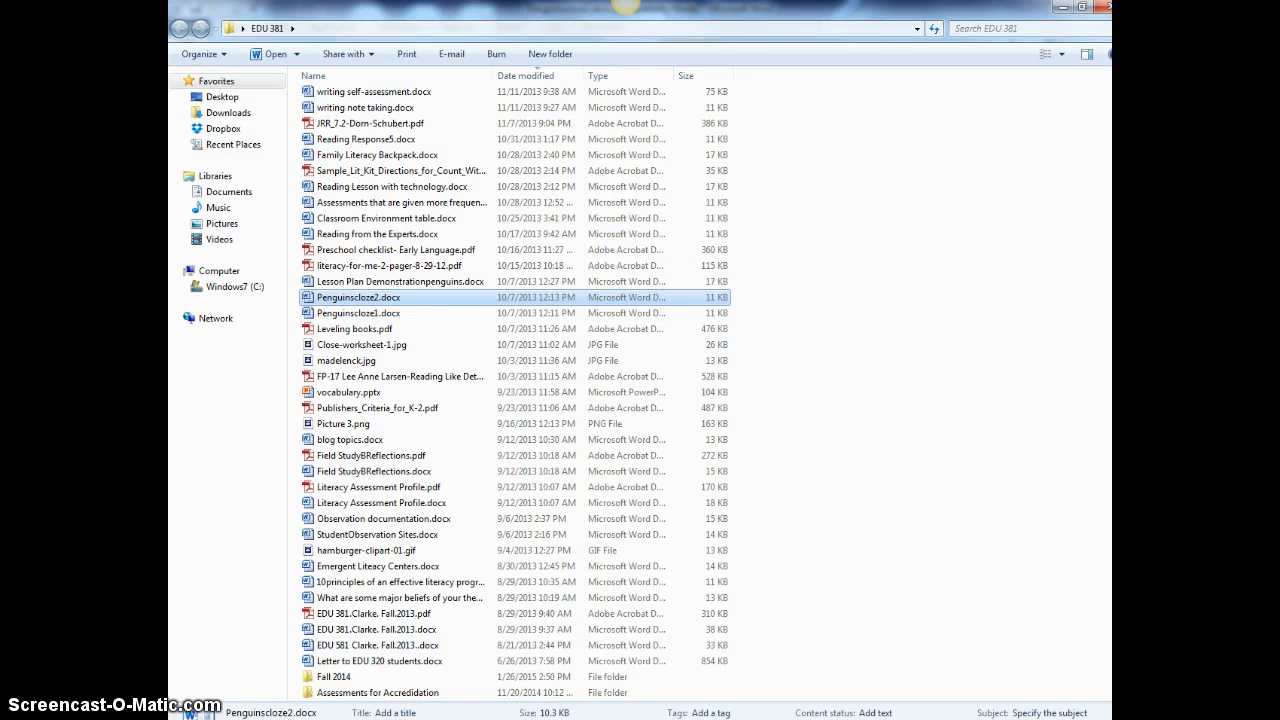
- Return to the browser and show the Blackboard course Announcements page with the Week Two post
double_click(356, 296)
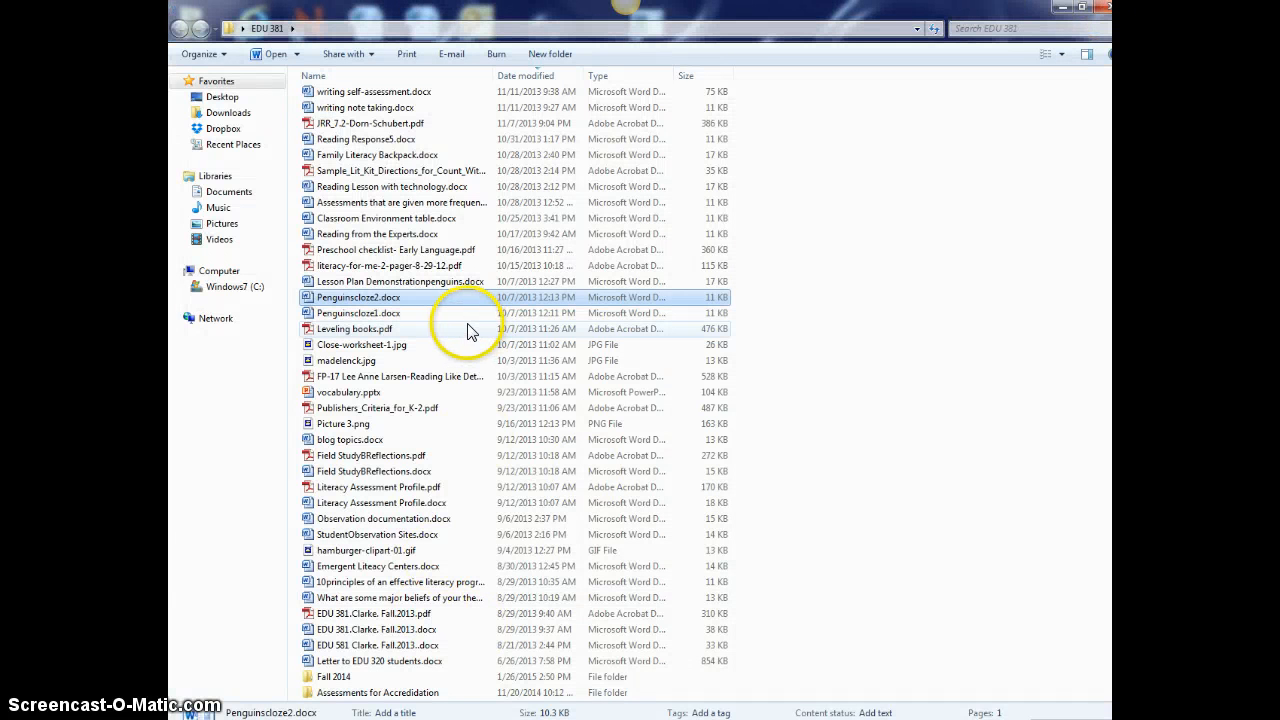
mouse_move(428, 264)
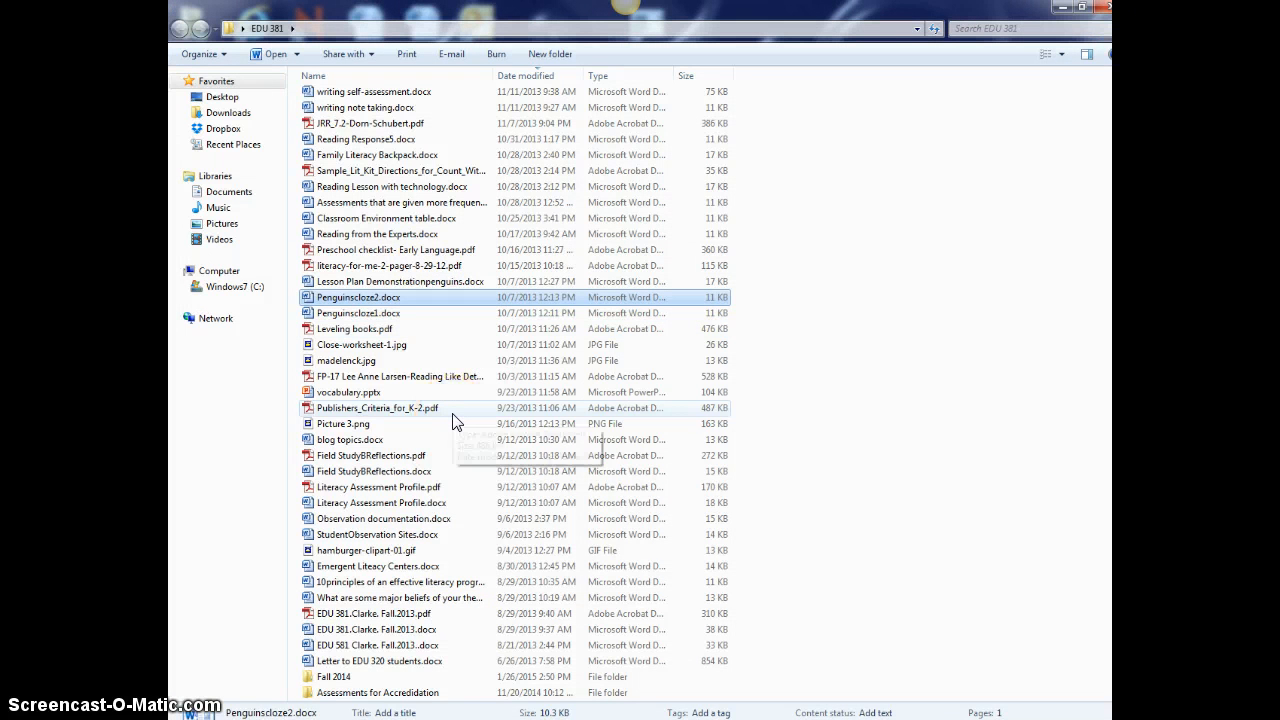
mouse_move(456, 422)
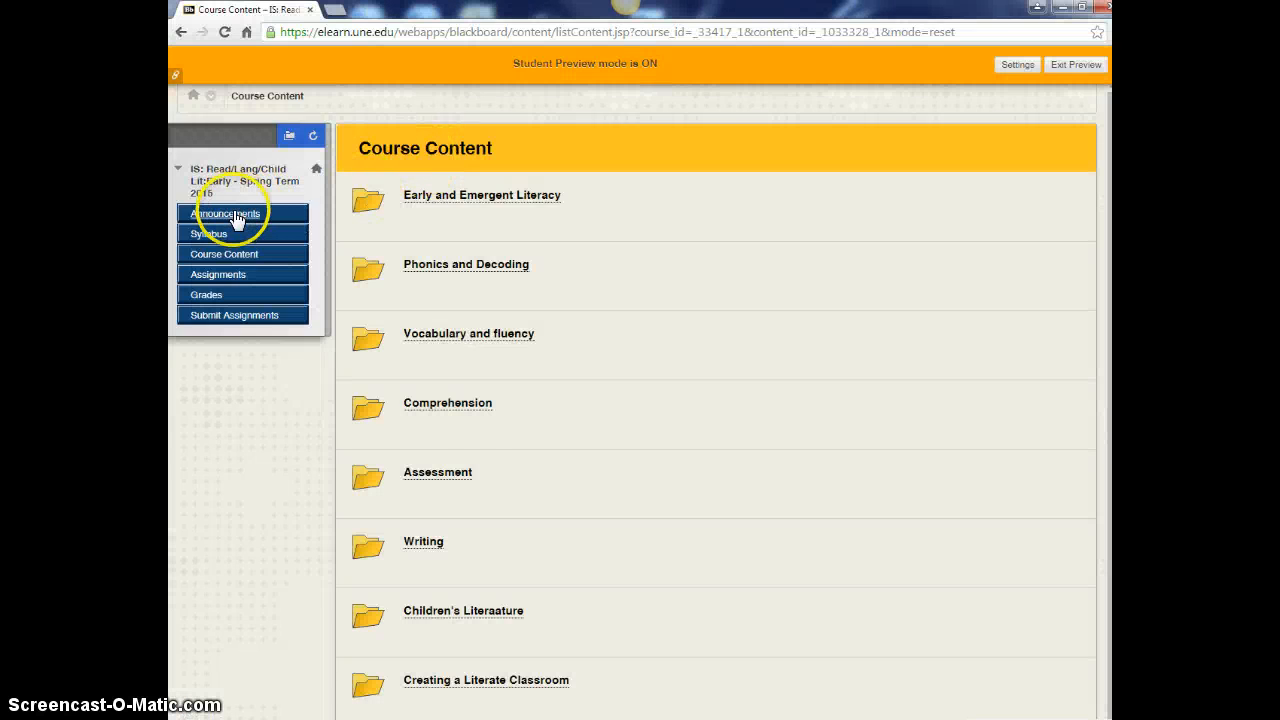
left_click(240, 212)
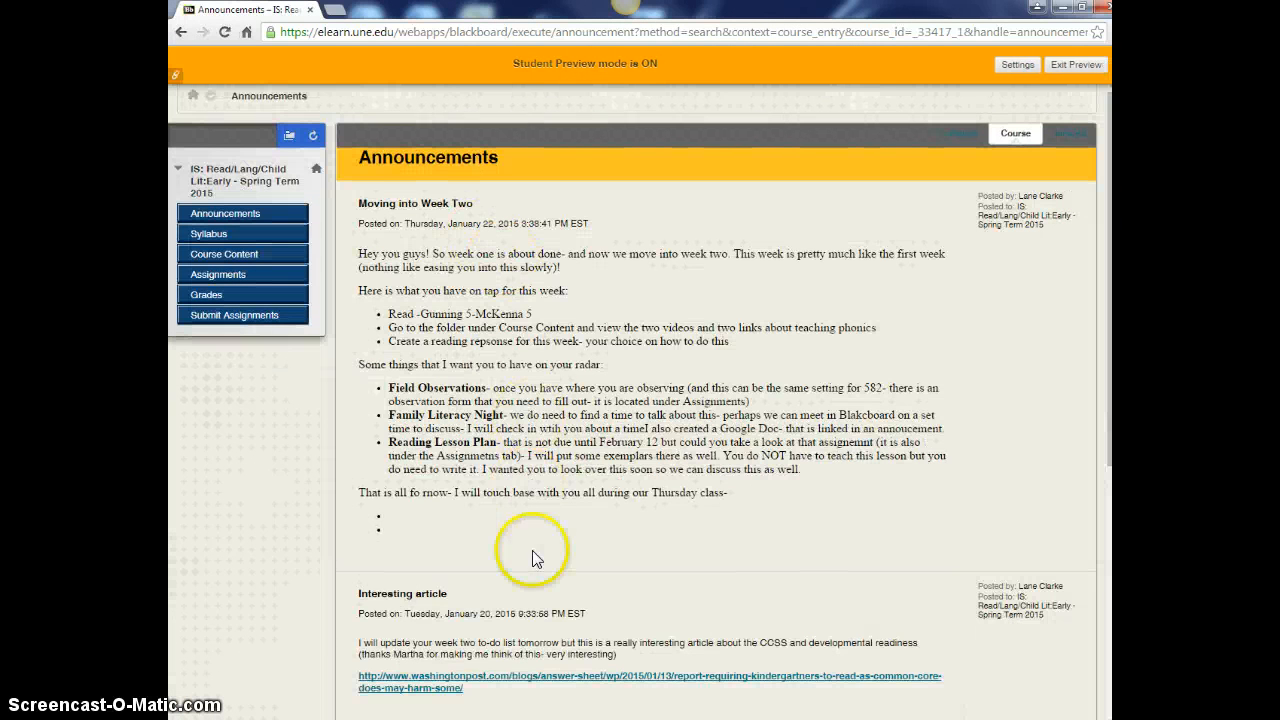